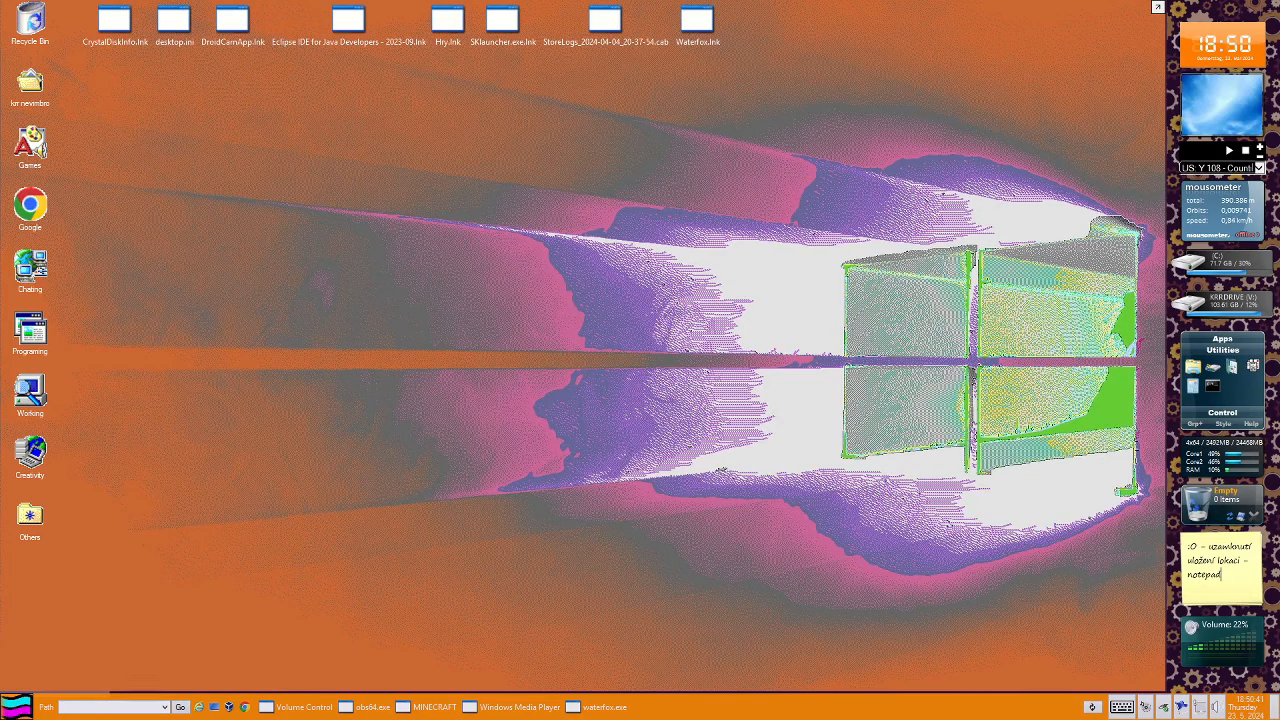
Bring the MINECRAFT folder window forward from the taskbar
{"action": "left_click", "coordinate": [429, 707]}
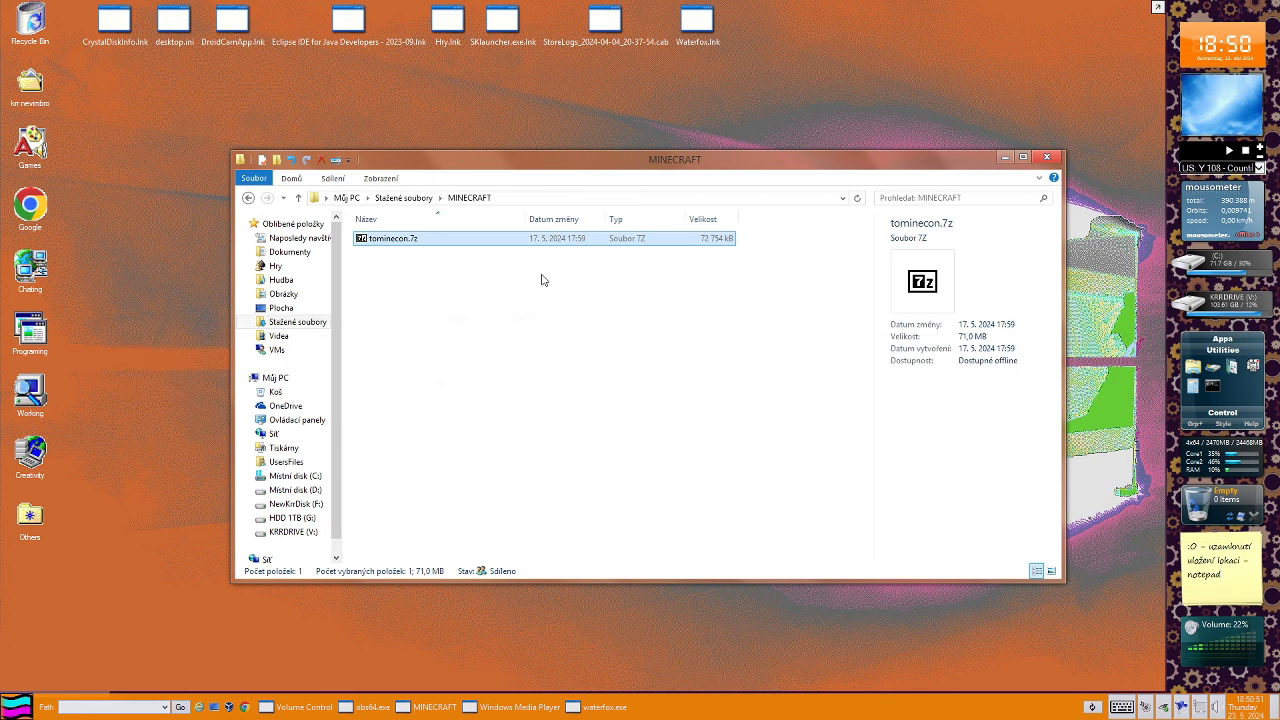
{"action": "mouse_move", "coordinate": [672, 240]}
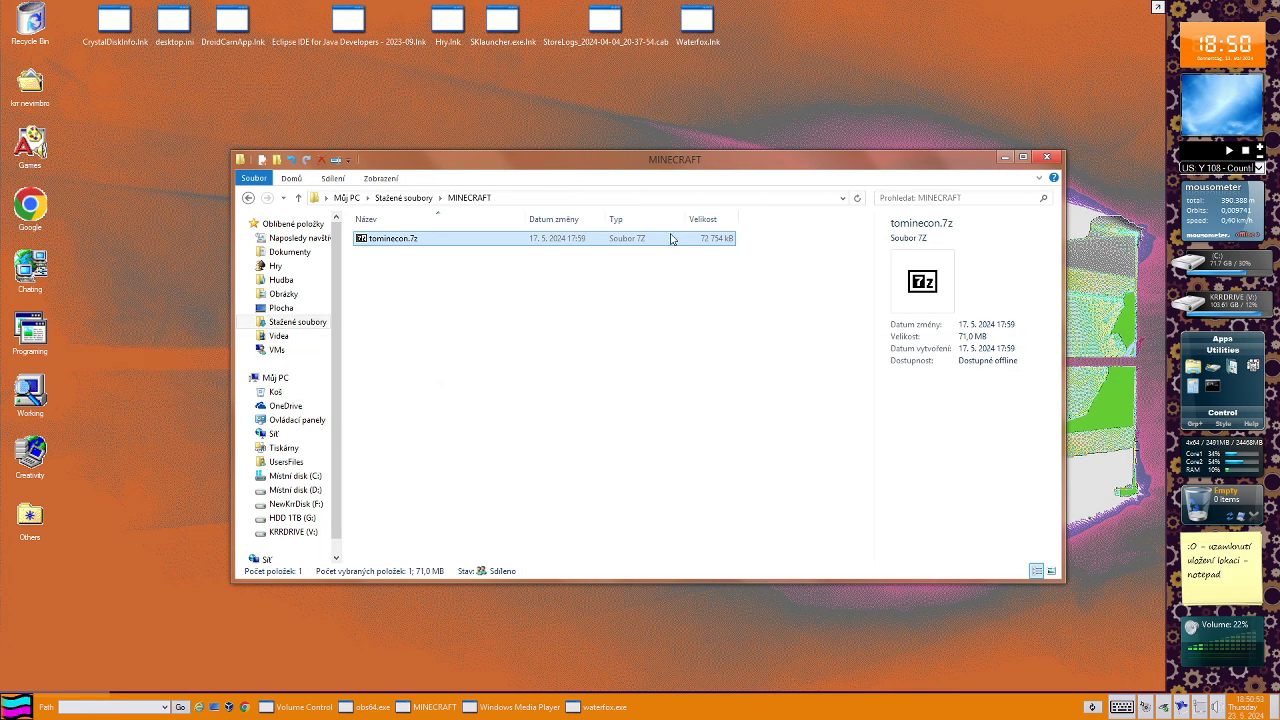
{"action": "mouse_move", "coordinate": [432, 260]}
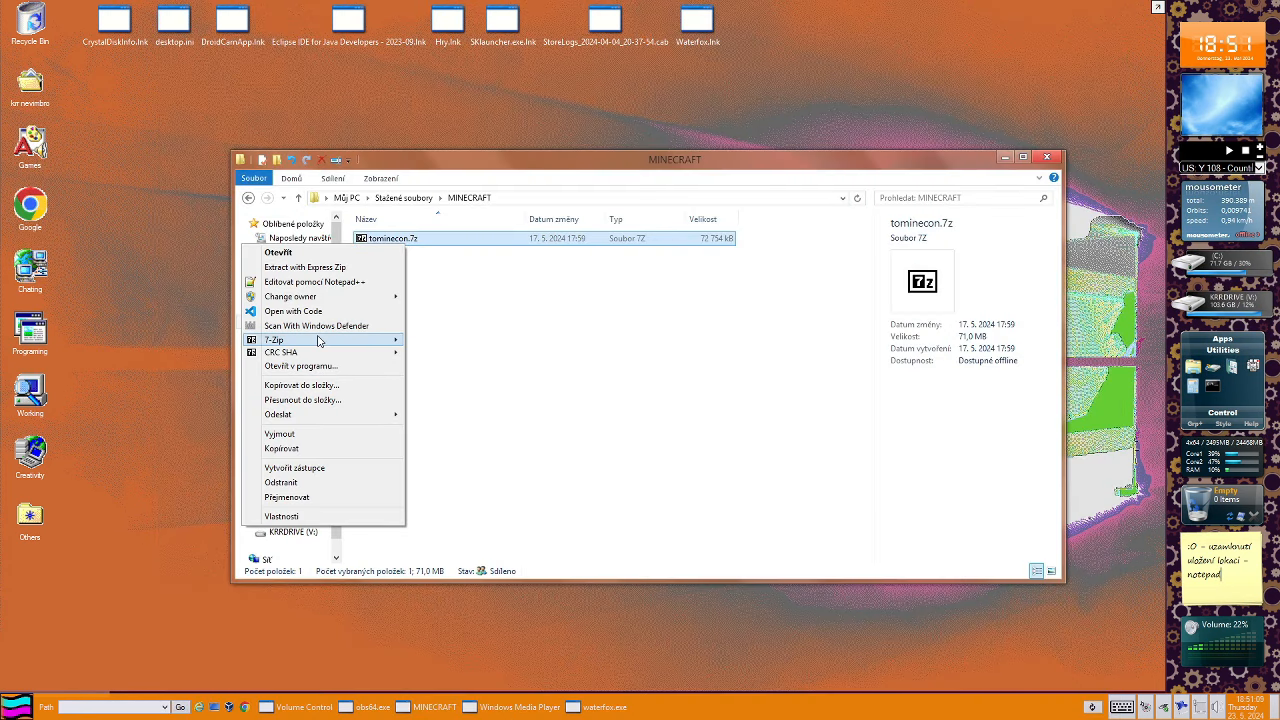
{"action": "mouse_move", "coordinate": [281, 352]}
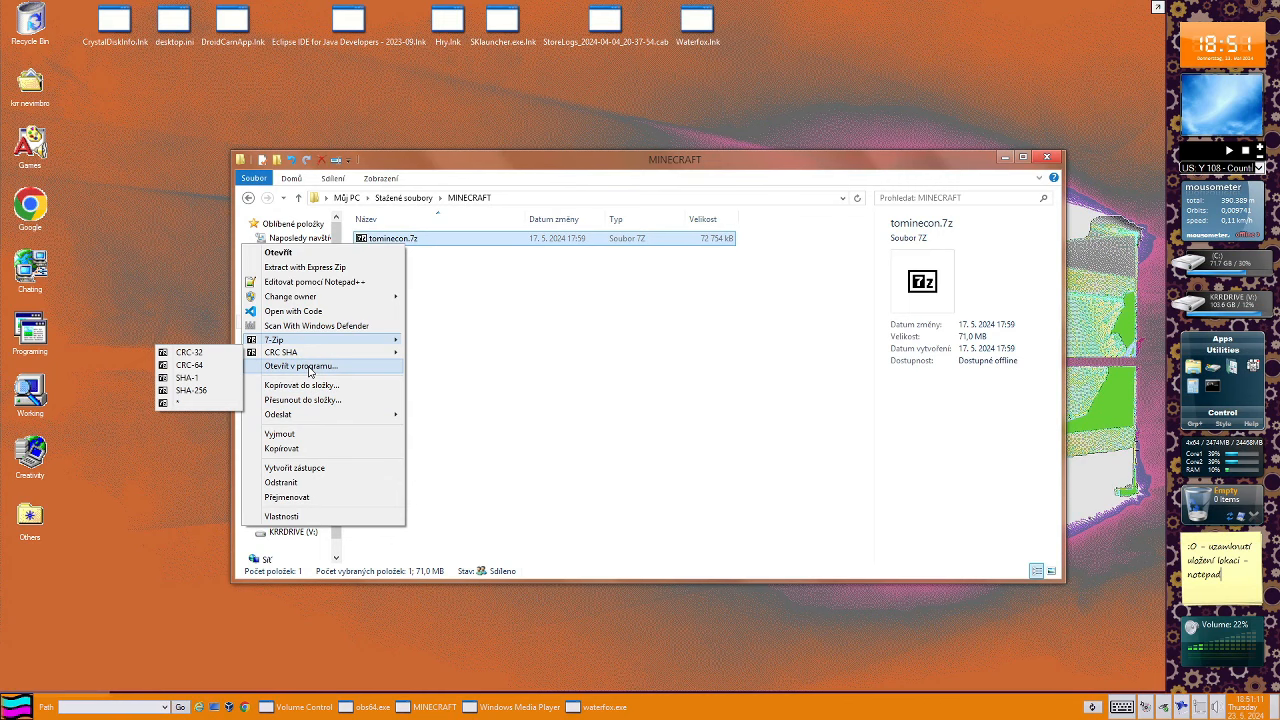
{"action": "mouse_move", "coordinate": [307, 374]}
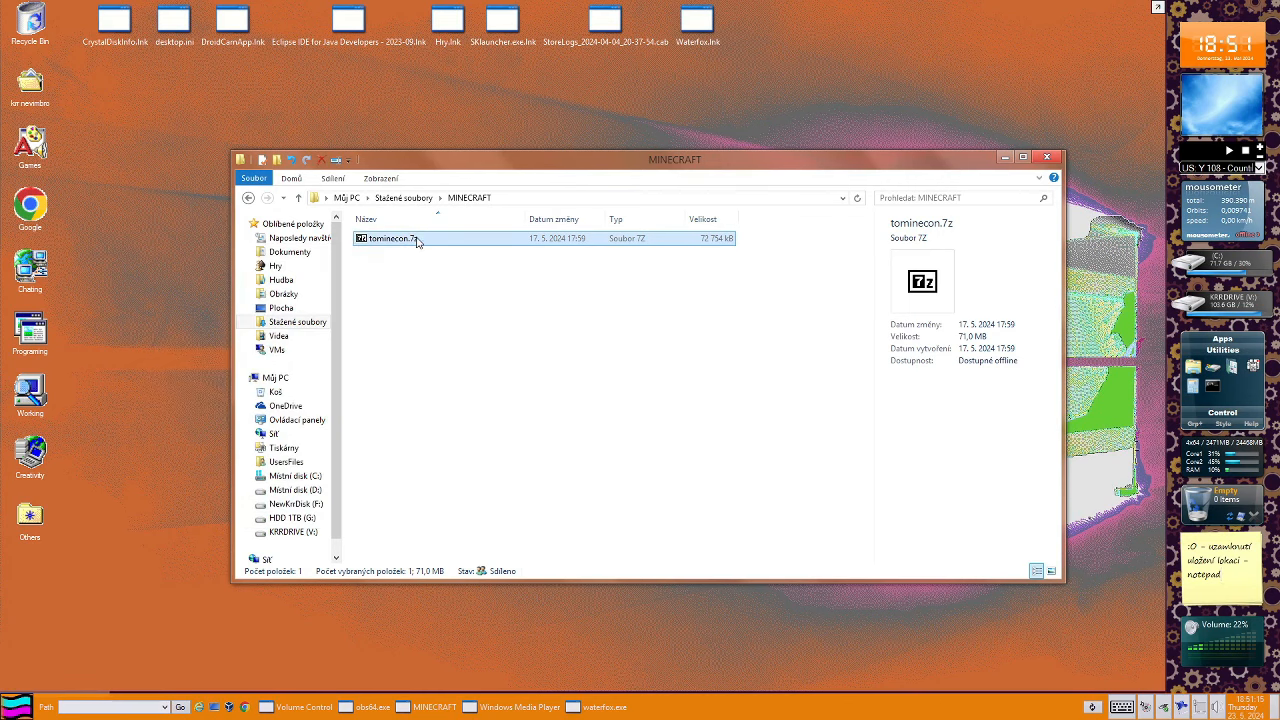
{"action": "double_click", "coordinate": [393, 238]}
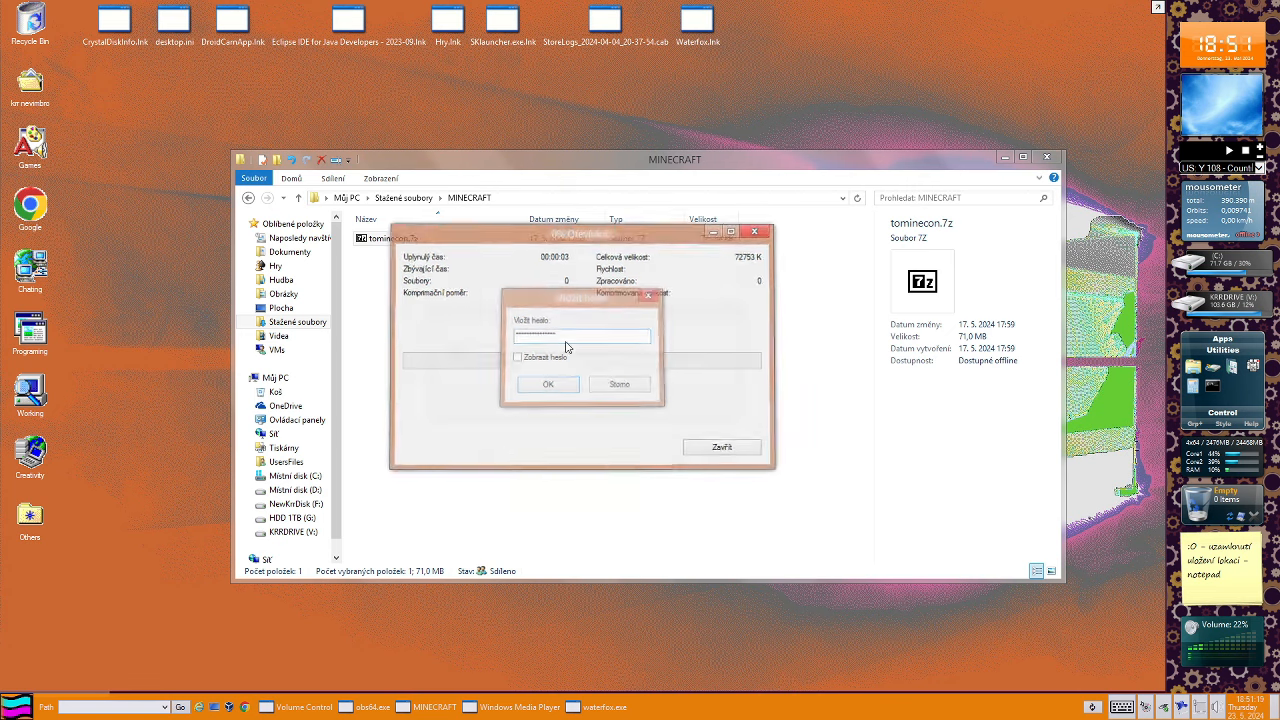
{"action": "left_click", "coordinate": [548, 384]}
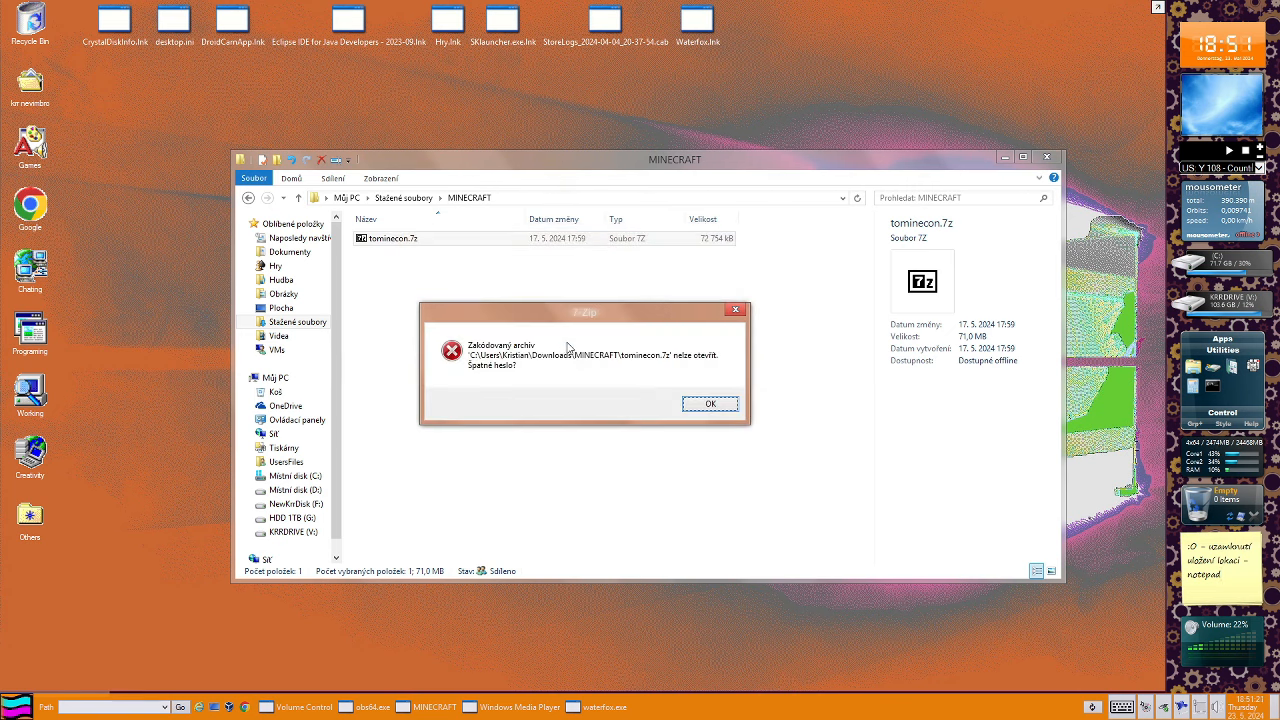
{"action": "left_click", "coordinate": [711, 403]}
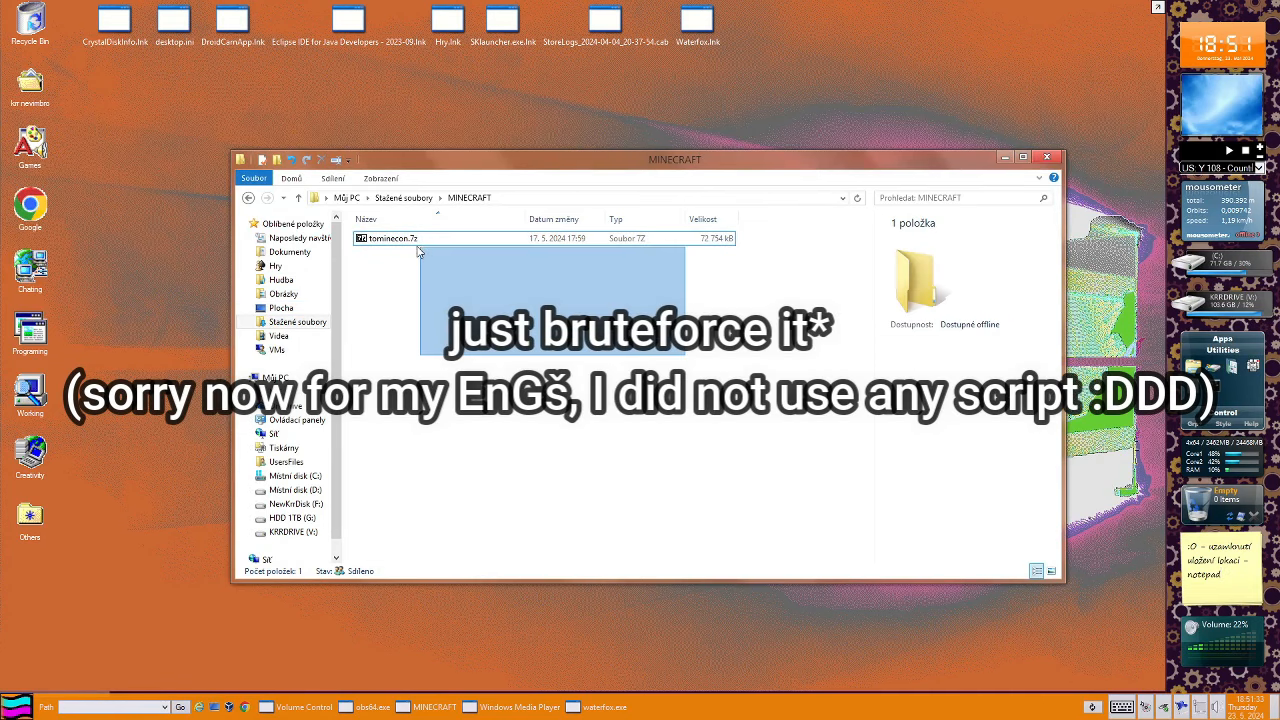
{"action": "left_click", "coordinate": [393, 238]}
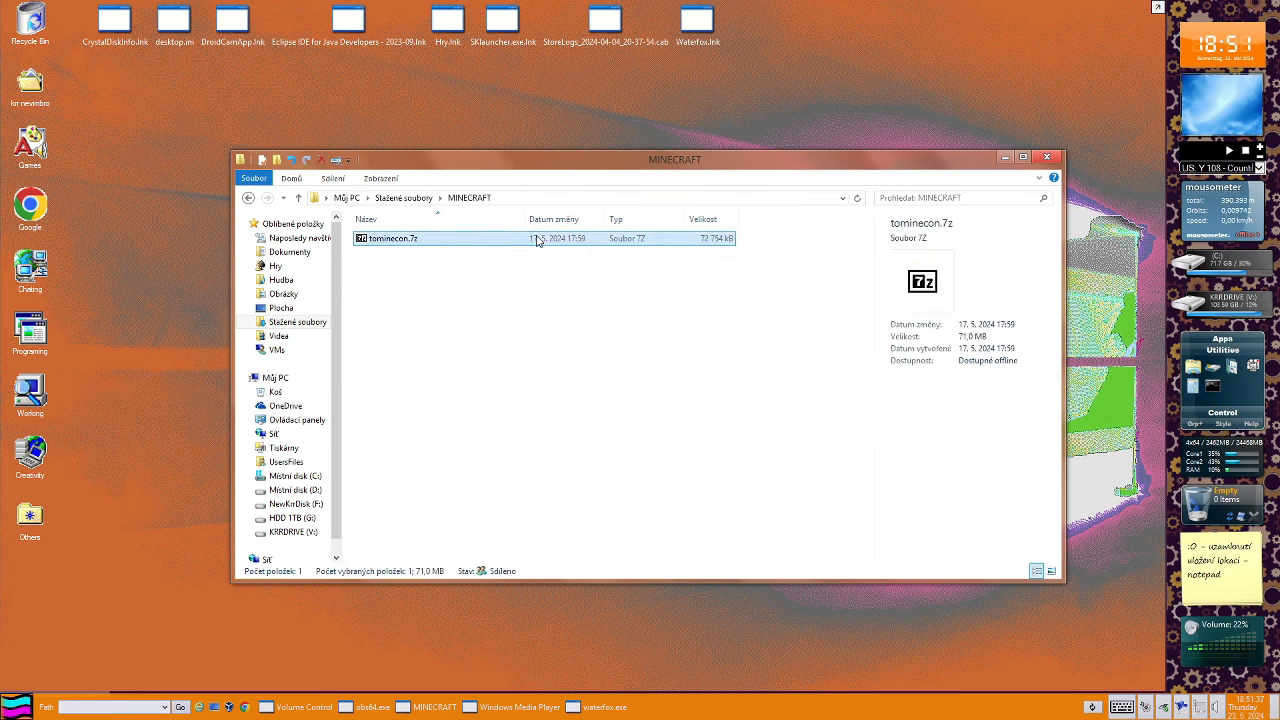
{"action": "mouse_move", "coordinate": [785, 332]}
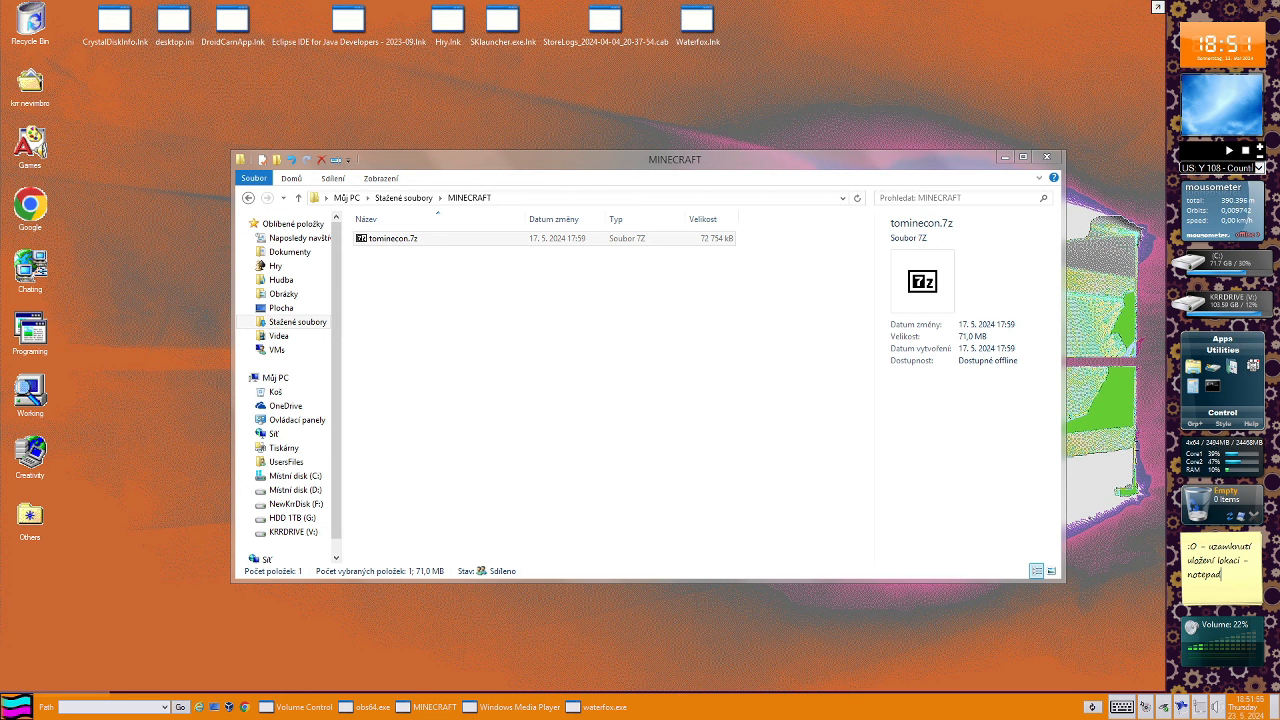
{"action": "left_click", "coordinate": [393, 240]}
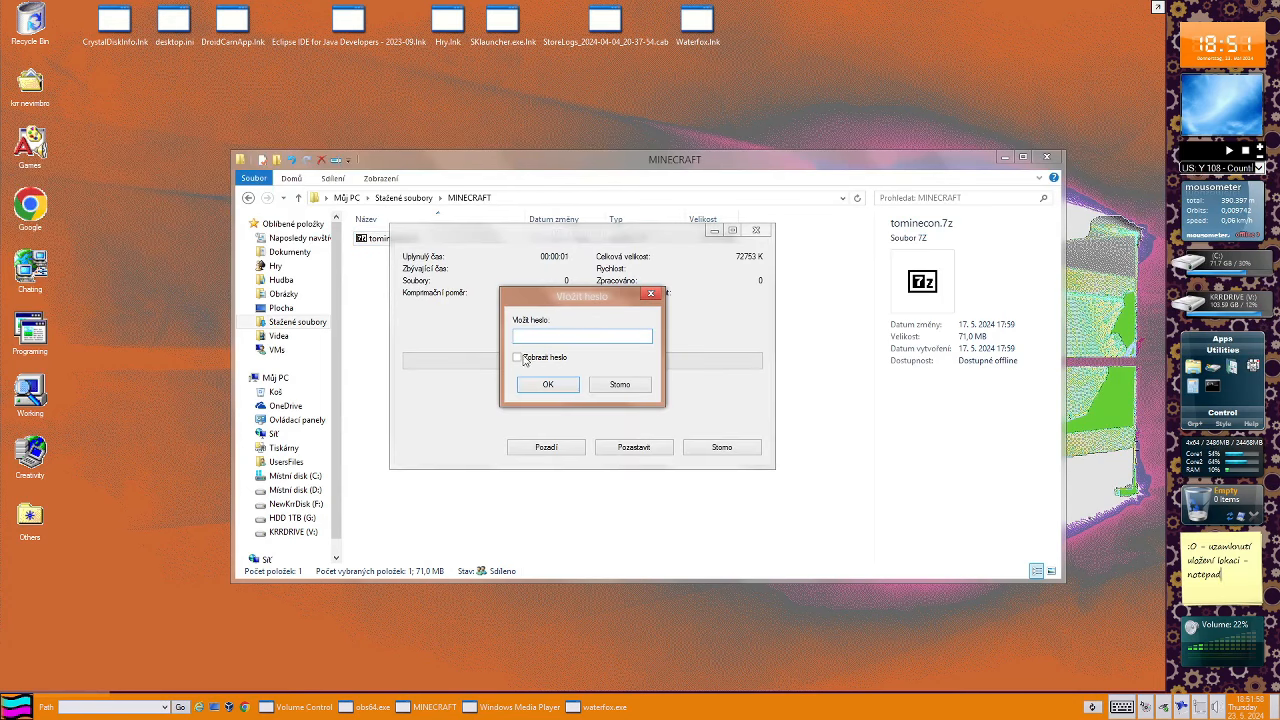
{"action": "left_click", "coordinate": [518, 357]}
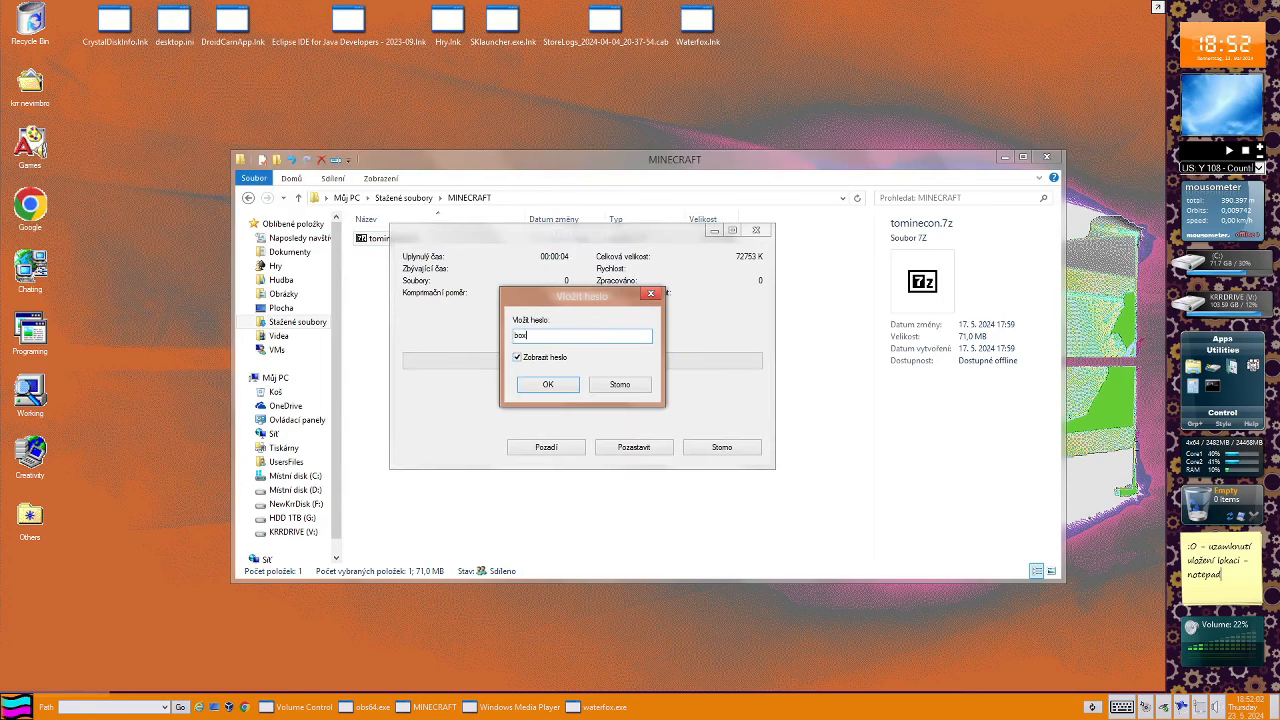
{"action": "type", "text": "pig"}
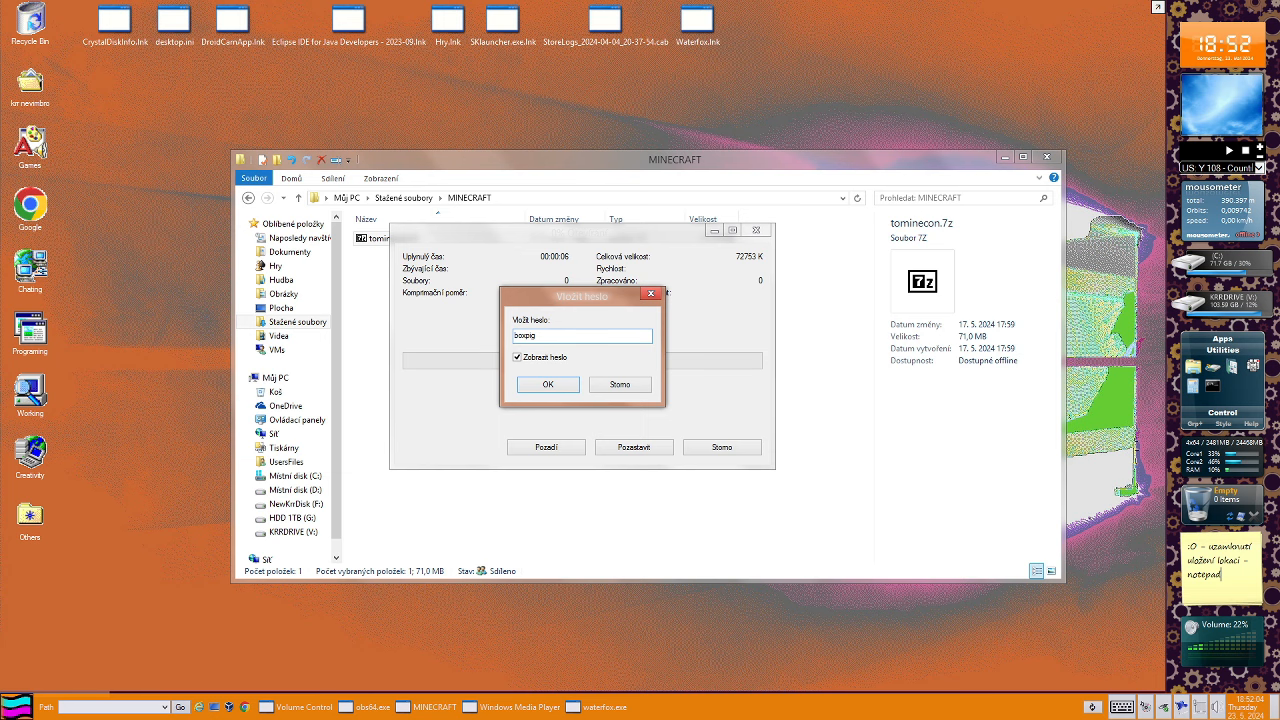
{"action": "type", "text": "41"}
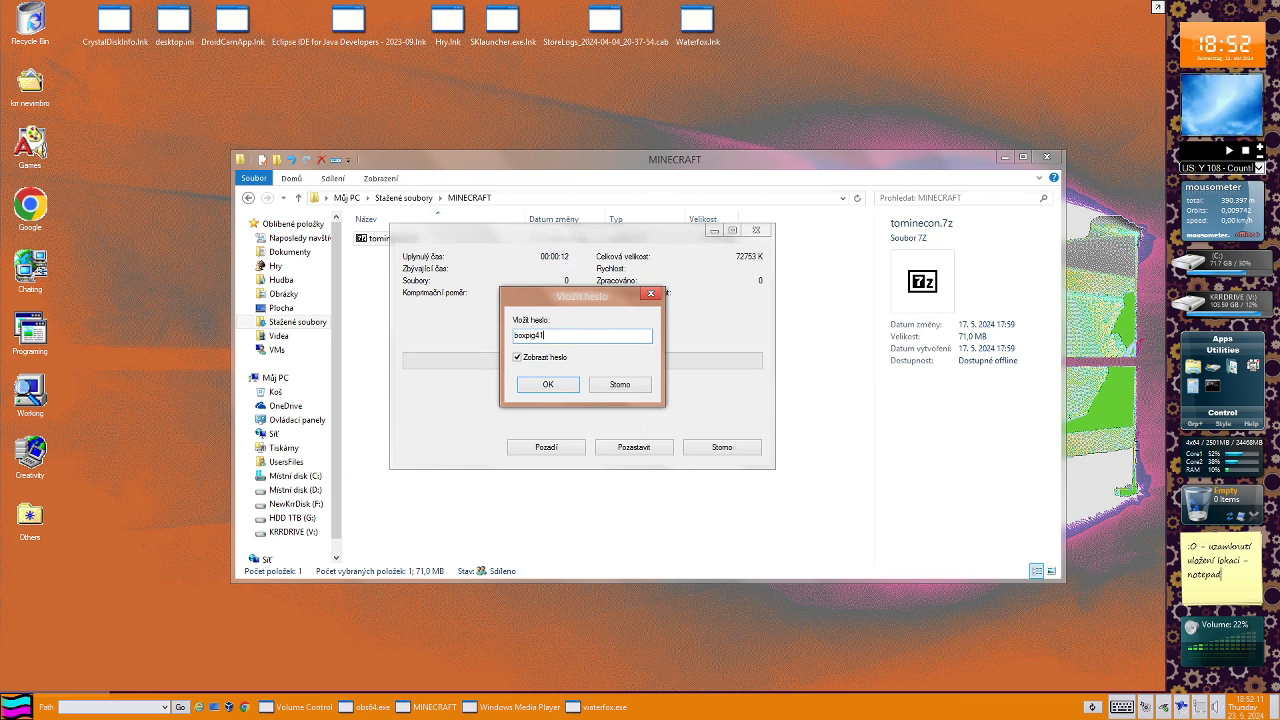
{"action": "left_click", "coordinate": [547, 384]}
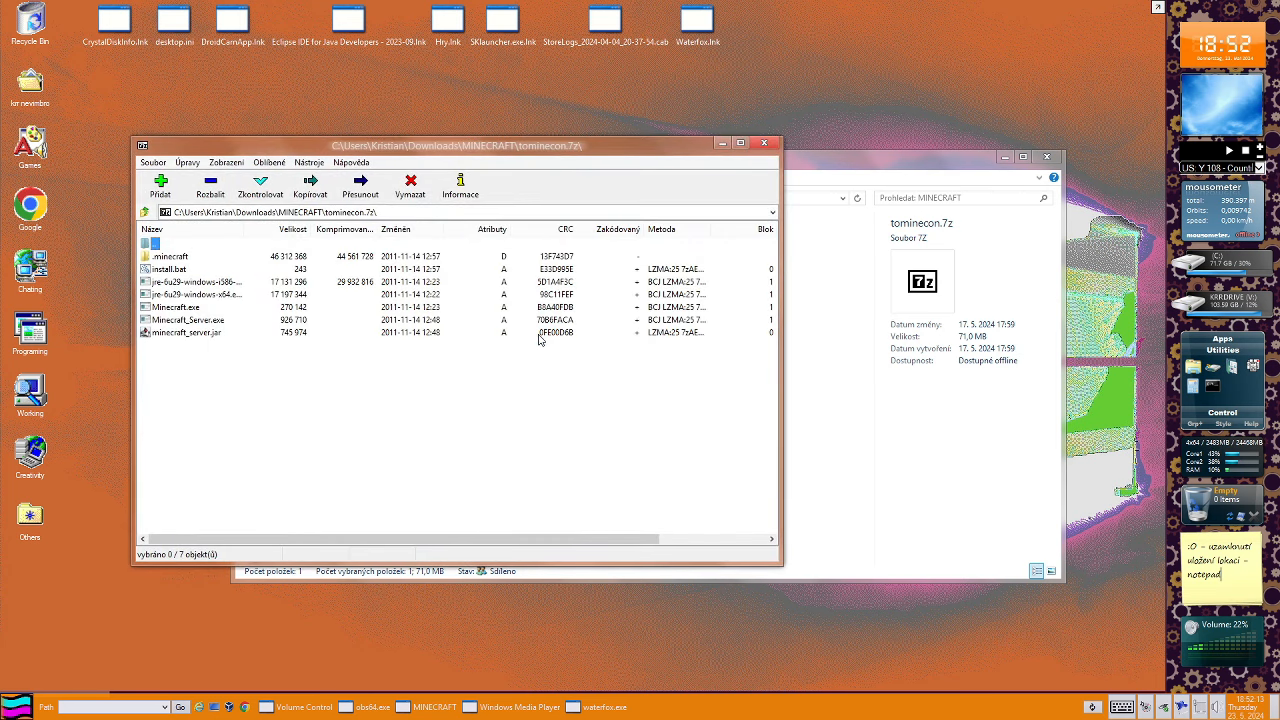
{"action": "mouse_move", "coordinate": [520, 404]}
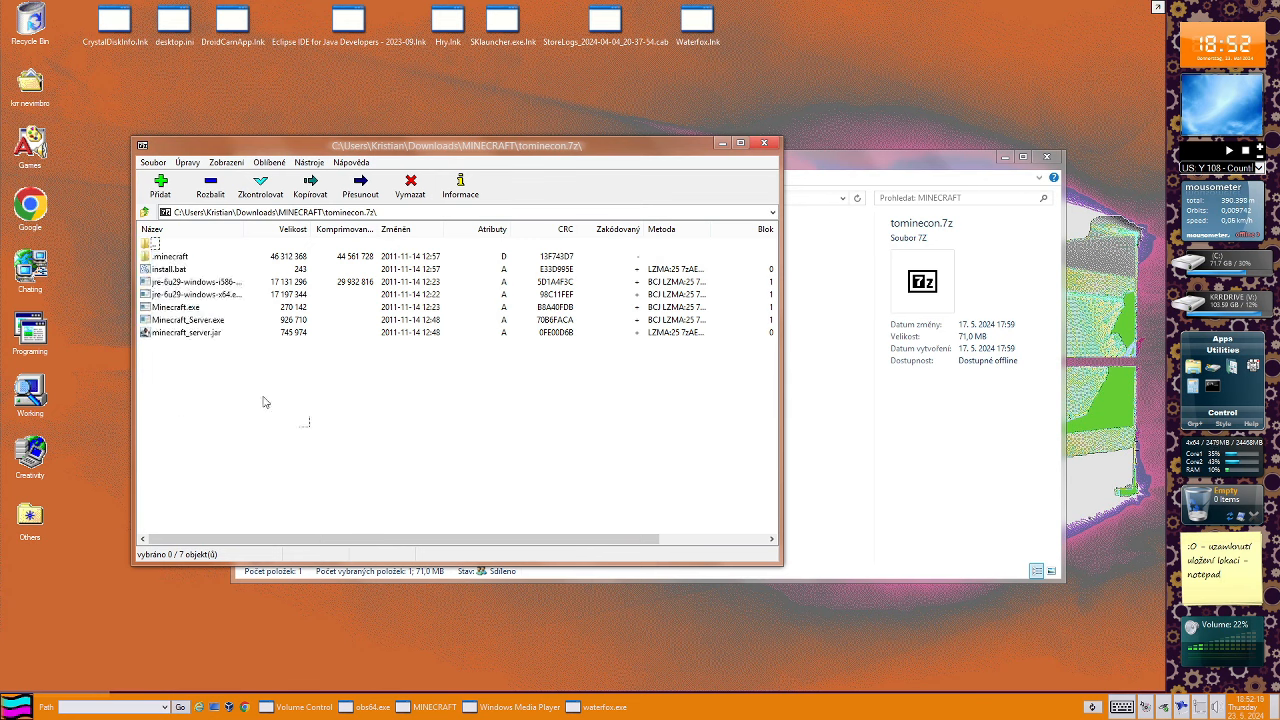
{"action": "key", "text": "ctrl+a"}
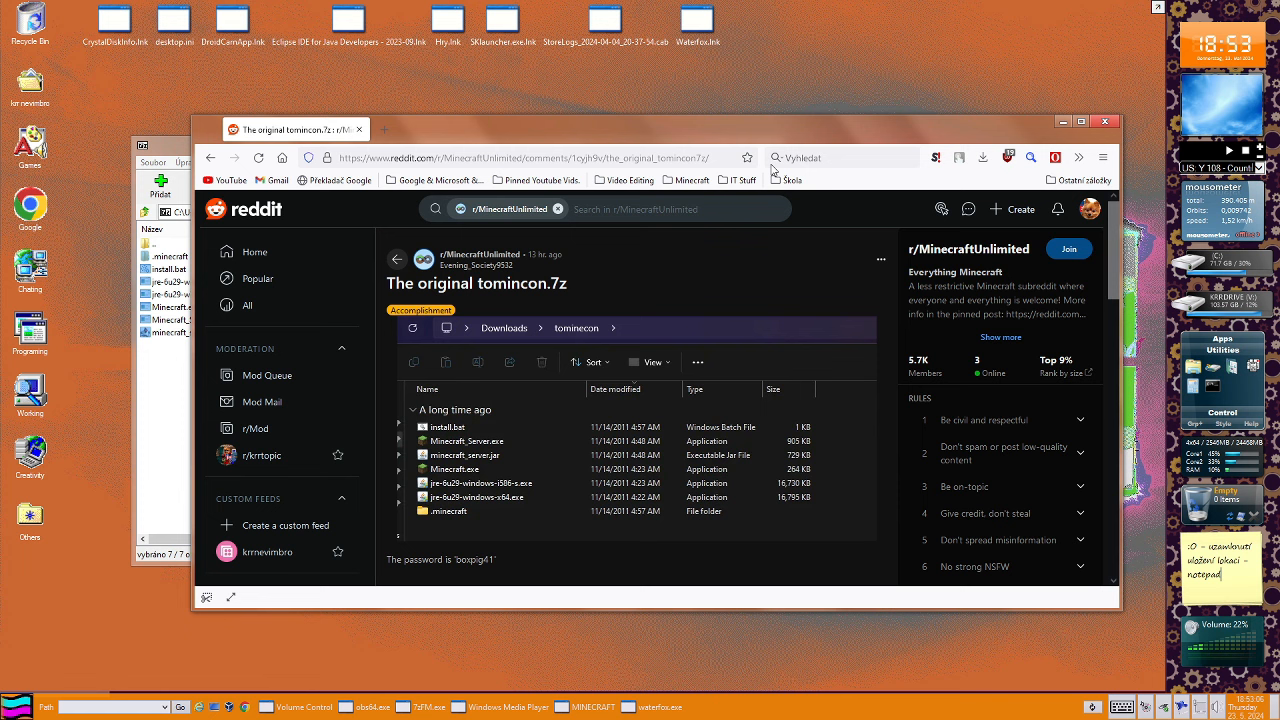
{"action": "mouse_move", "coordinate": [774, 172]}
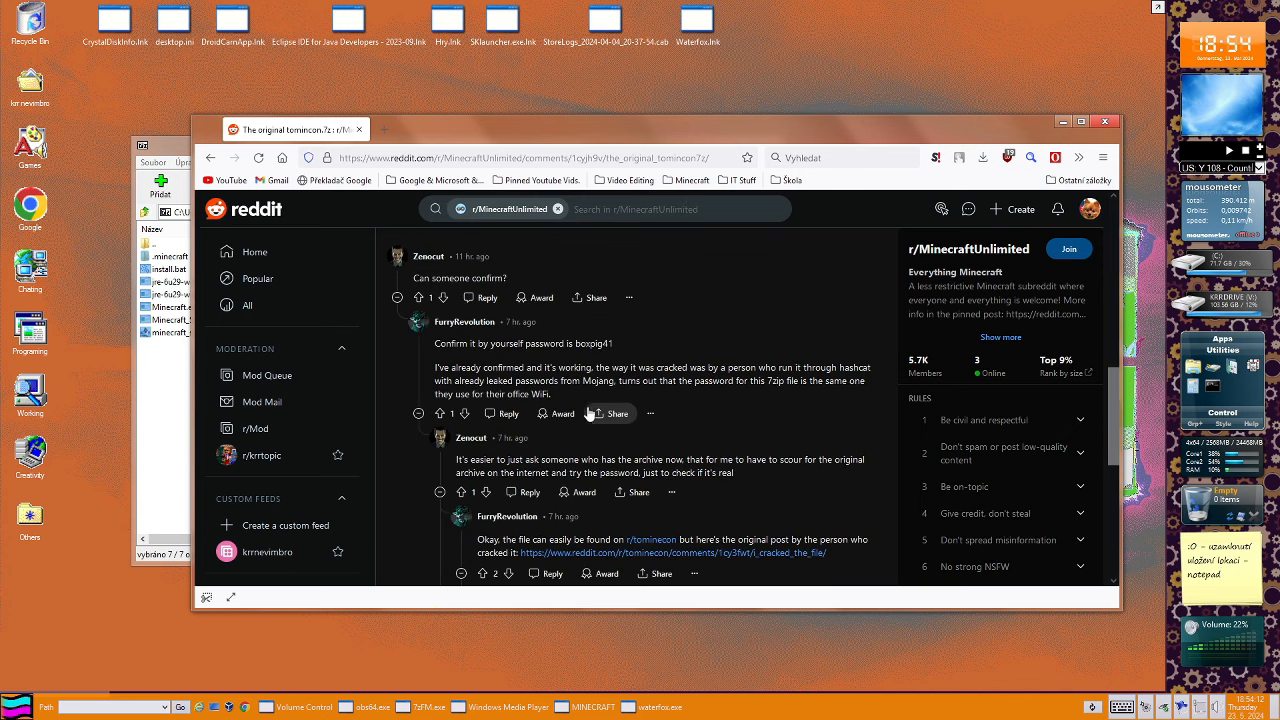
{"action": "mouse_move", "coordinate": [552, 400]}
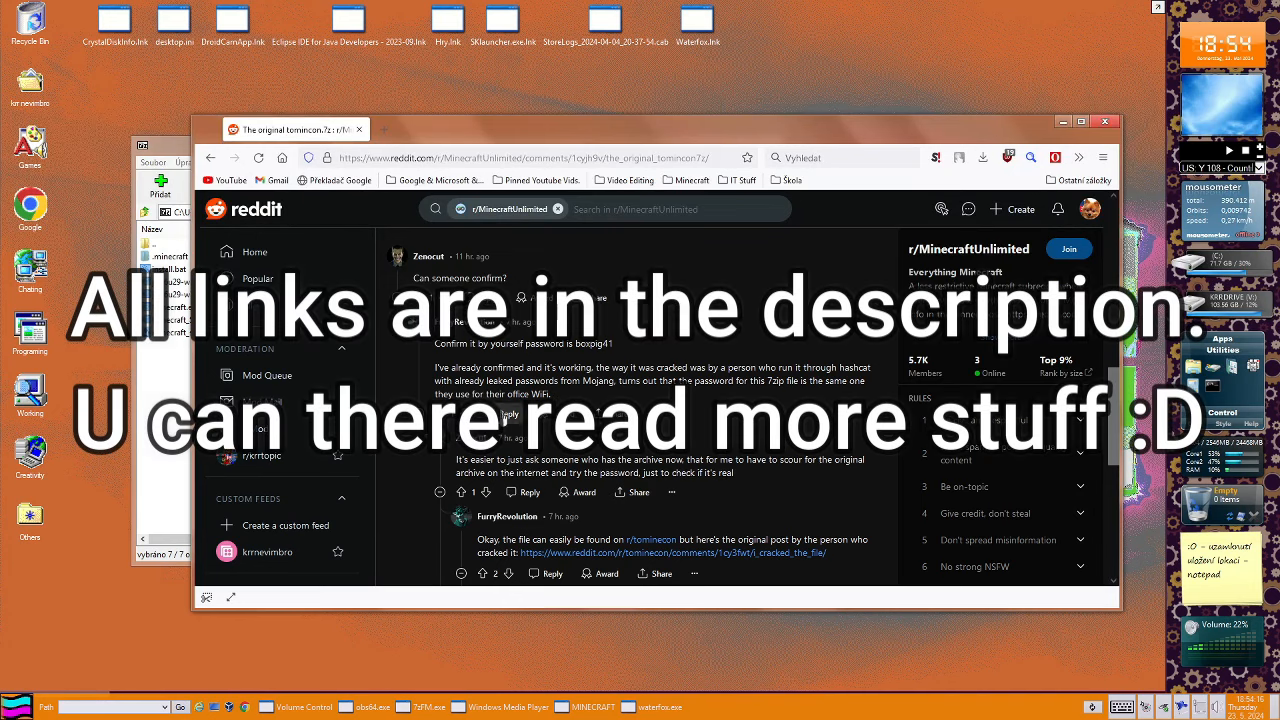
{"action": "scroll", "scroll_direction": "down", "scroll_amount": 3}
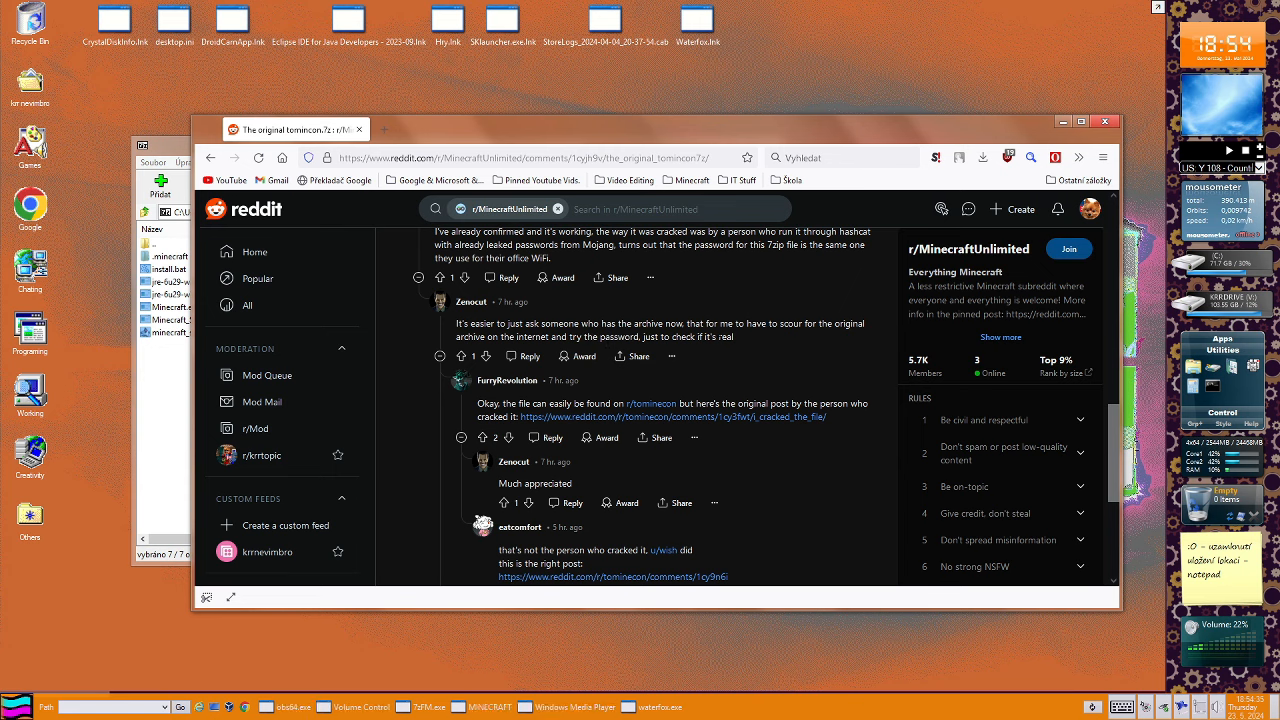
{"action": "scroll", "scroll_direction": "down", "scroll_amount": 3}
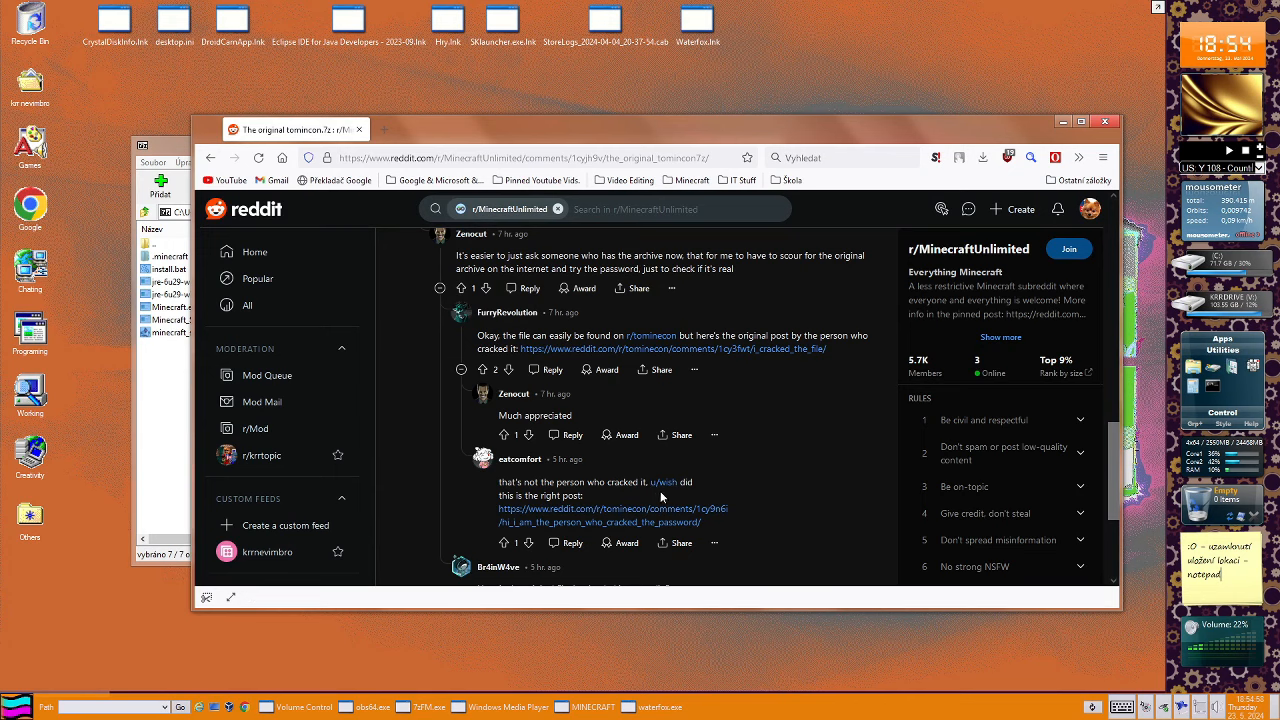
{"action": "left_click", "coordinate": [663, 482]}
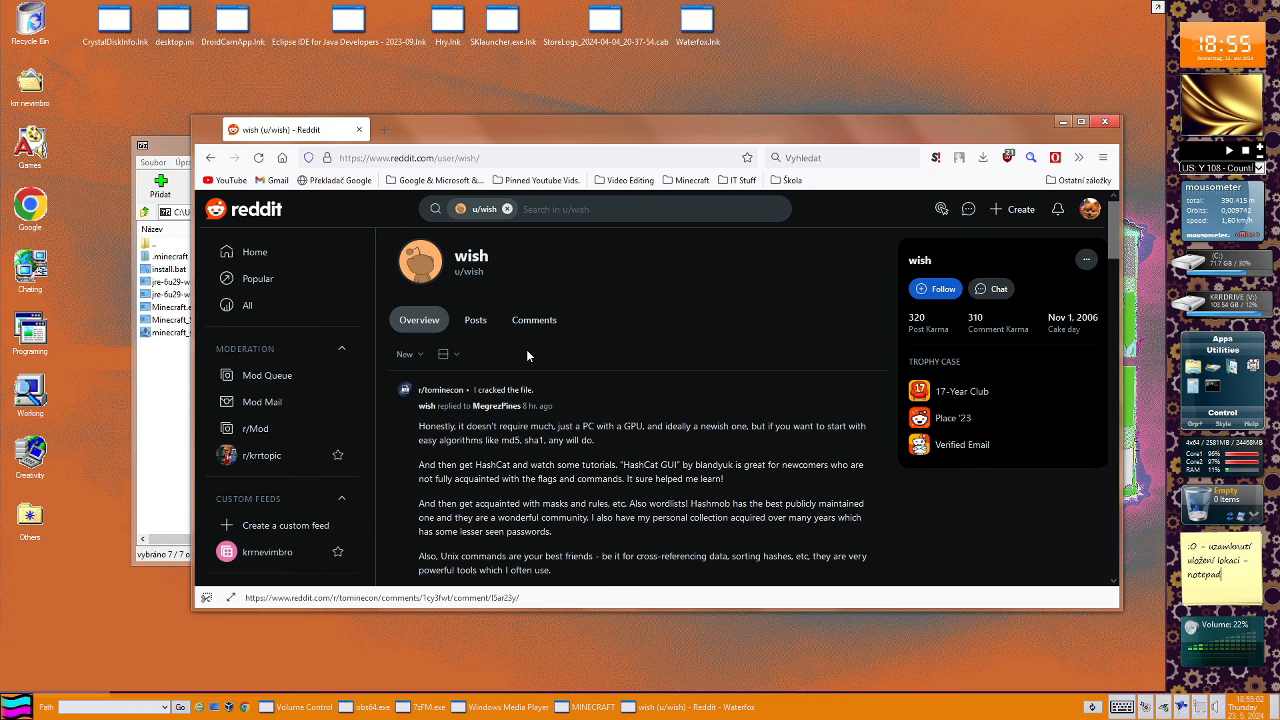
{"action": "scroll", "scroll_direction": "down", "scroll_amount": 3}
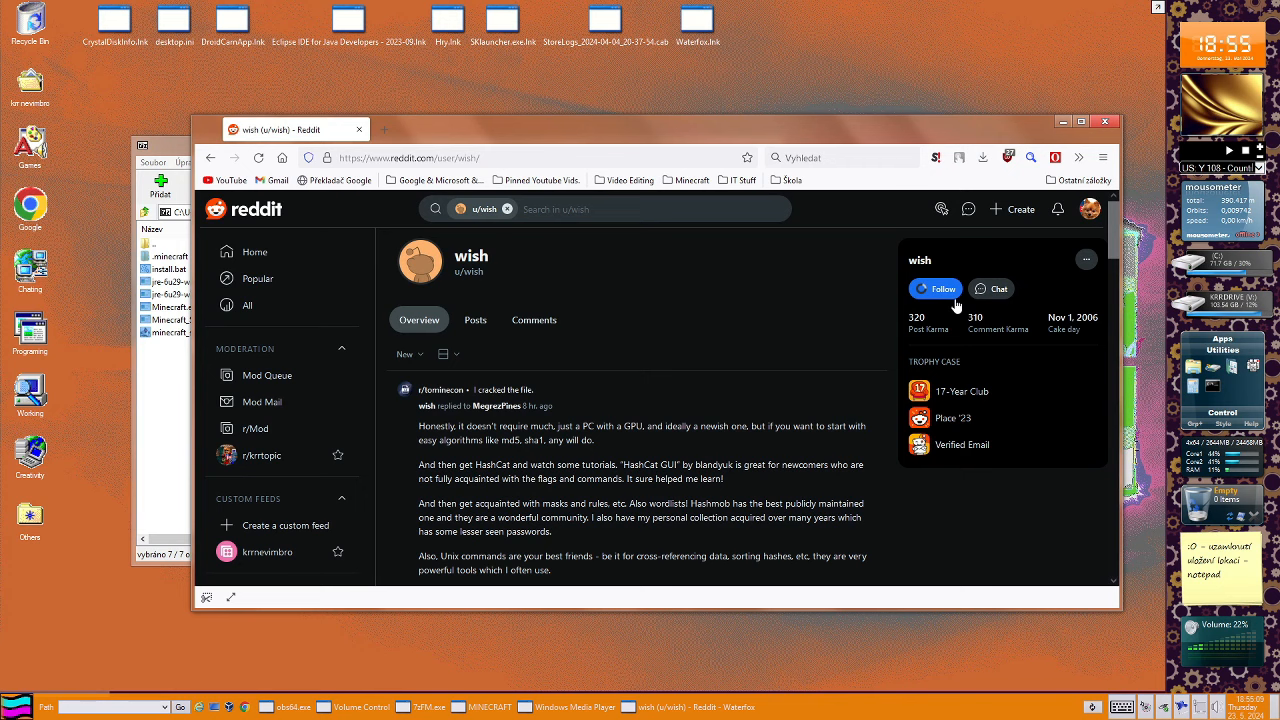
{"action": "left_click", "coordinate": [935, 288]}
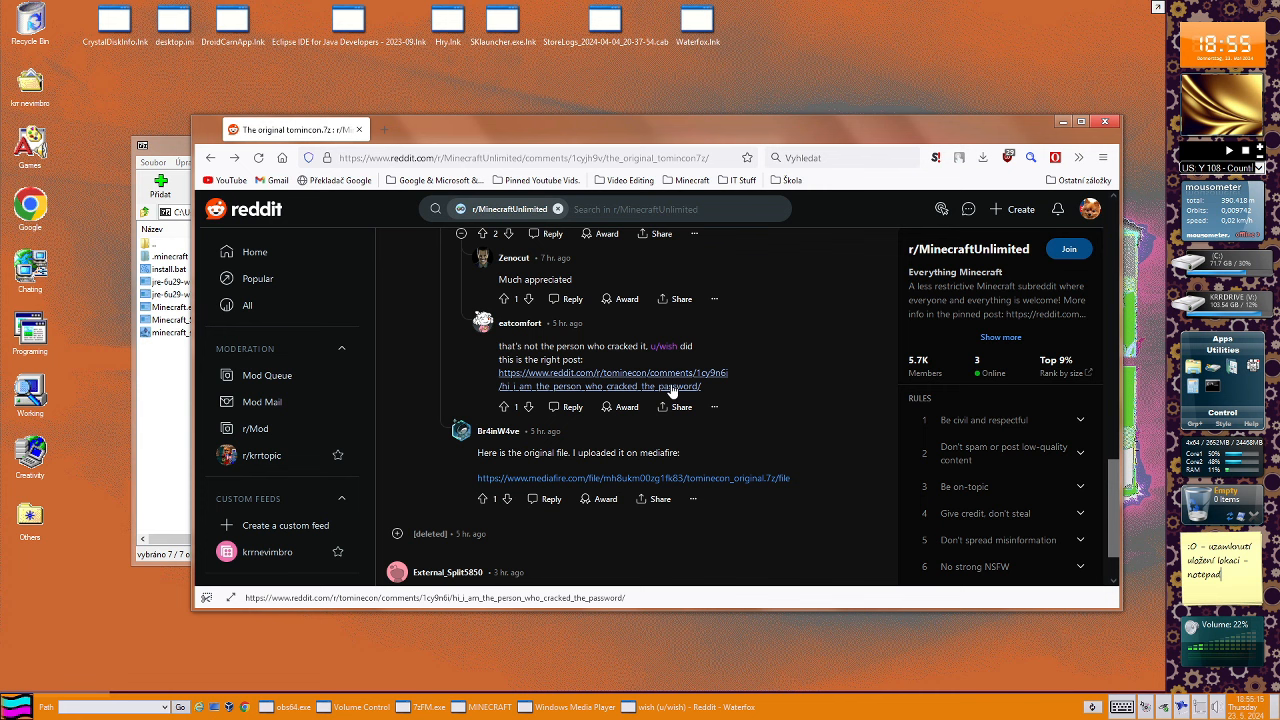
{"action": "mouse_move", "coordinate": [535, 375]}
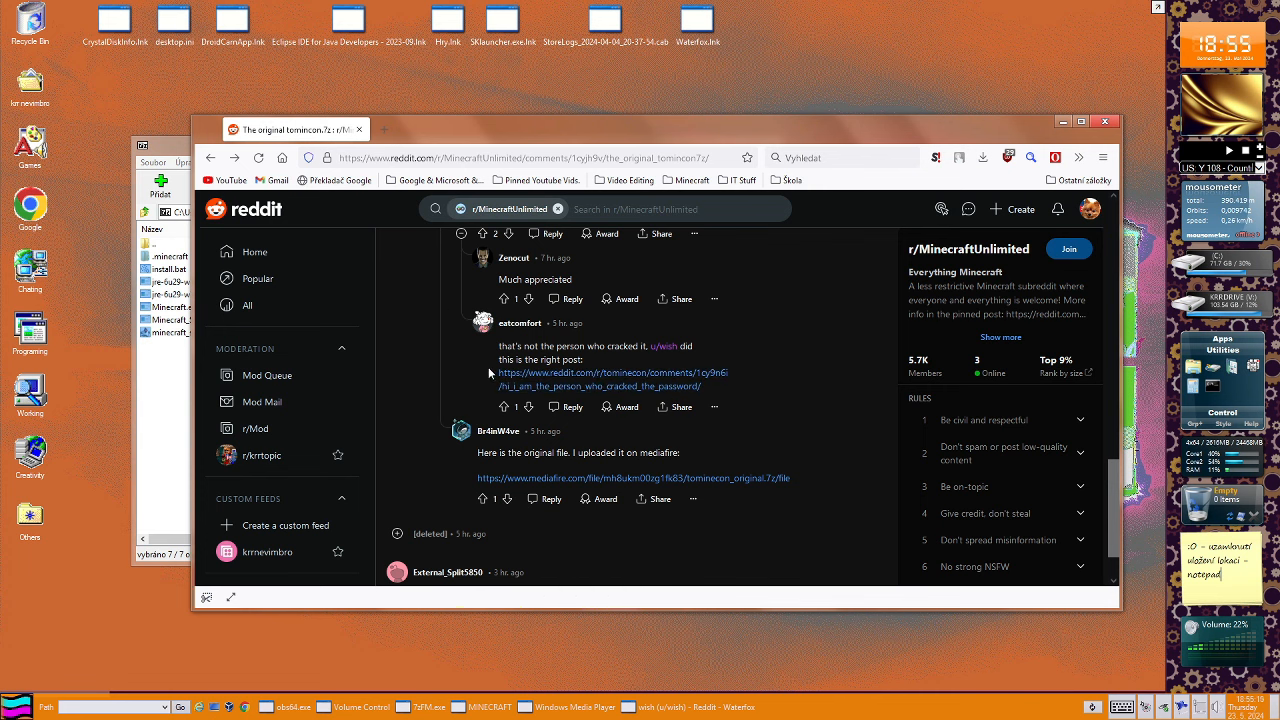
{"action": "mouse_move", "coordinate": [606, 407]}
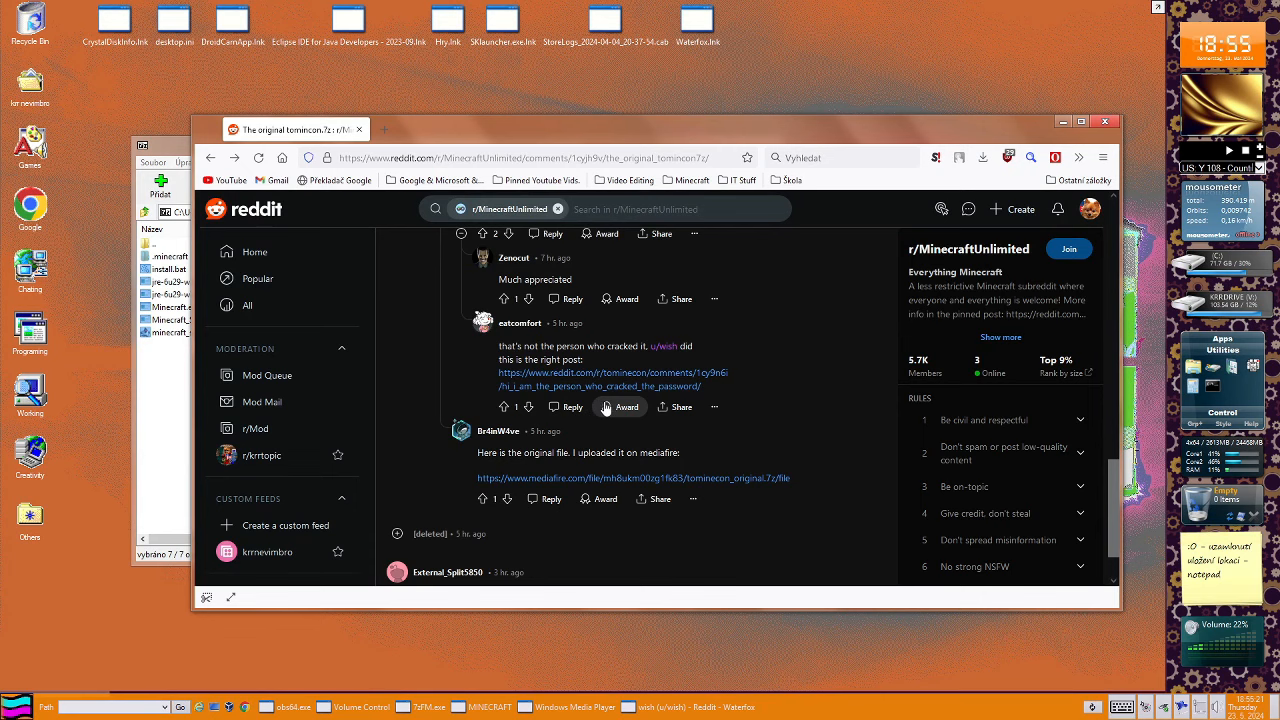
{"action": "left_click", "coordinate": [384, 129]}
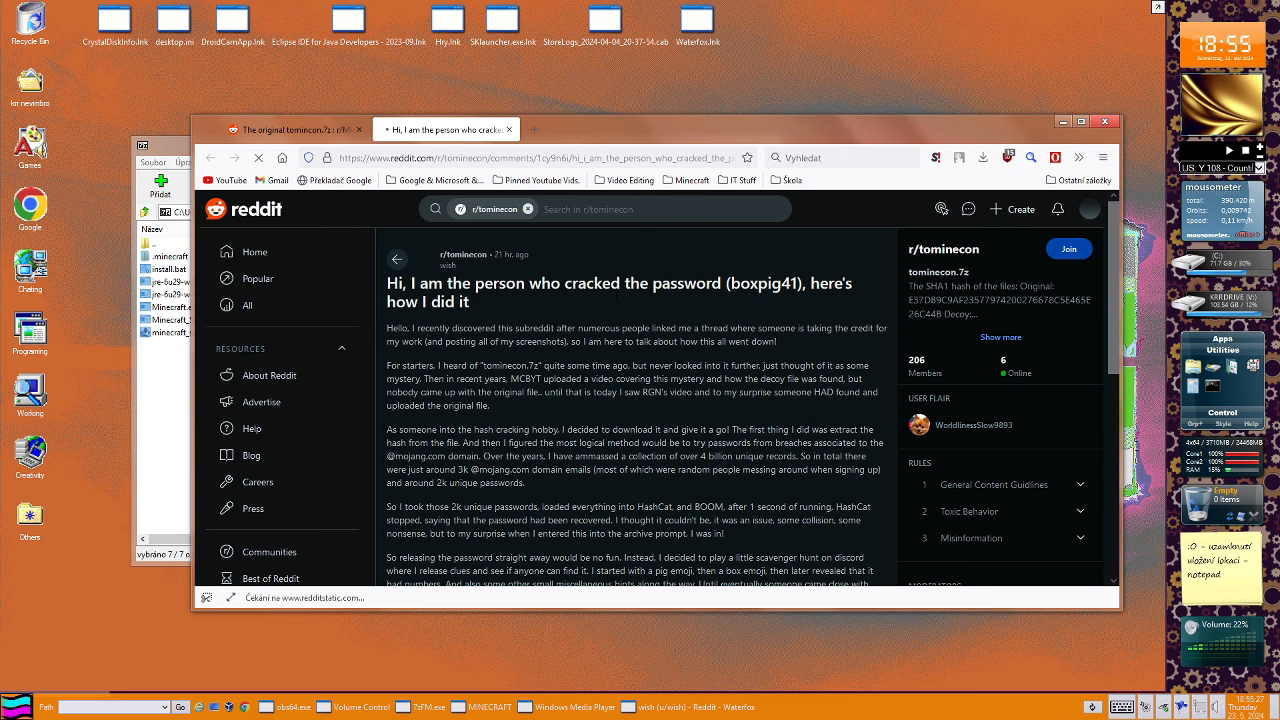
{"action": "scroll", "scroll_direction": "down", "scroll_amount": 3}
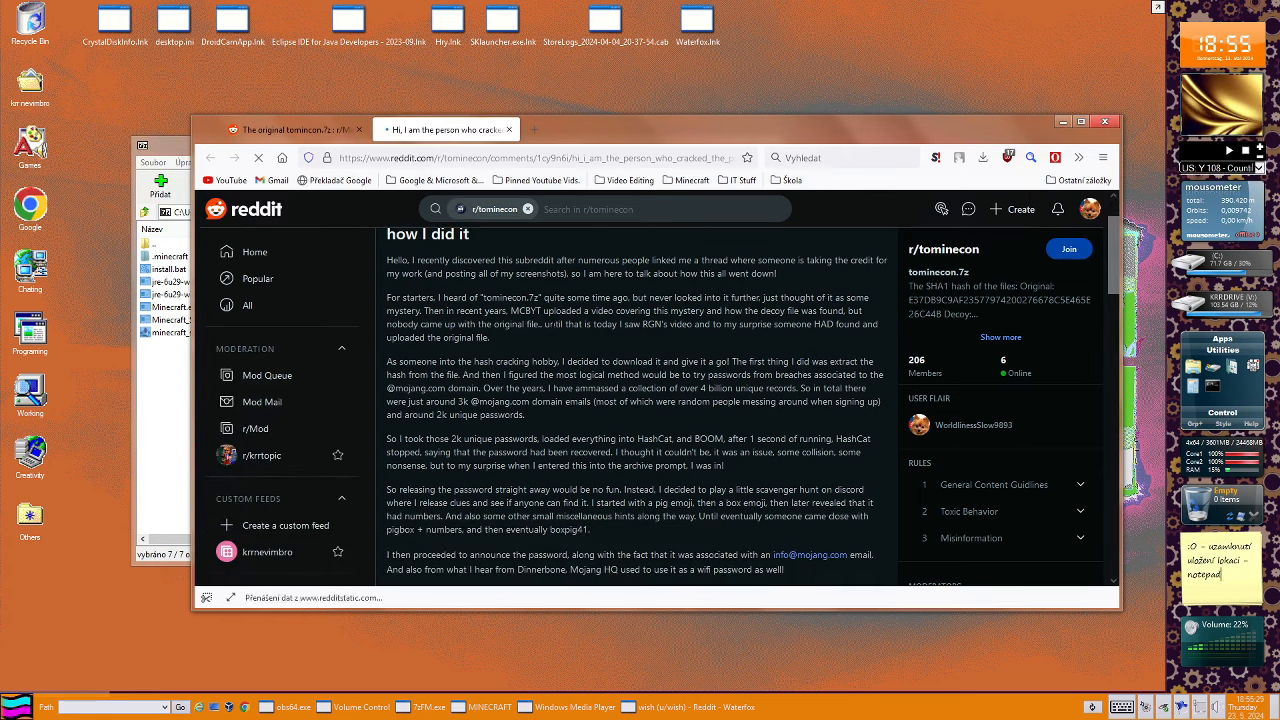
{"action": "scroll", "scroll_direction": "down", "scroll_amount": 3}
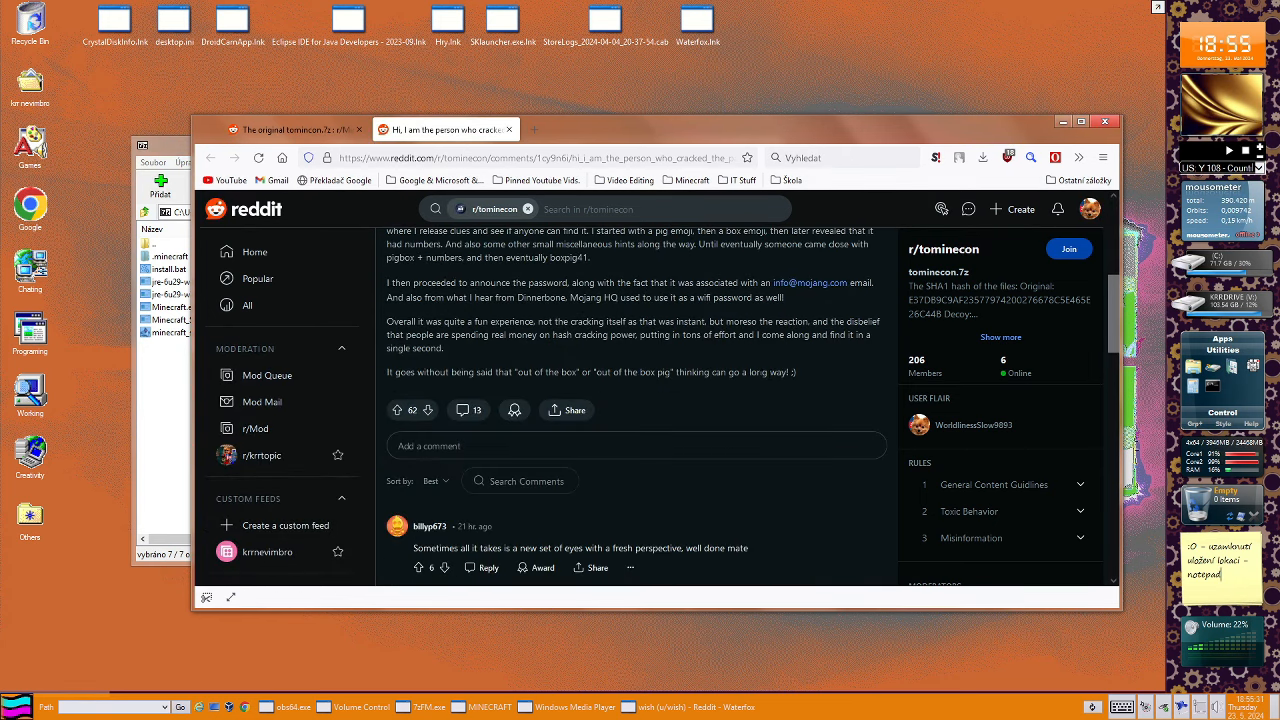
{"action": "mouse_move", "coordinate": [800, 378]}
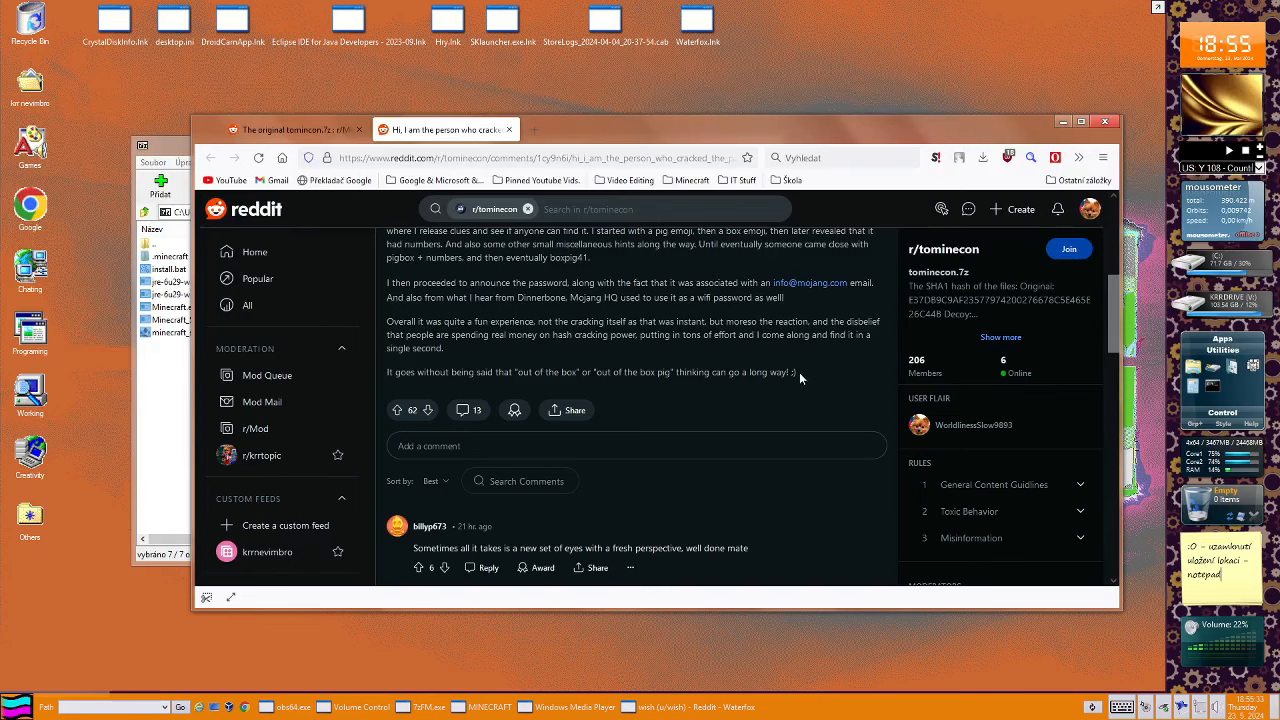
{"action": "scroll", "scroll_direction": "up", "scroll_amount": 3}
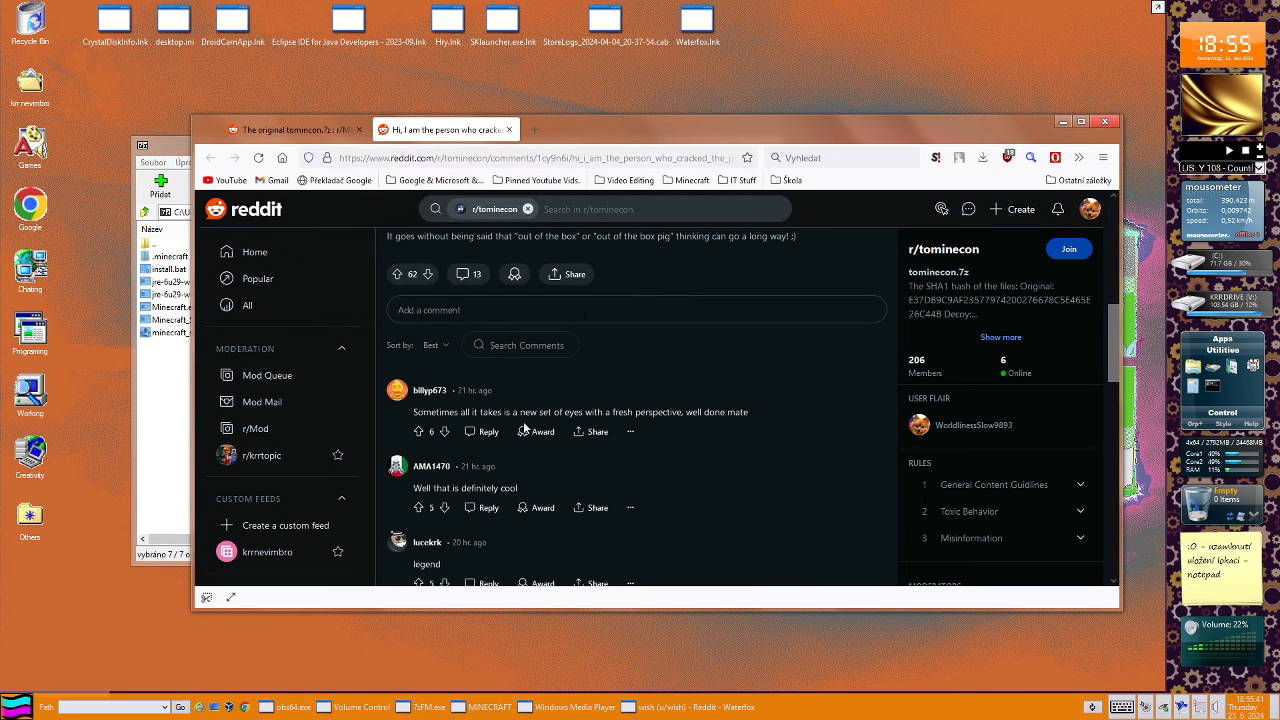
{"action": "scroll", "scroll_direction": "up", "scroll_amount": 3}
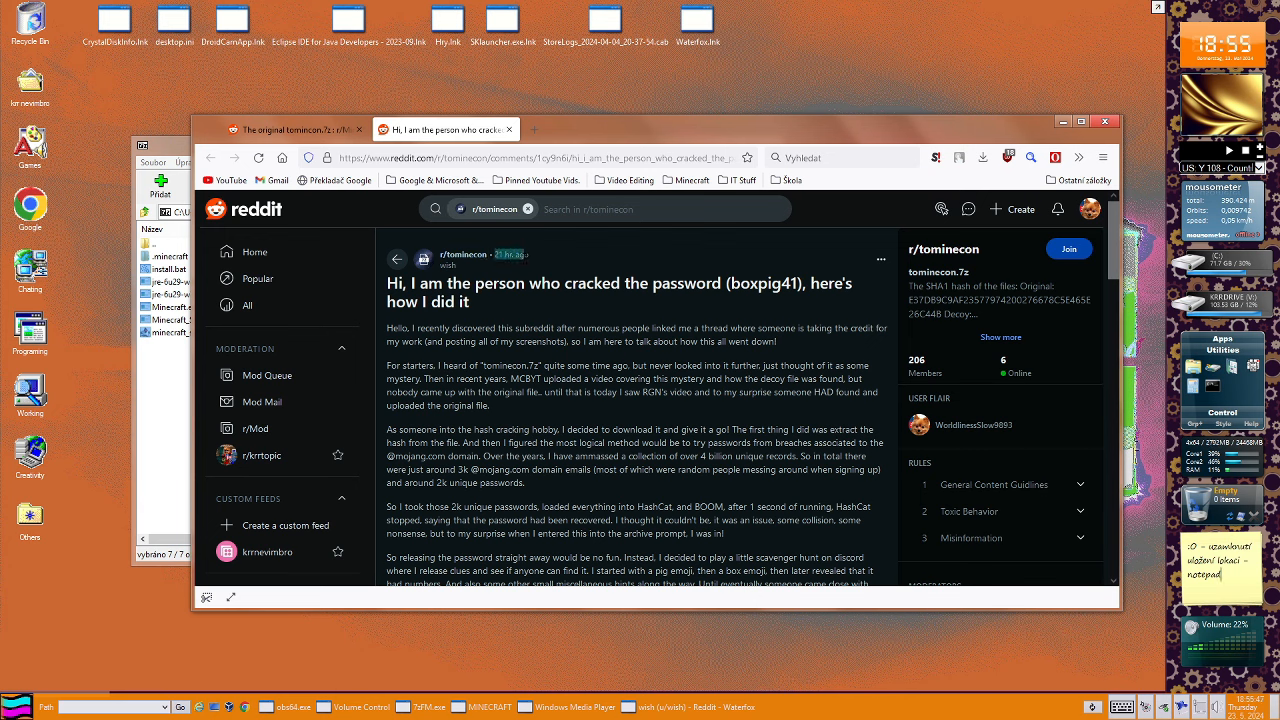
{"action": "mouse_move", "coordinate": [667, 264]}
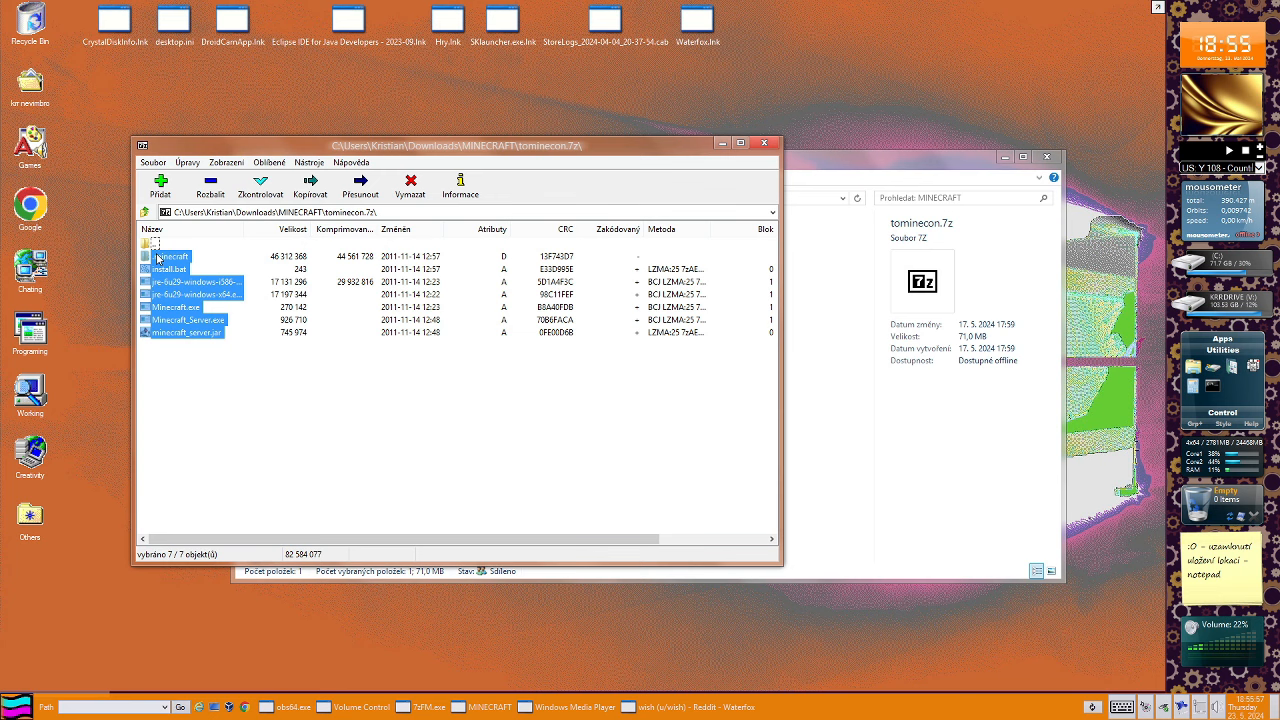
Inspect the extracted minecraft_server.jar, Minecraft_Server.exe and install.bat in the MINECRAFT folder
{"action": "right_click", "coordinate": [170, 257]}
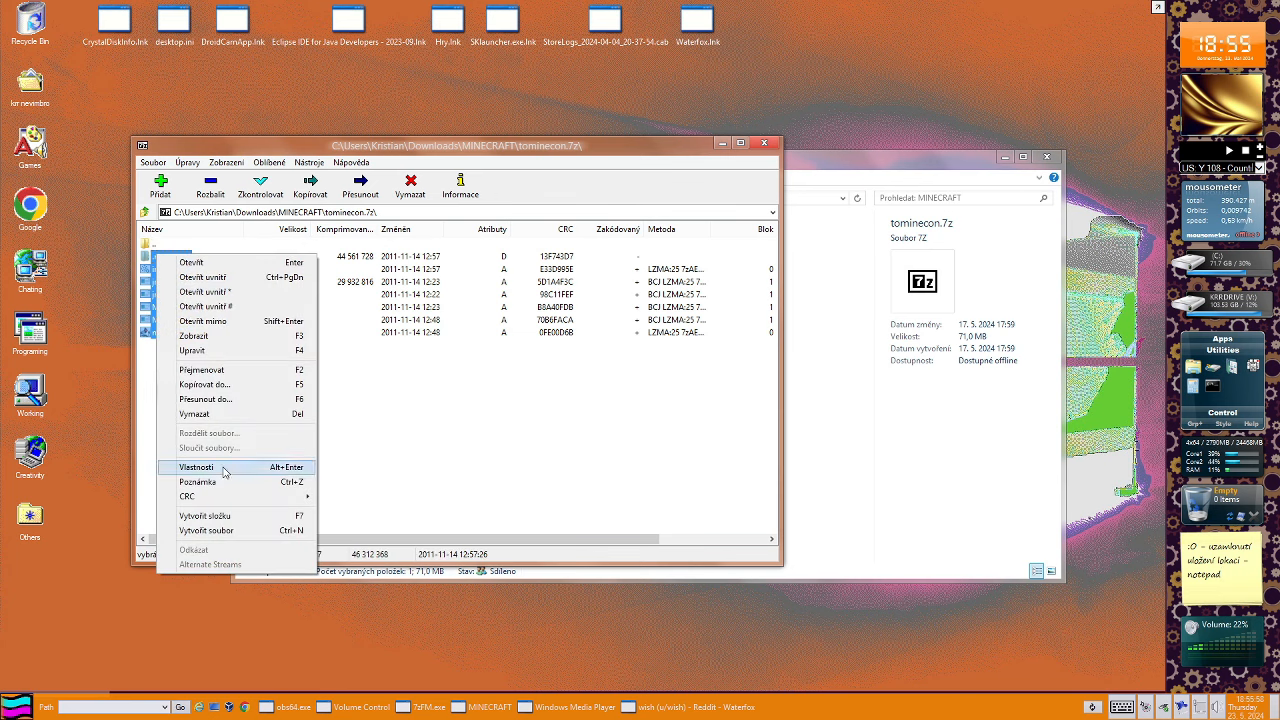
{"action": "mouse_move", "coordinate": [217, 291]}
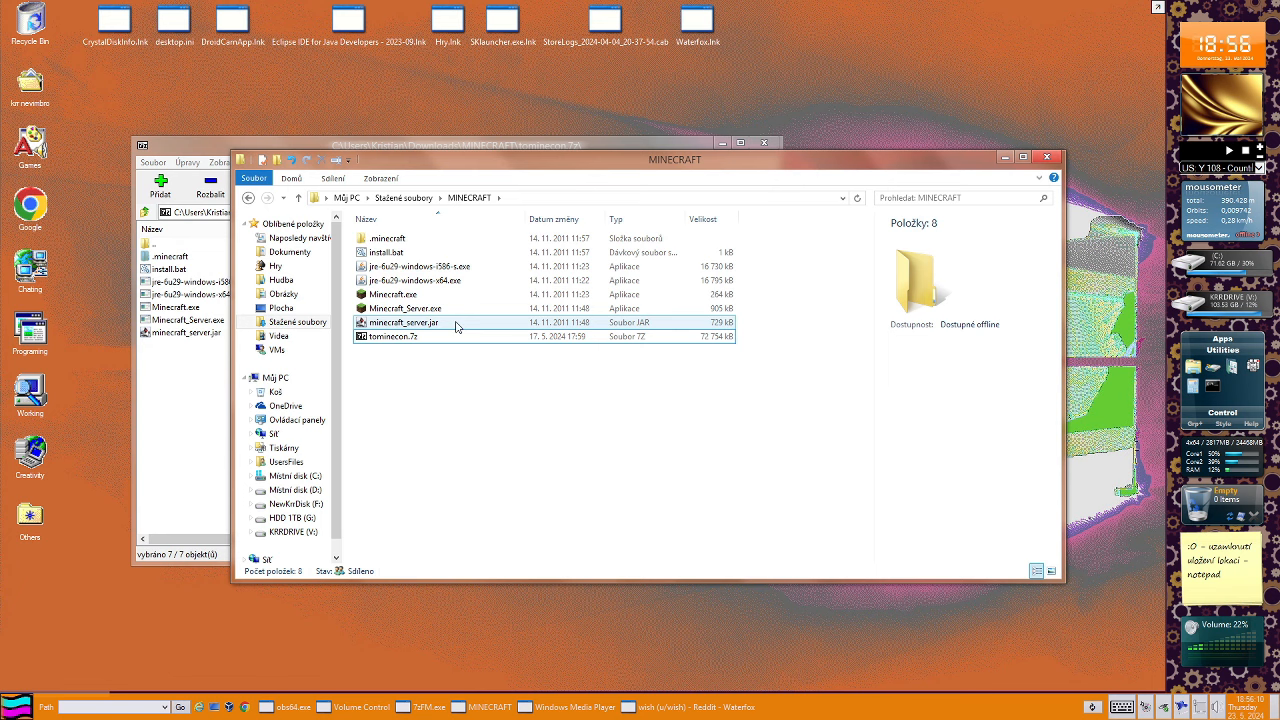
{"action": "mouse_move", "coordinate": [456, 327]}
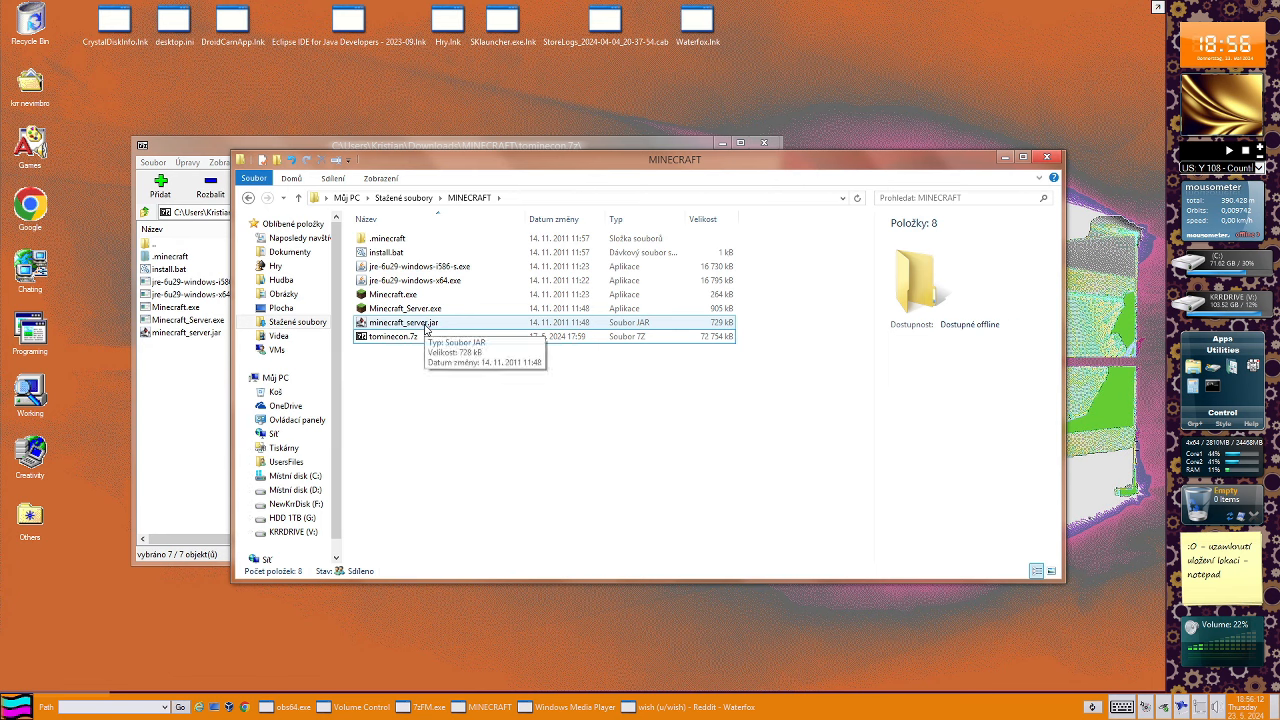
{"action": "left_click", "coordinate": [404, 322]}
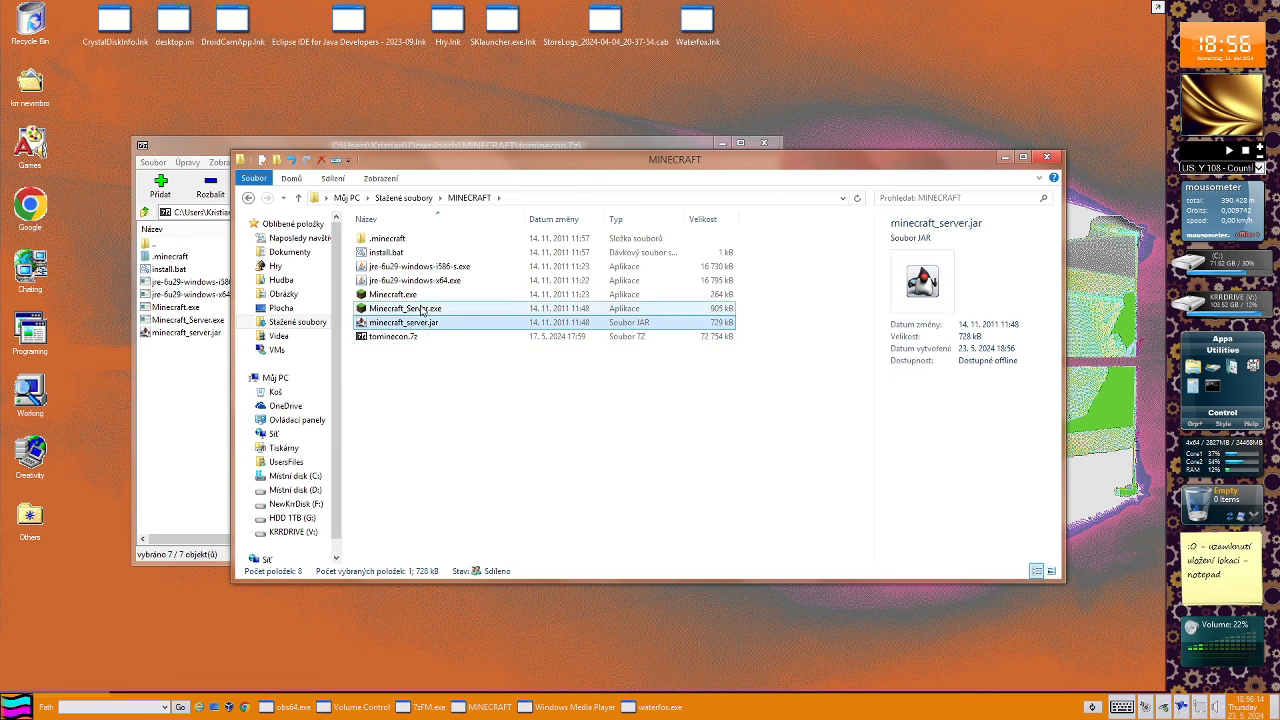
{"action": "left_click", "coordinate": [405, 308]}
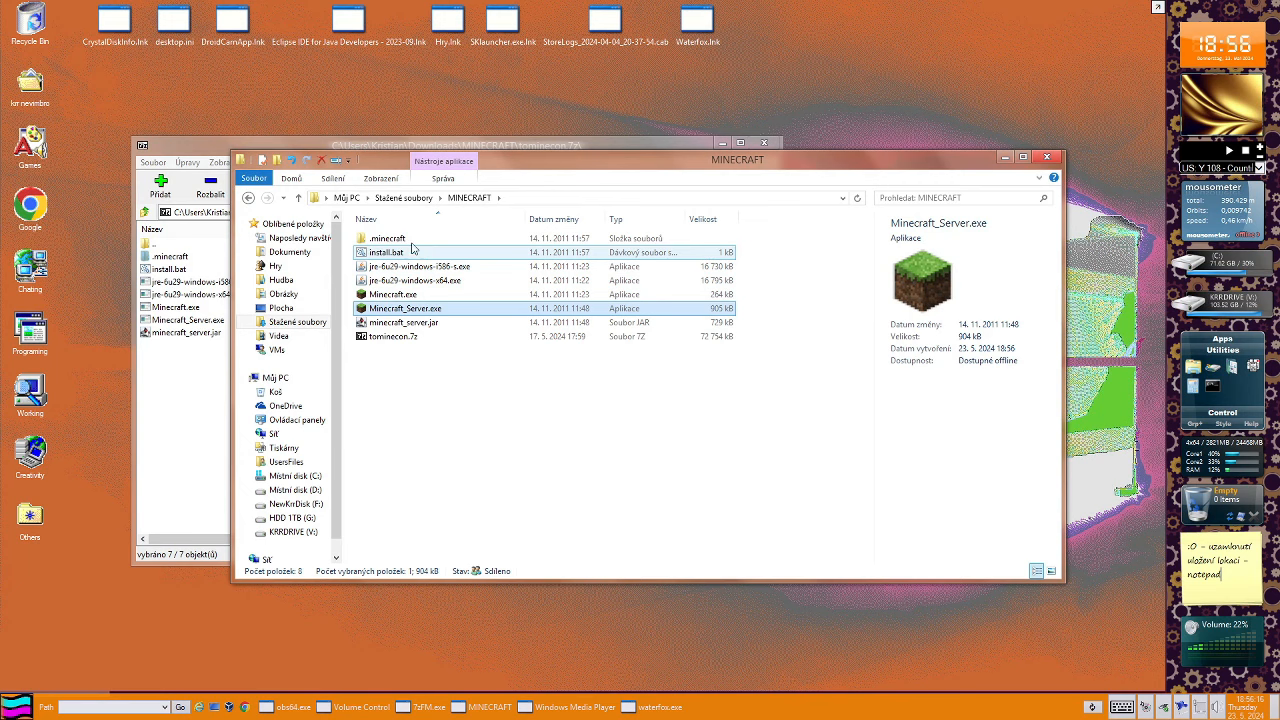
{"action": "mouse_move", "coordinate": [390, 256]}
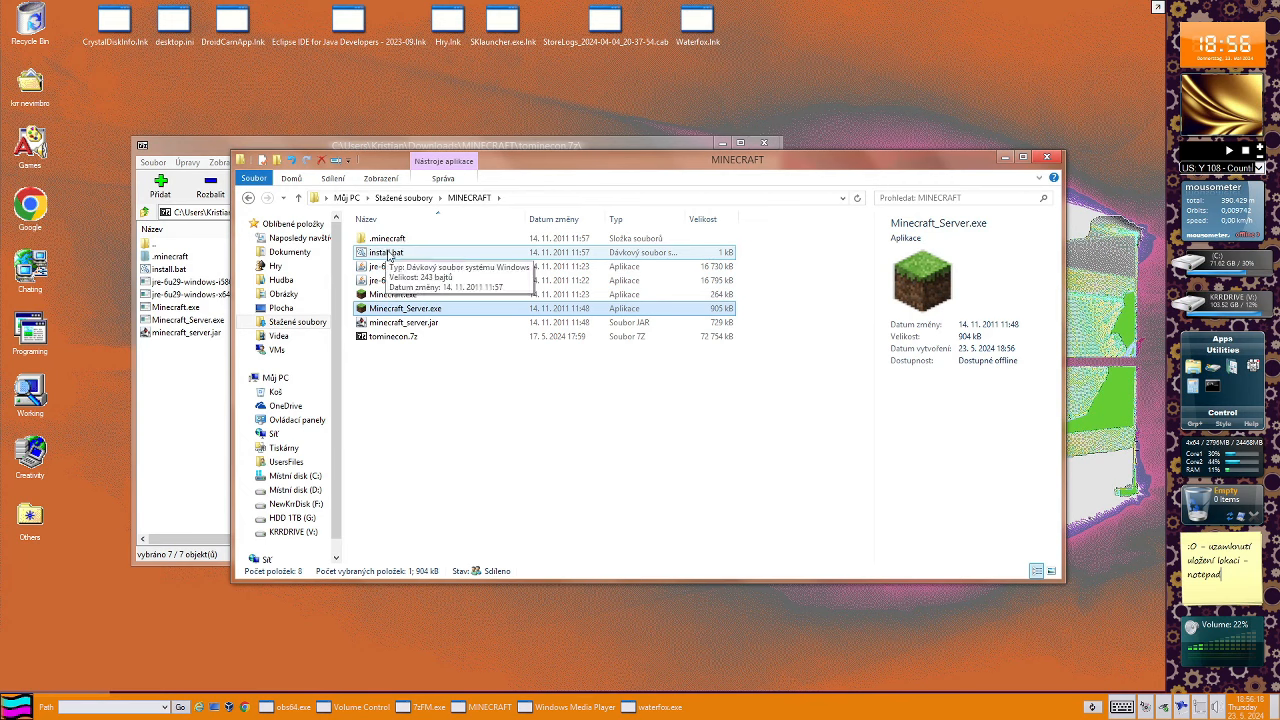
{"action": "right_click", "coordinate": [387, 252]}
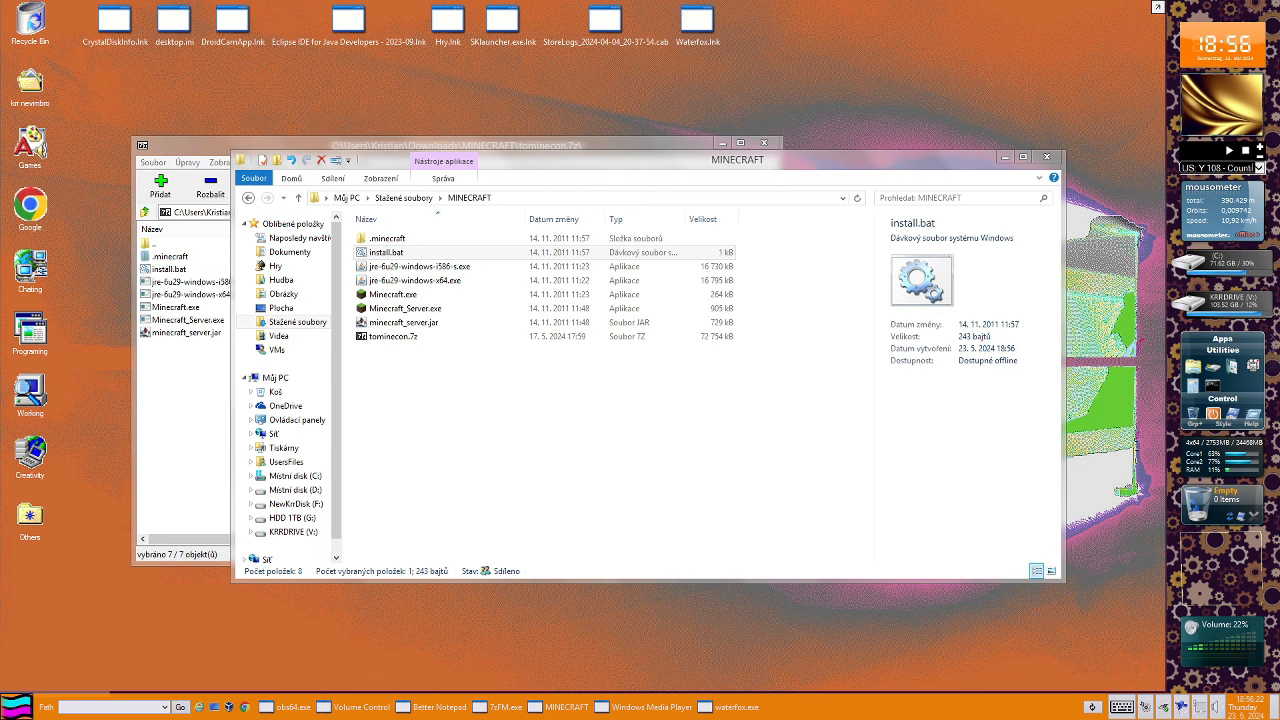
Open install.bat in Better Notepad and select its xcopy *.exe command
{"action": "double_click", "coordinate": [386, 237]}
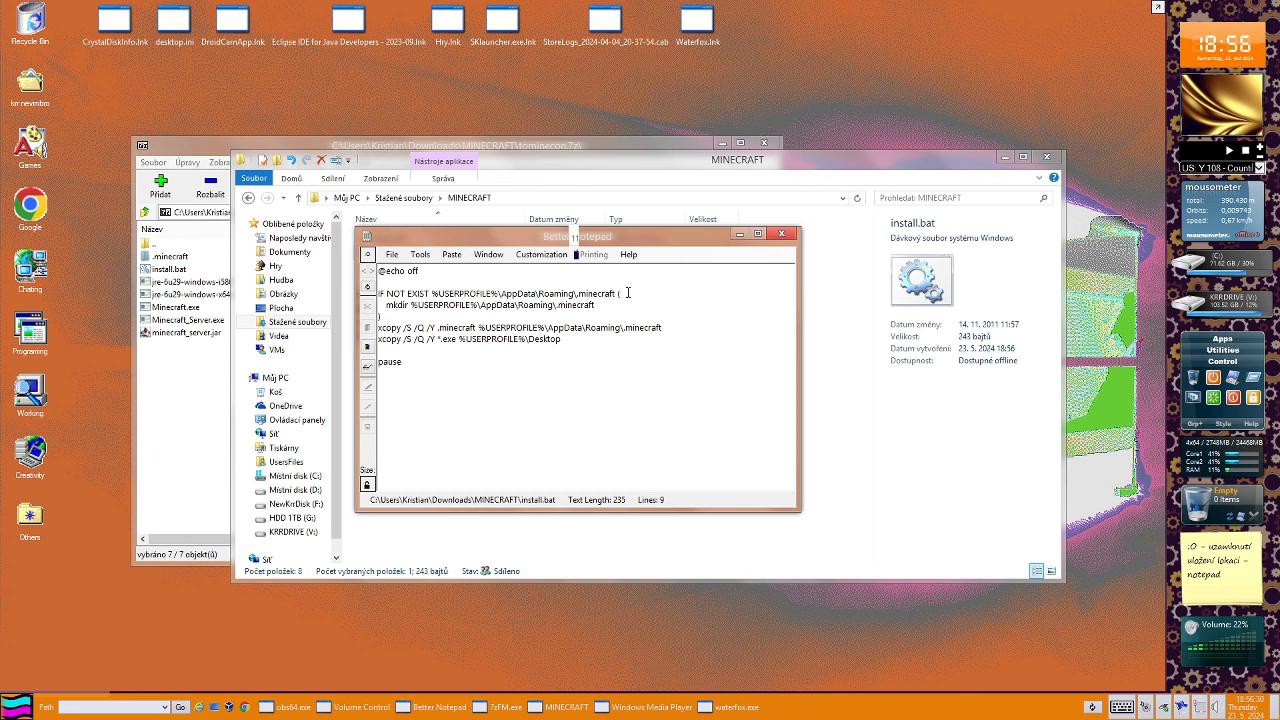
{"action": "left_click_drag", "start_coordinate": [490, 294], "coordinate": [615, 294]}
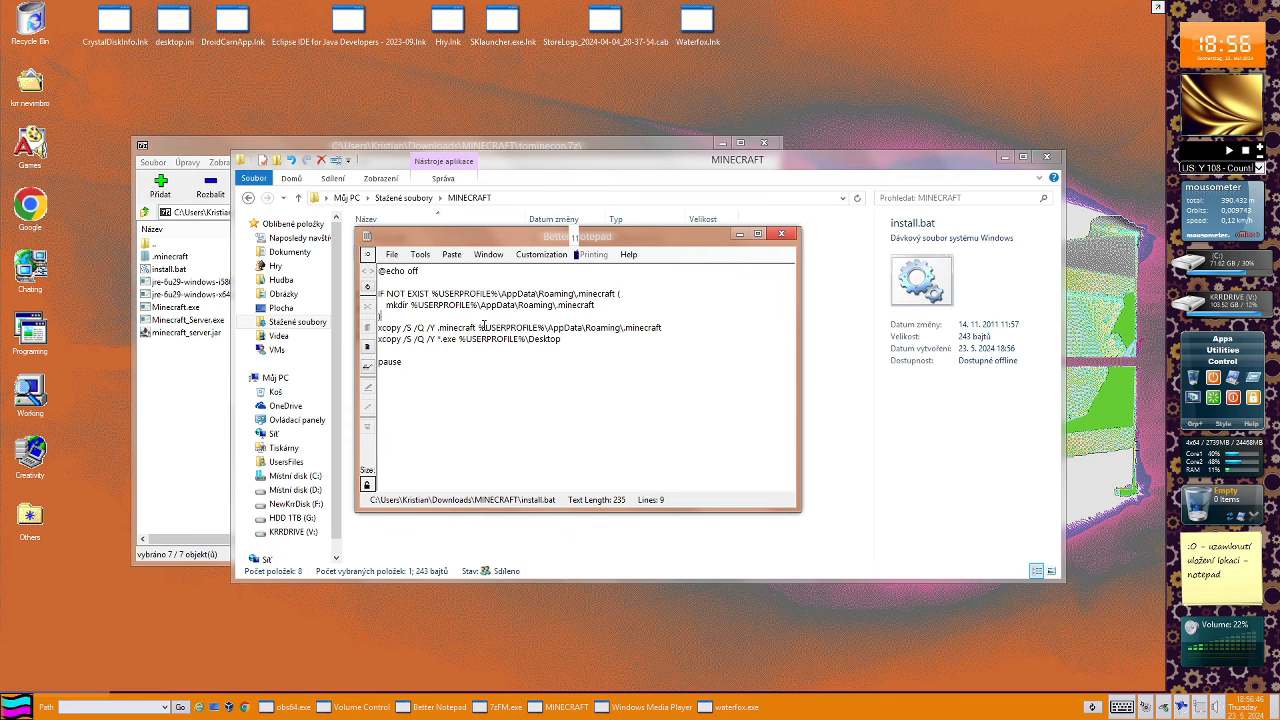
{"action": "left_click_drag", "start_coordinate": [575, 237], "coordinate": [860, 379]}
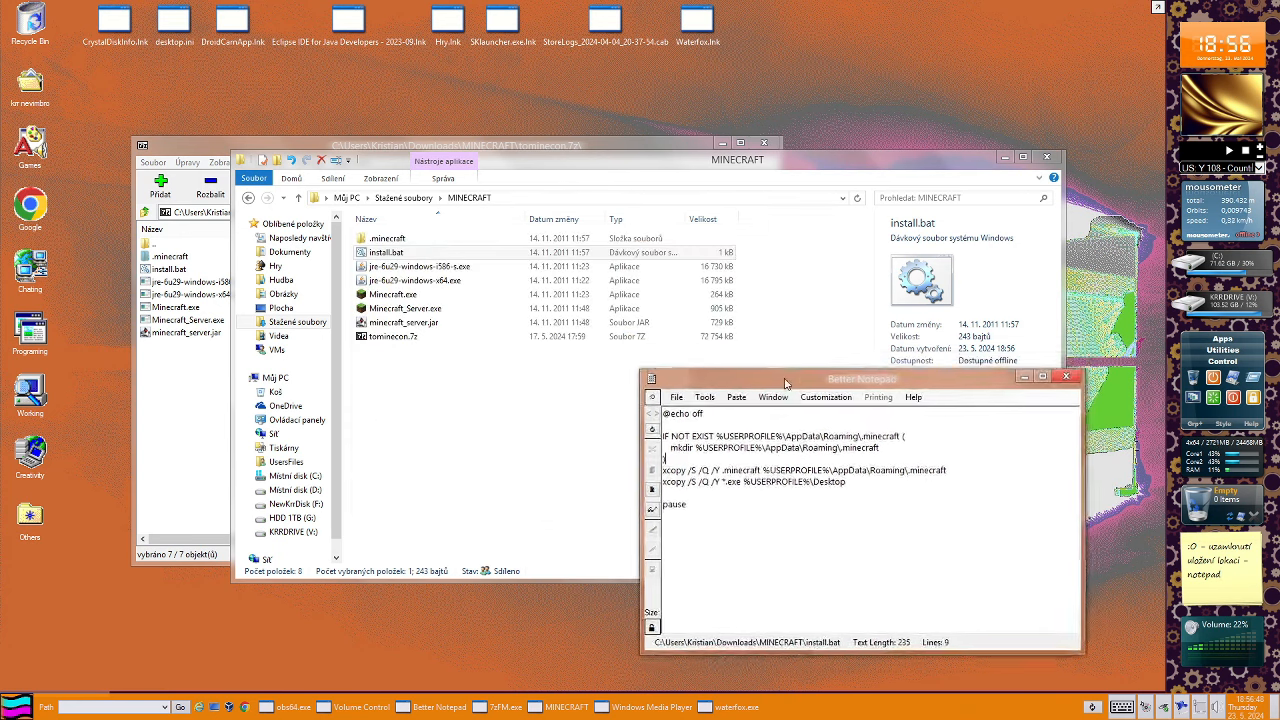
{"action": "left_click_drag", "start_coordinate": [862, 378], "coordinate": [820, 381]}
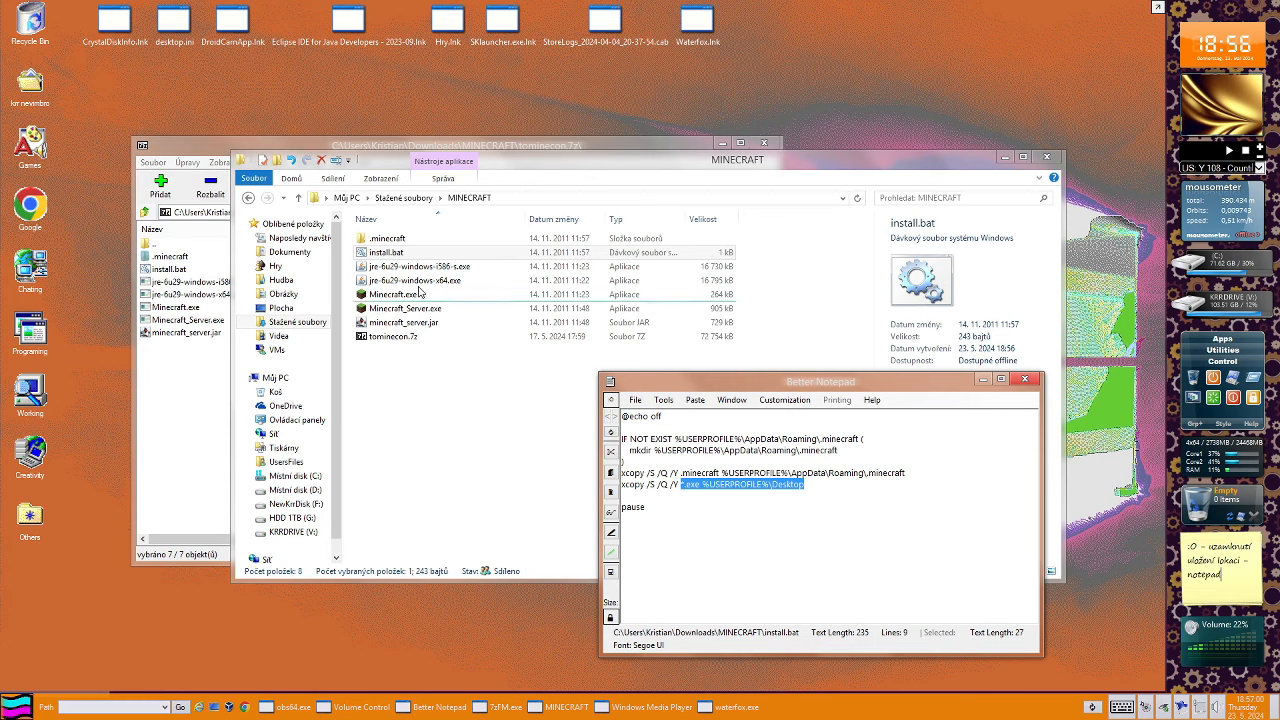
{"action": "mouse_move", "coordinate": [565, 411]}
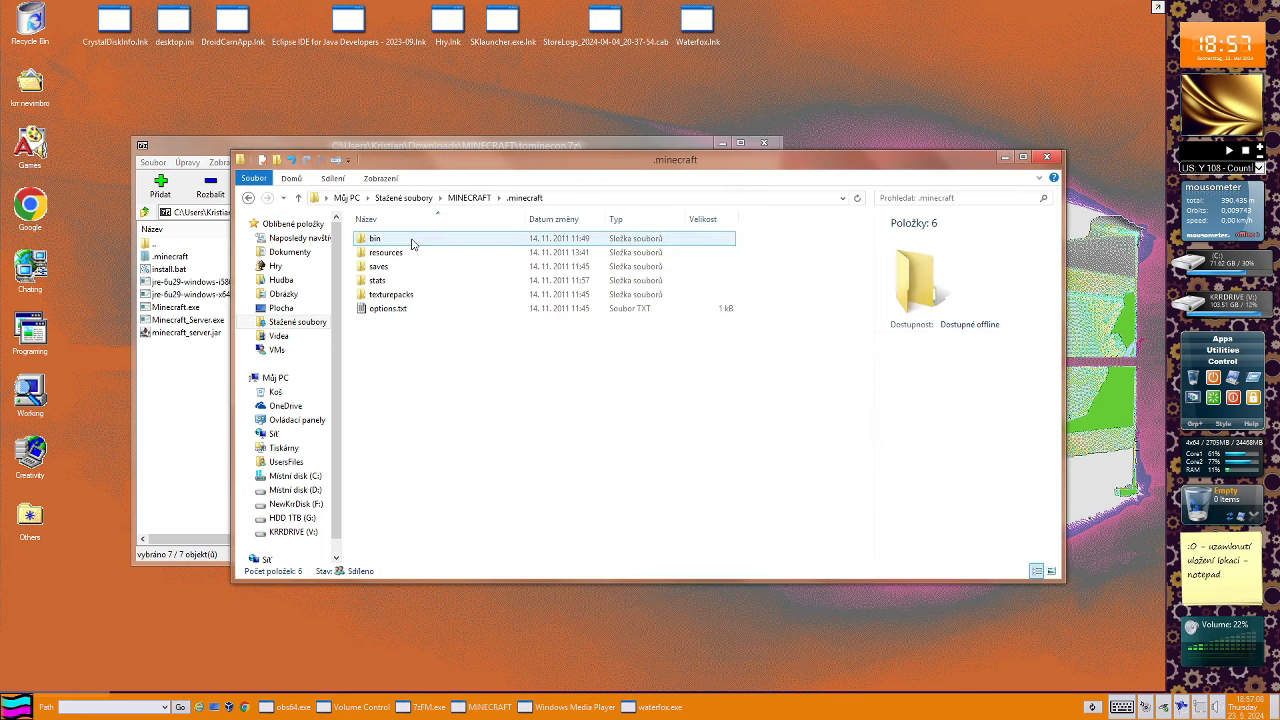
Navigate into .minecraft\resources\music
{"action": "double_click", "coordinate": [378, 266]}
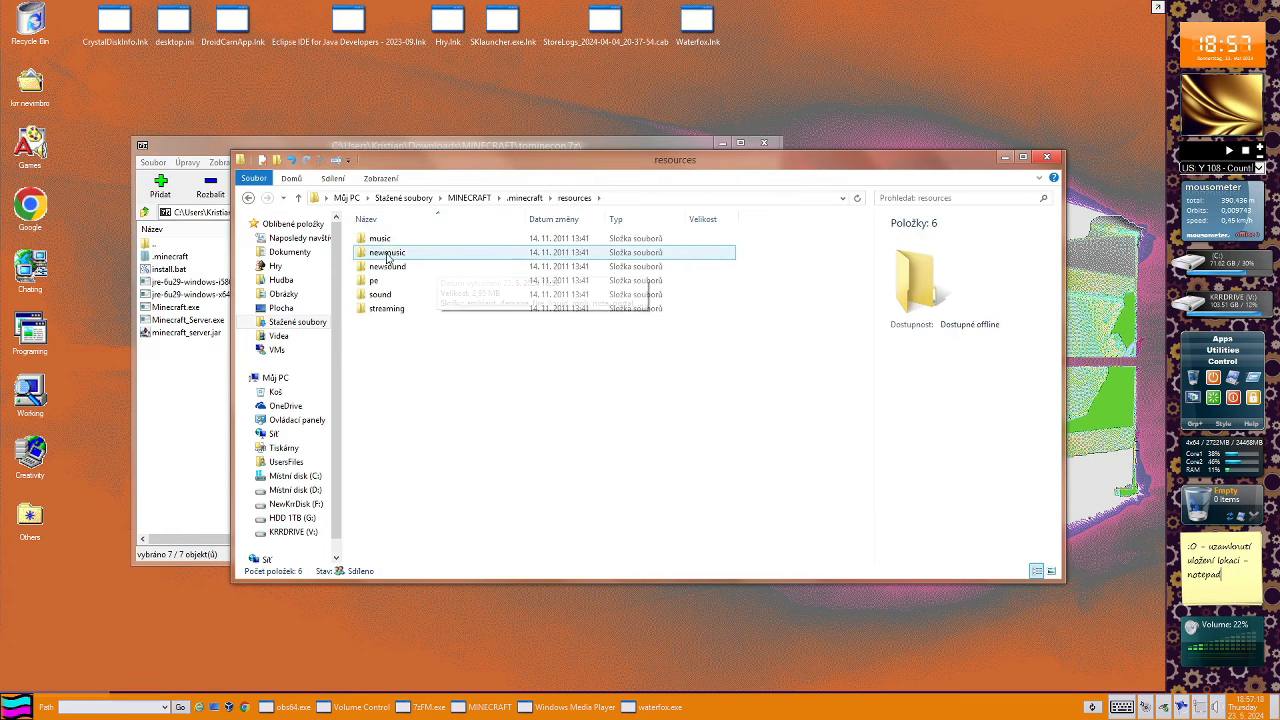
{"action": "double_click", "coordinate": [378, 238]}
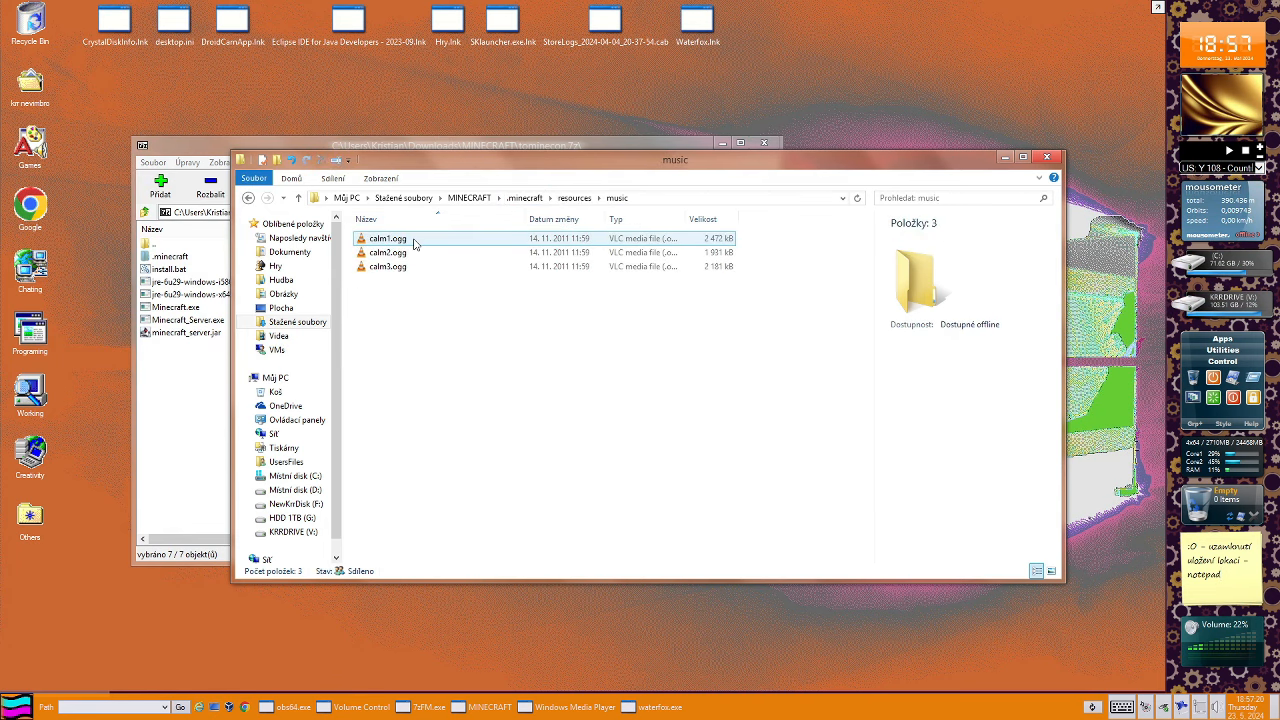
Play calm1.ogg in VLC
{"action": "double_click", "coordinate": [385, 238]}
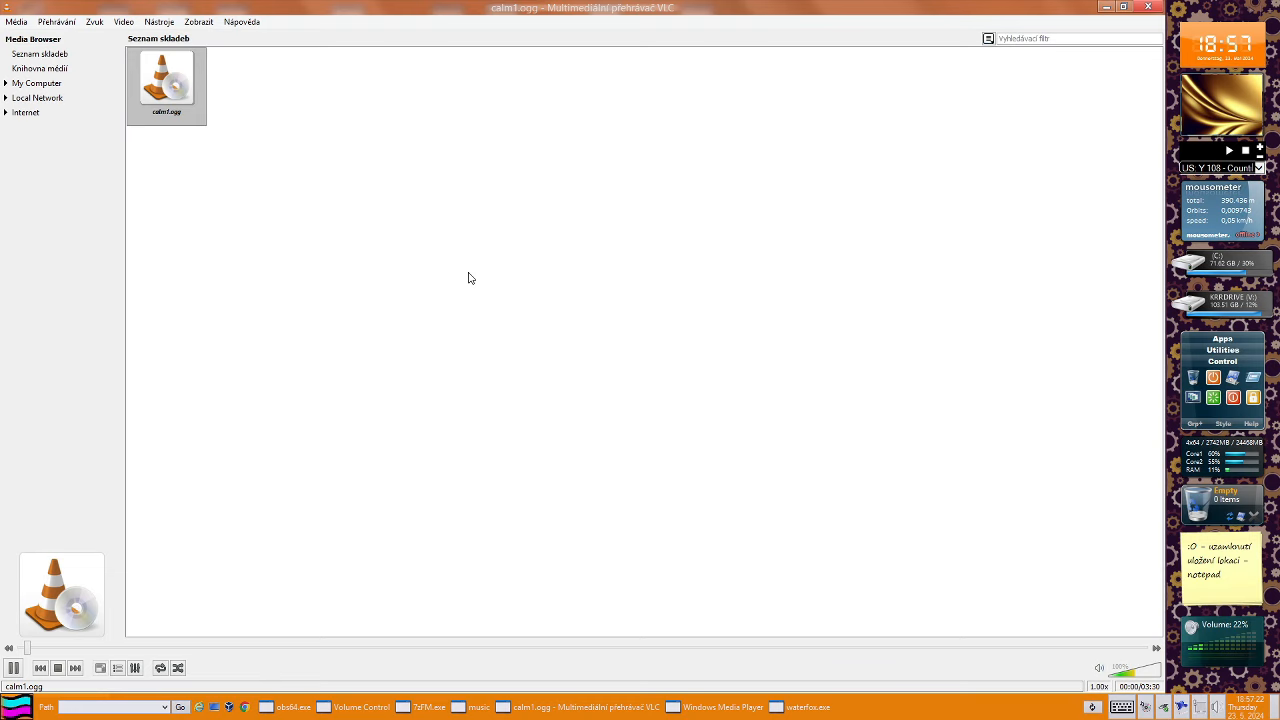
{"action": "mouse_move", "coordinate": [463, 394]}
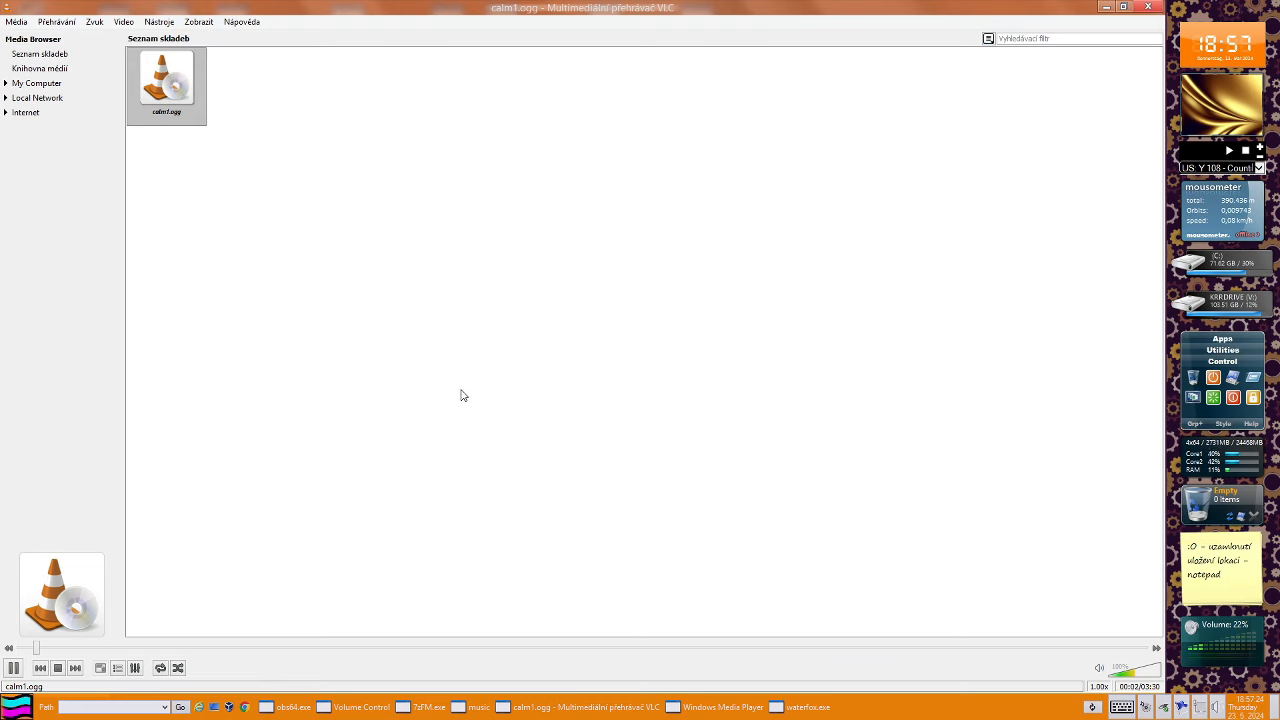
{"action": "mouse_move", "coordinate": [1123, 647]}
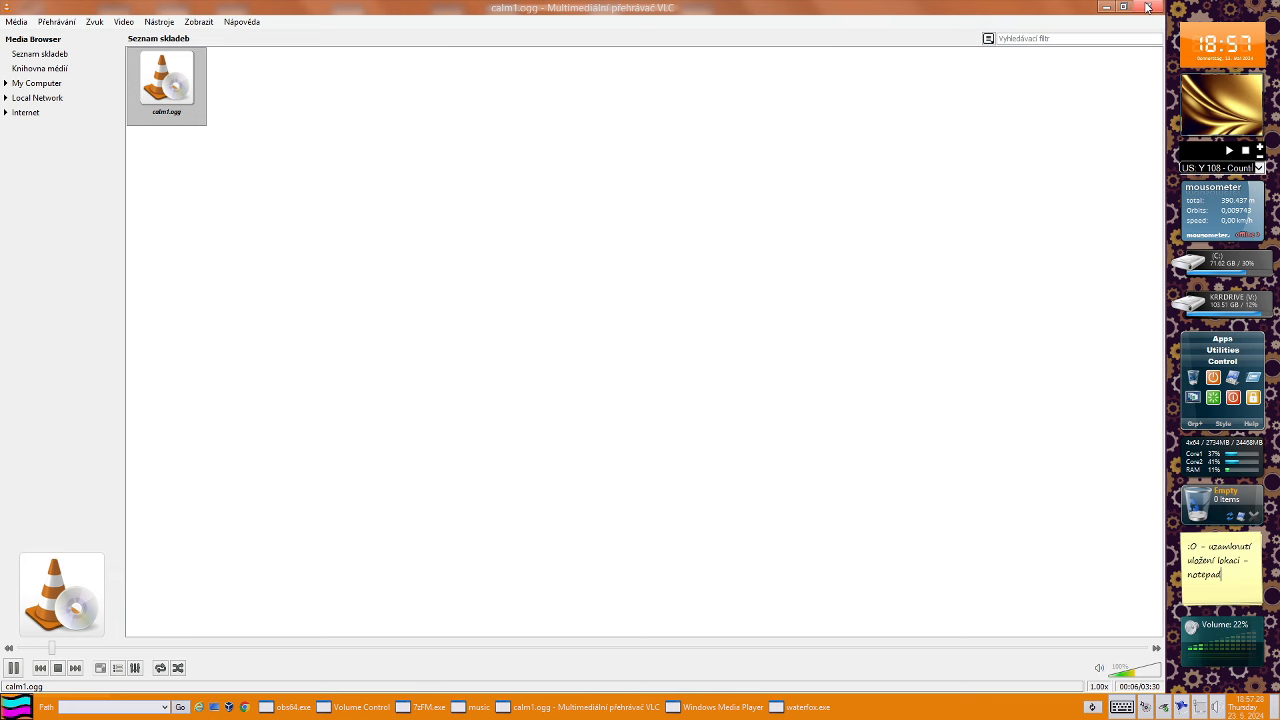
{"action": "mouse_move", "coordinate": [1146, 7]}
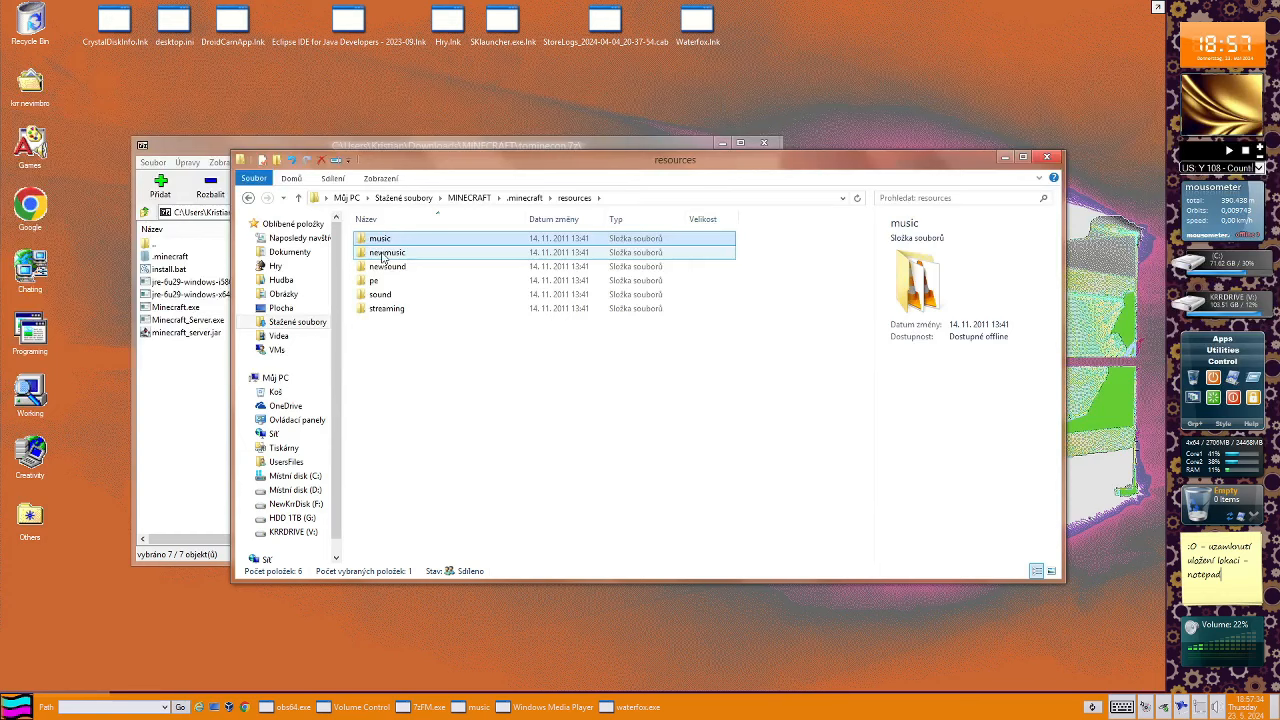
Browse the newmusic and sound folders, then return to resources and enter streaming
{"action": "double_click", "coordinate": [388, 252]}
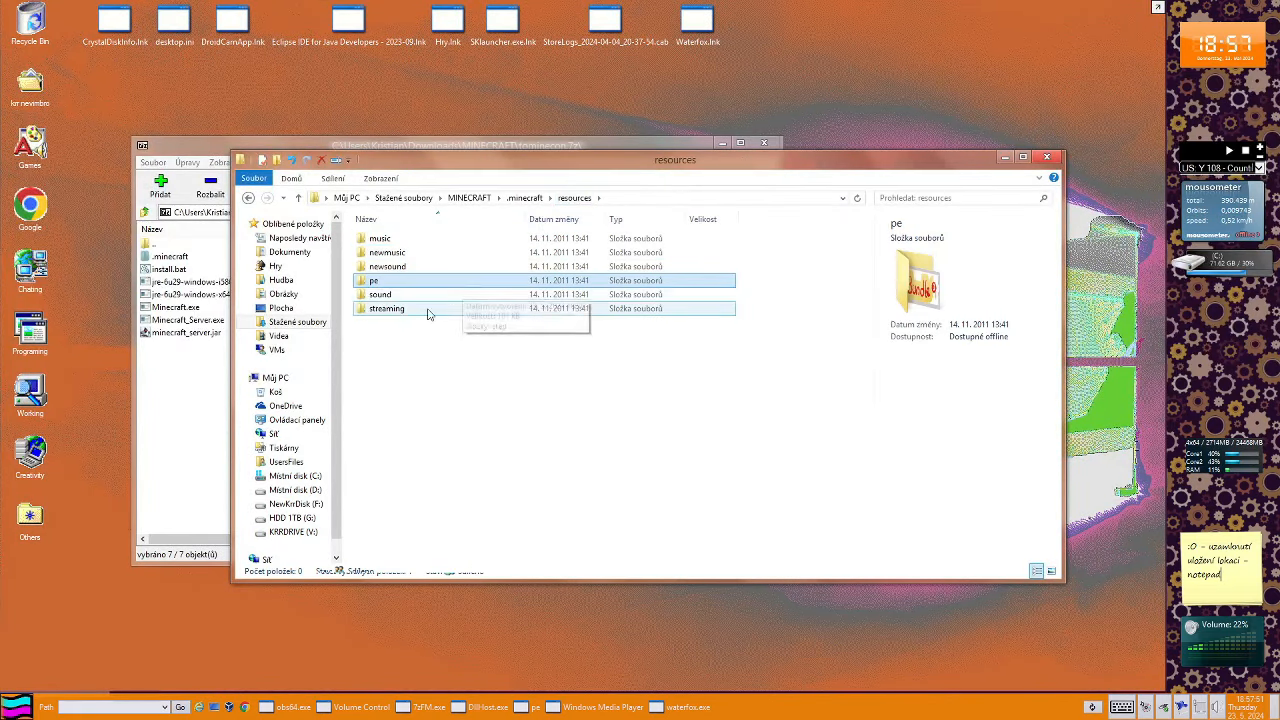
{"action": "double_click", "coordinate": [380, 294]}
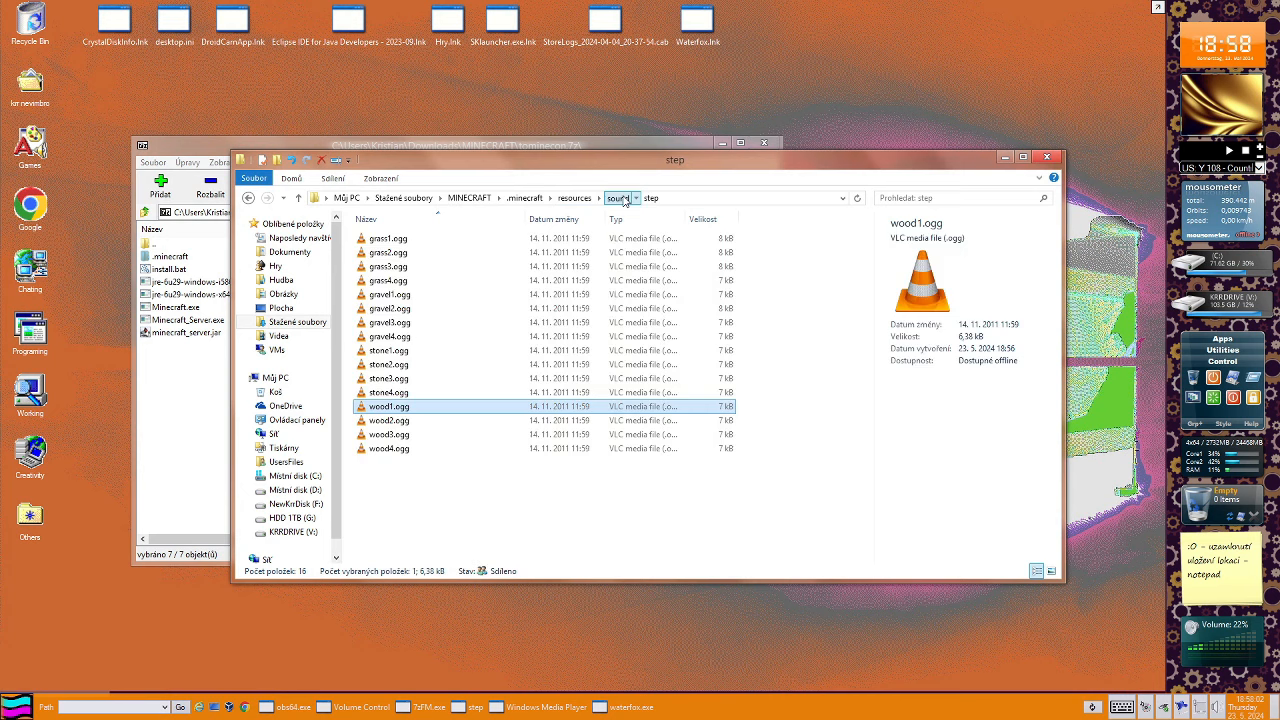
{"action": "left_click", "coordinate": [574, 197]}
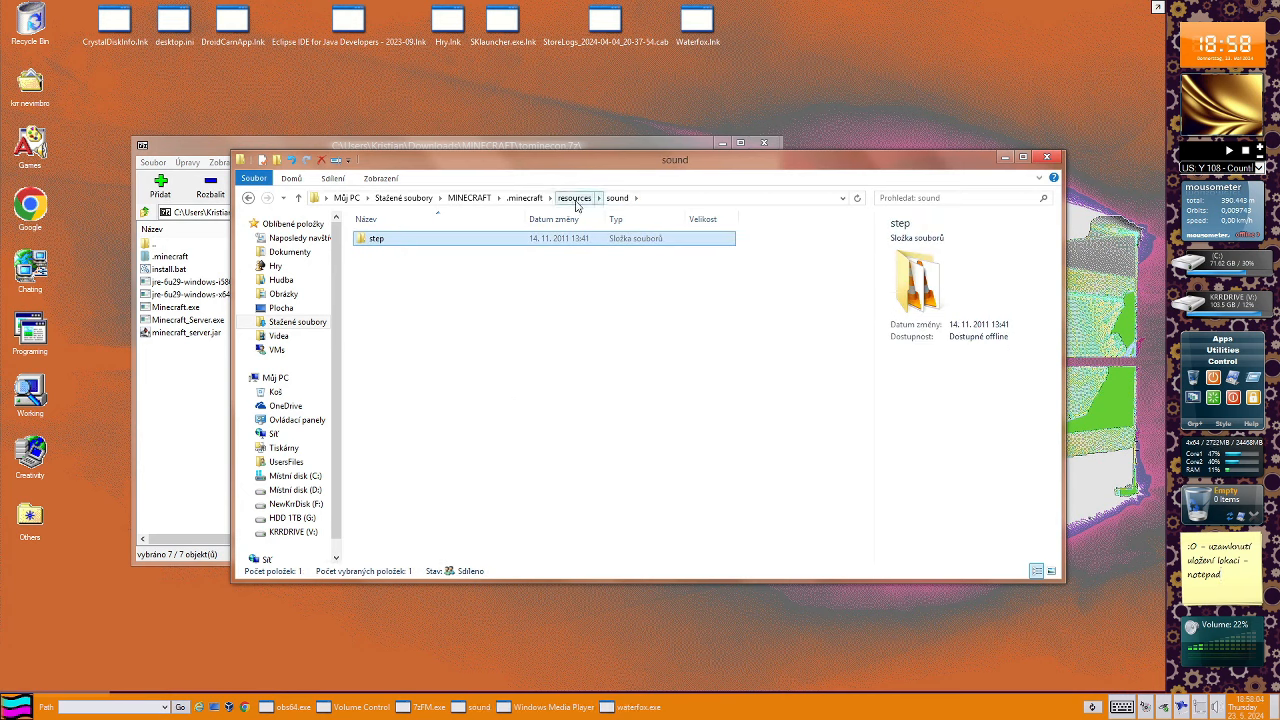
{"action": "left_click", "coordinate": [574, 197]}
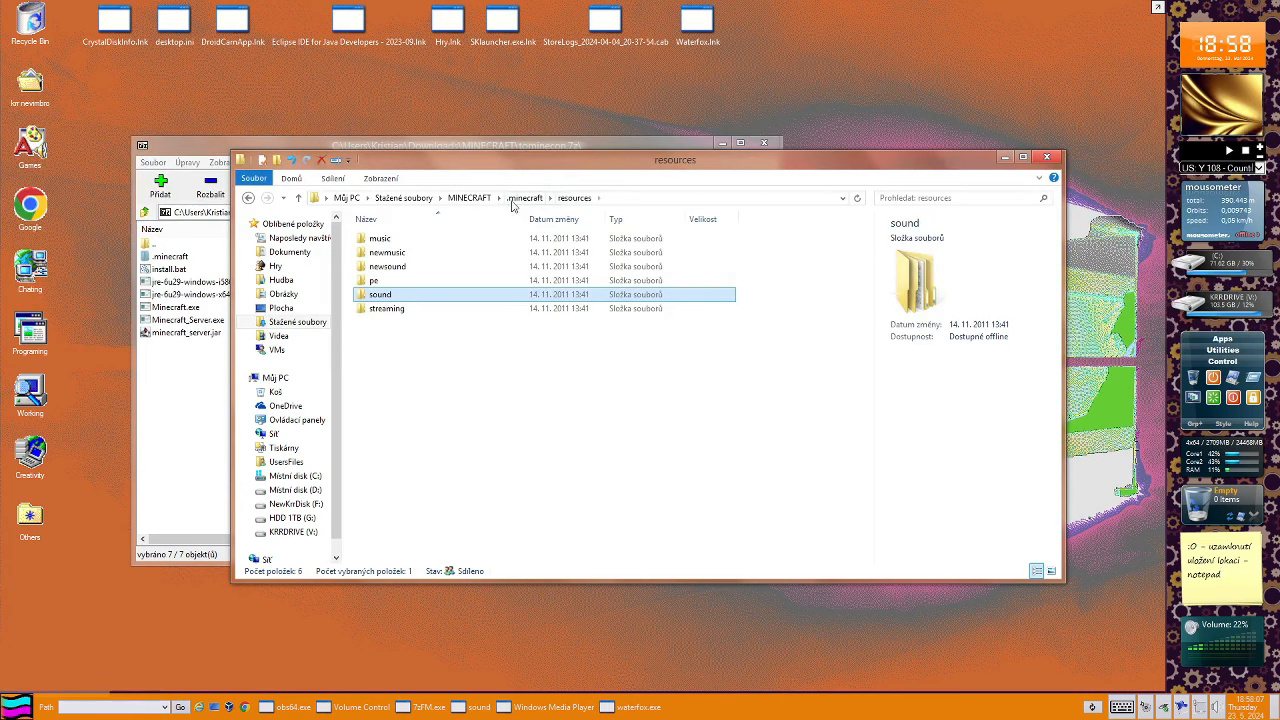
{"action": "double_click", "coordinate": [387, 308]}
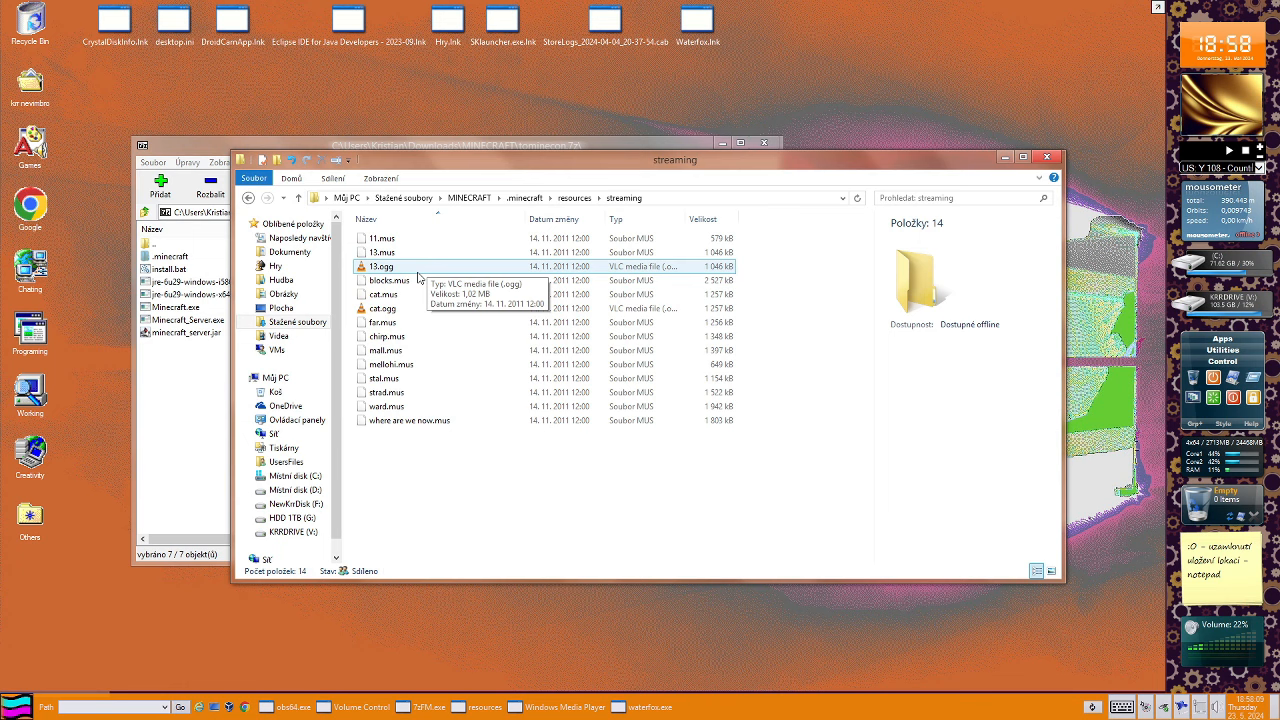
Play 13.ogg from the streaming folder in VLC
{"action": "double_click", "coordinate": [382, 266]}
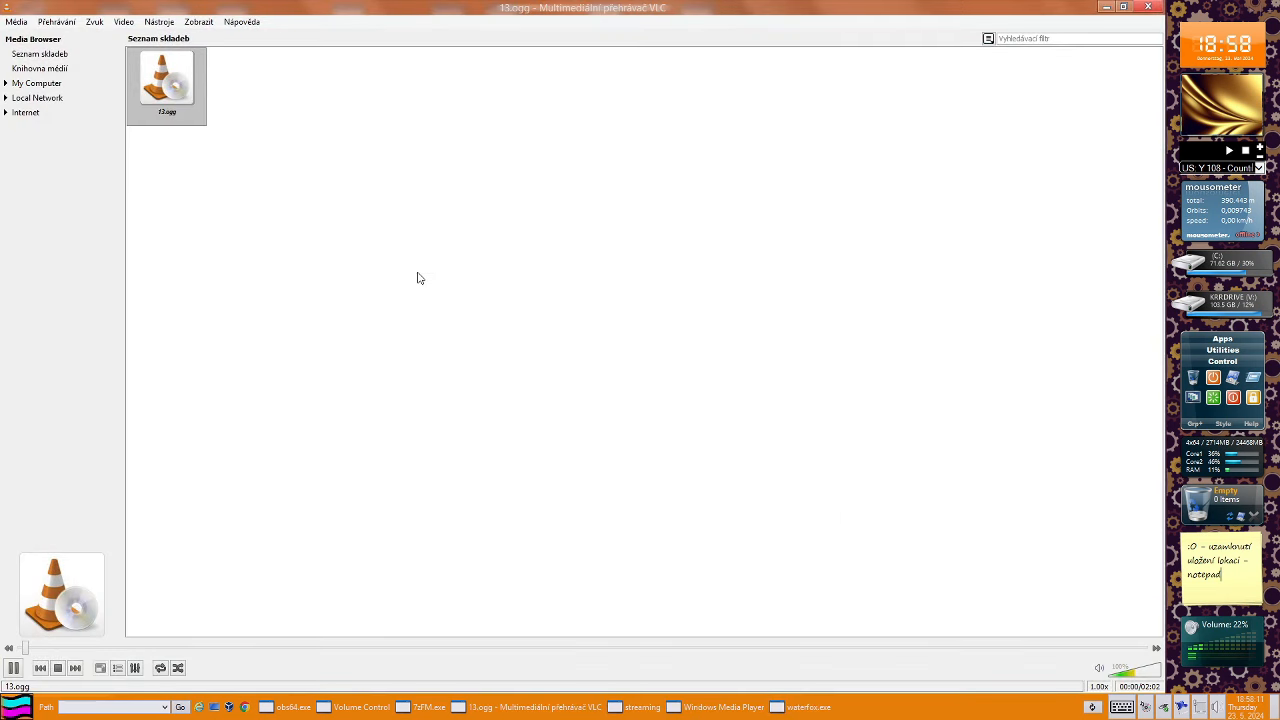
{"action": "mouse_move", "coordinate": [1068, 50]}
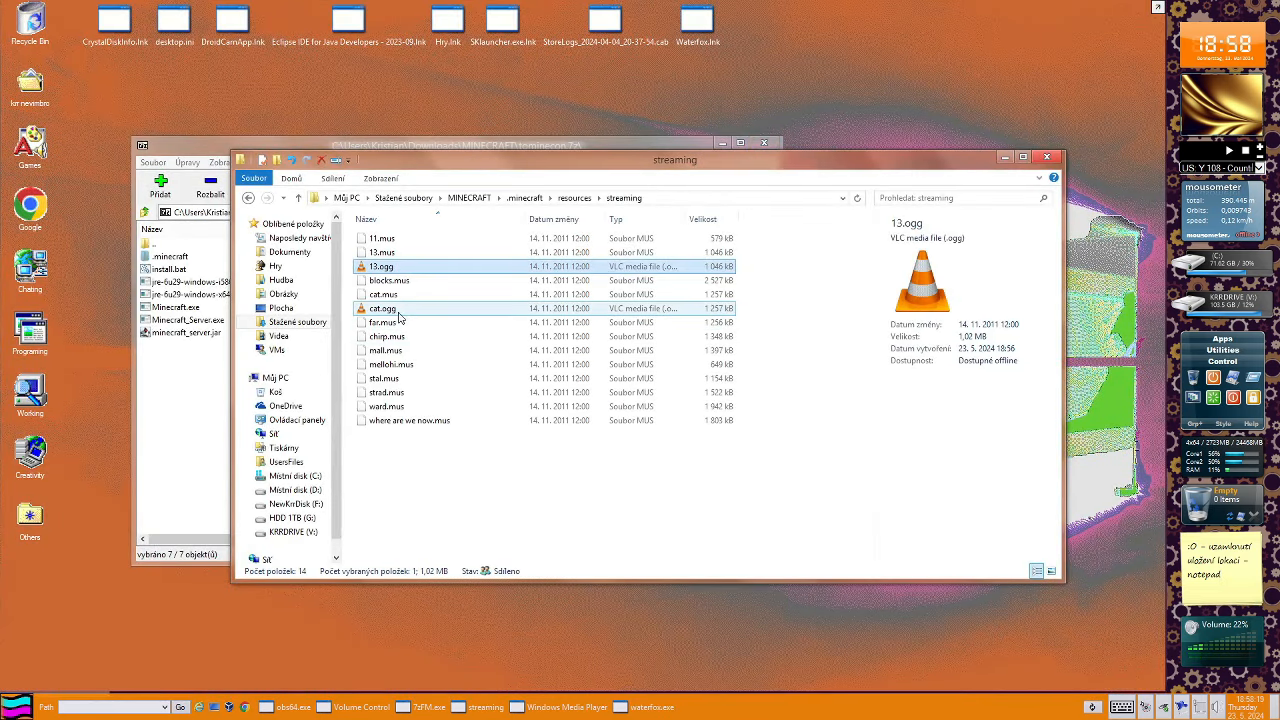
Play cat.ogg, then climb back up to the MINECRAFT folder
{"action": "double_click", "coordinate": [383, 308]}
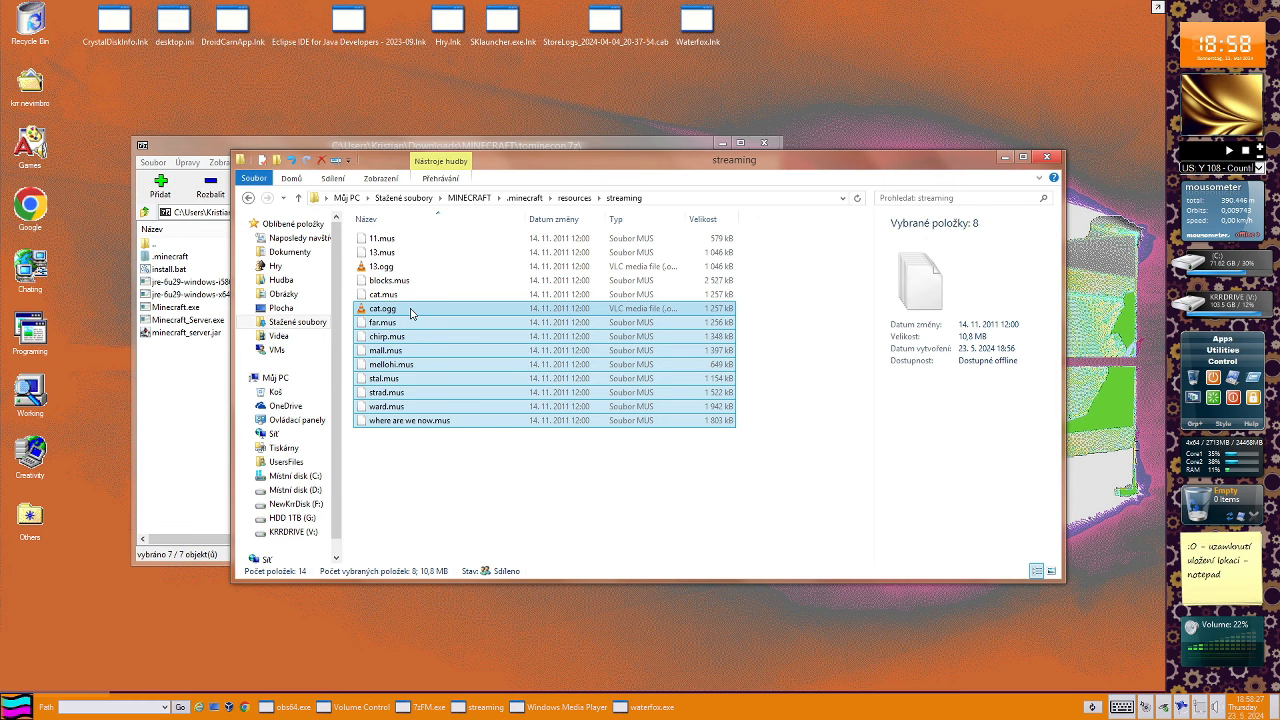
{"action": "left_click", "coordinate": [384, 308]}
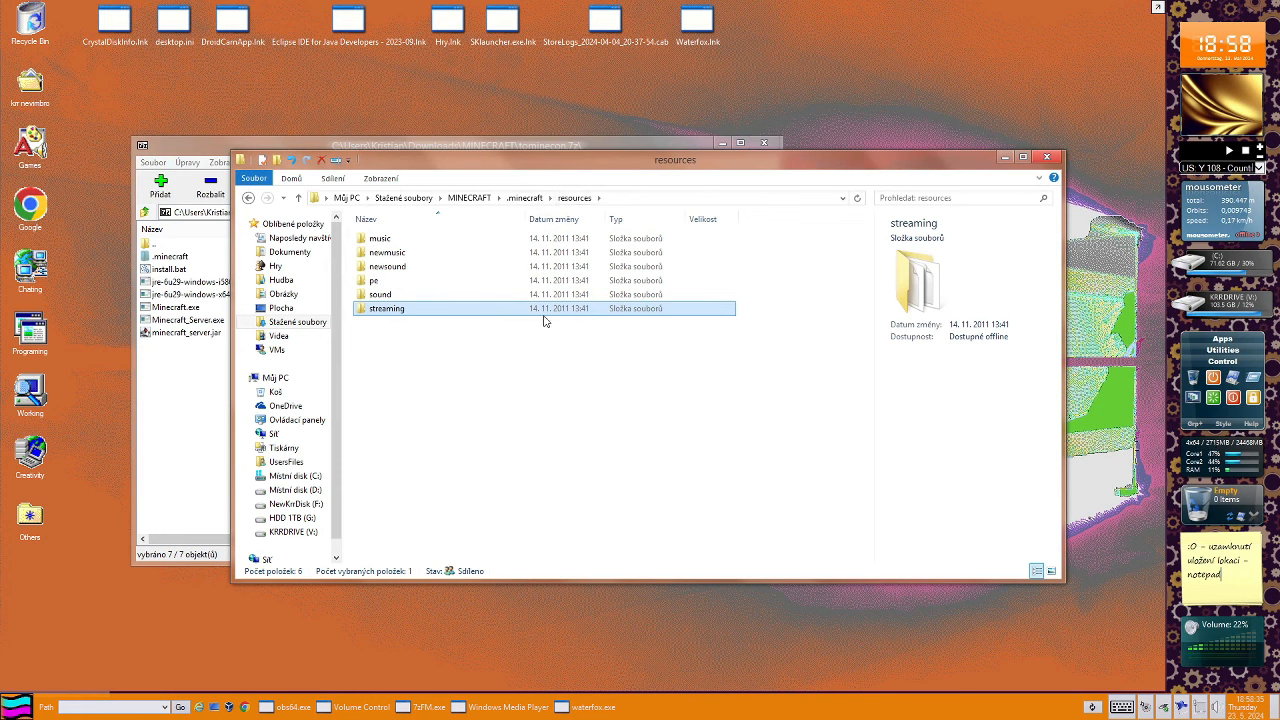
{"action": "mouse_move", "coordinate": [577, 311]}
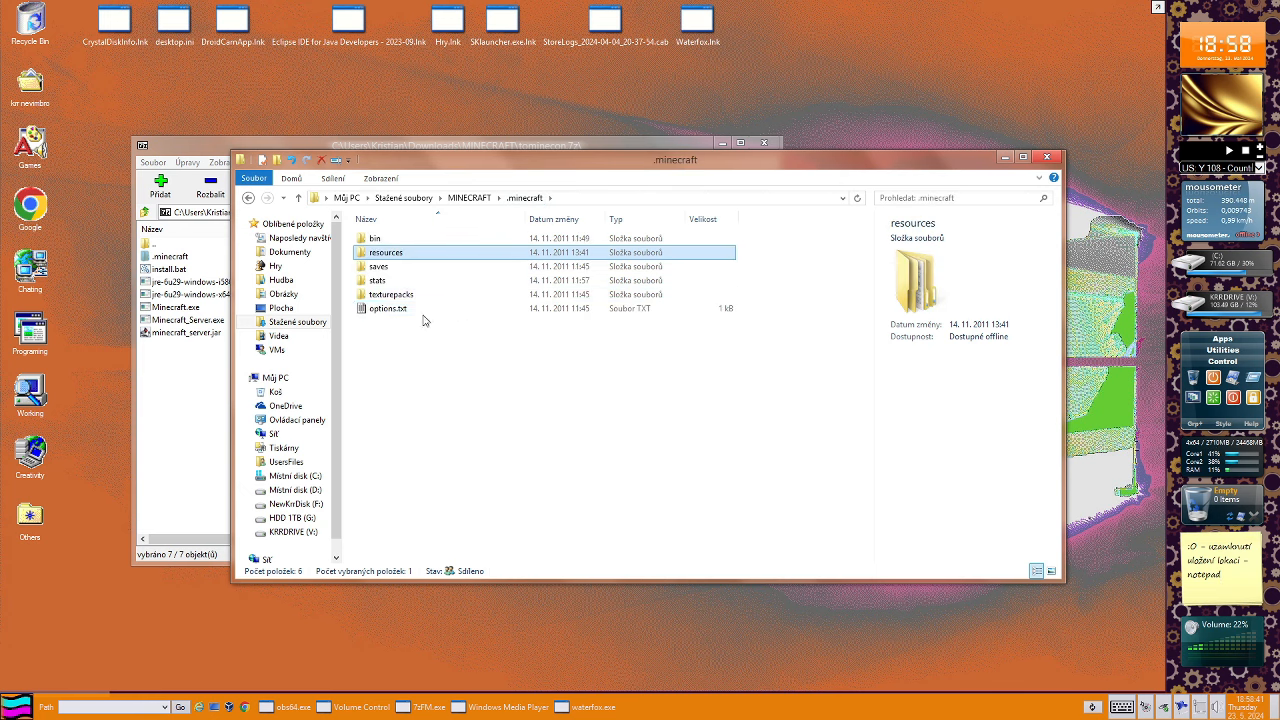
{"action": "double_click", "coordinate": [377, 280]}
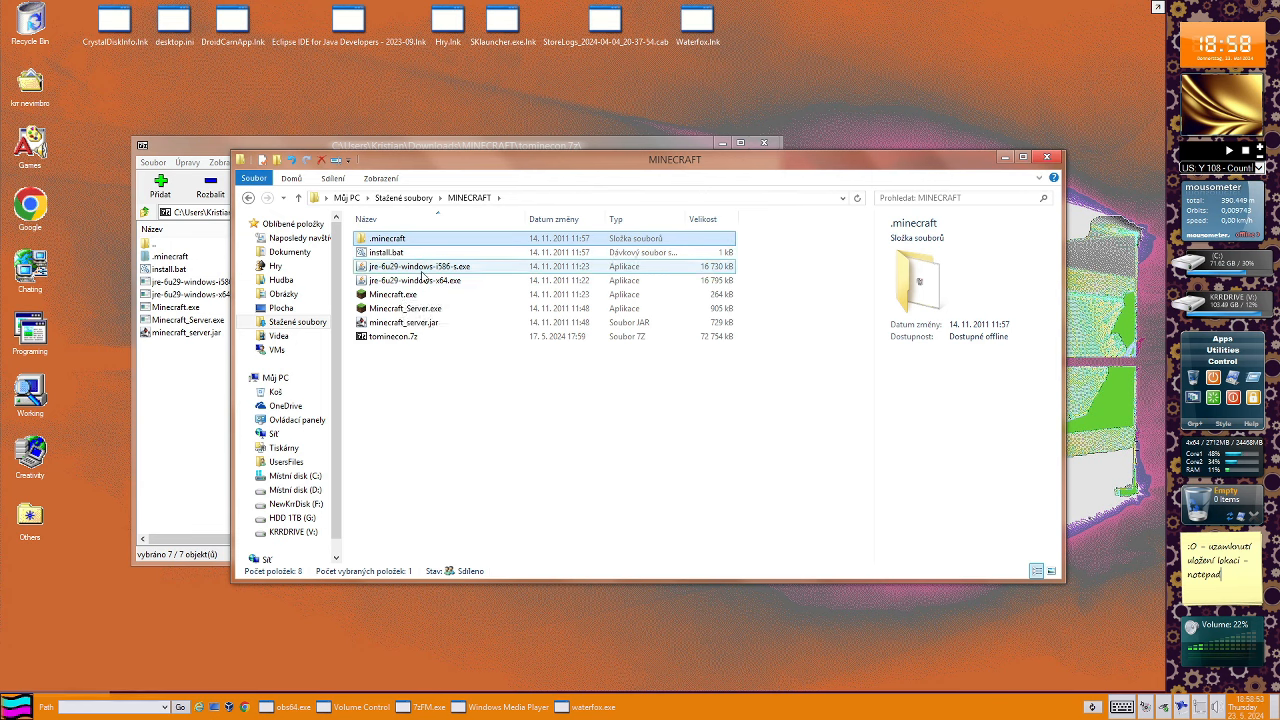
View details of the x64 JRE installer, then Minecraft.exe (263 KB, dated 14. 11. 2011)
{"action": "left_click", "coordinate": [414, 280]}
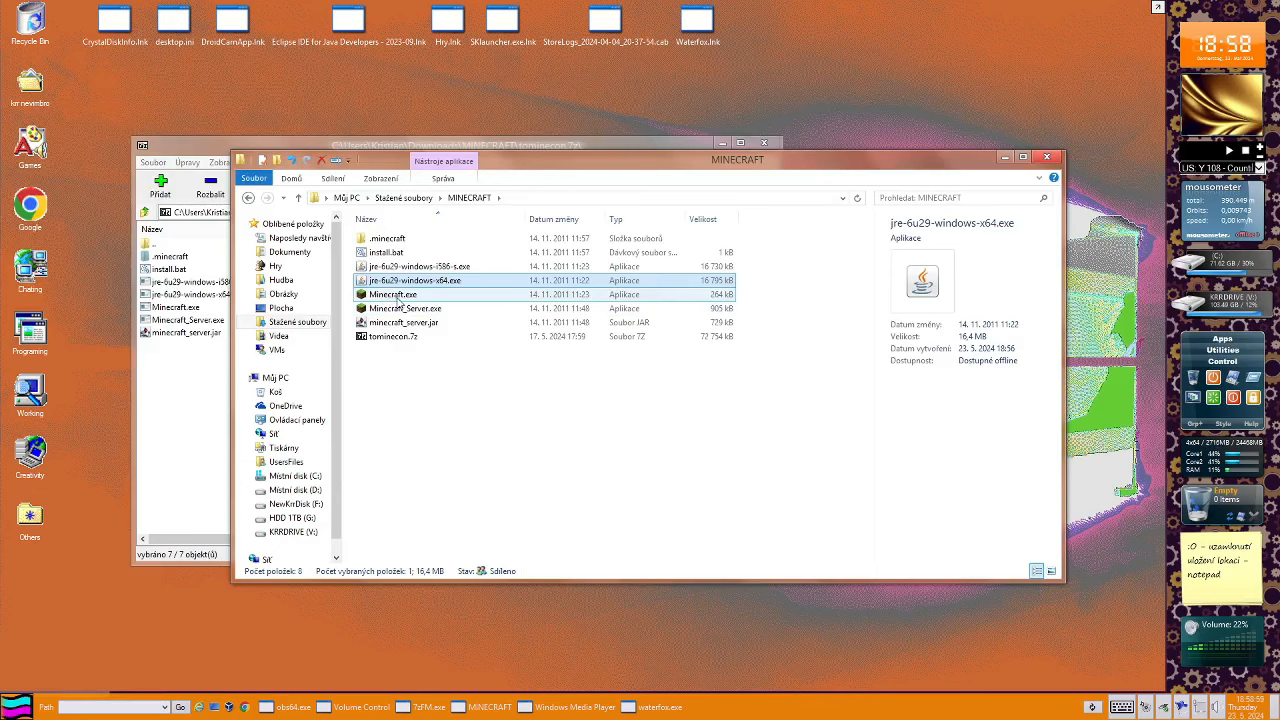
{"action": "left_click", "coordinate": [398, 294]}
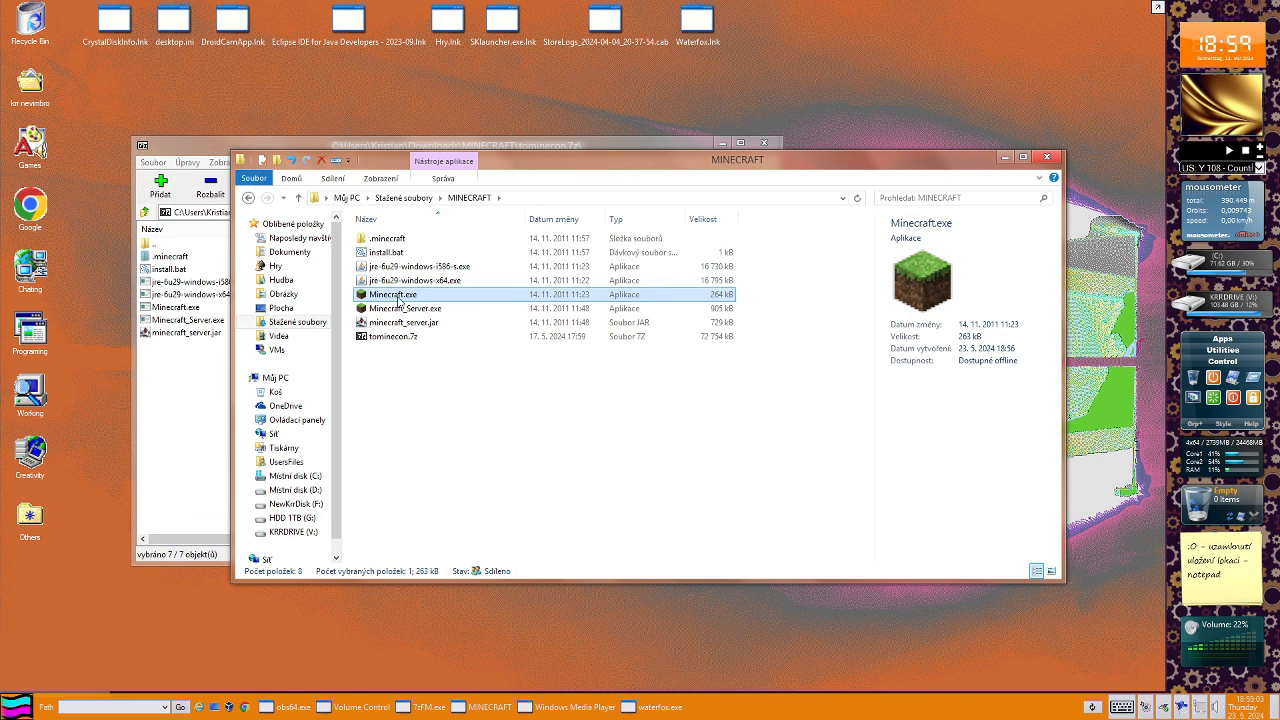
{"action": "mouse_move", "coordinate": [779, 420]}
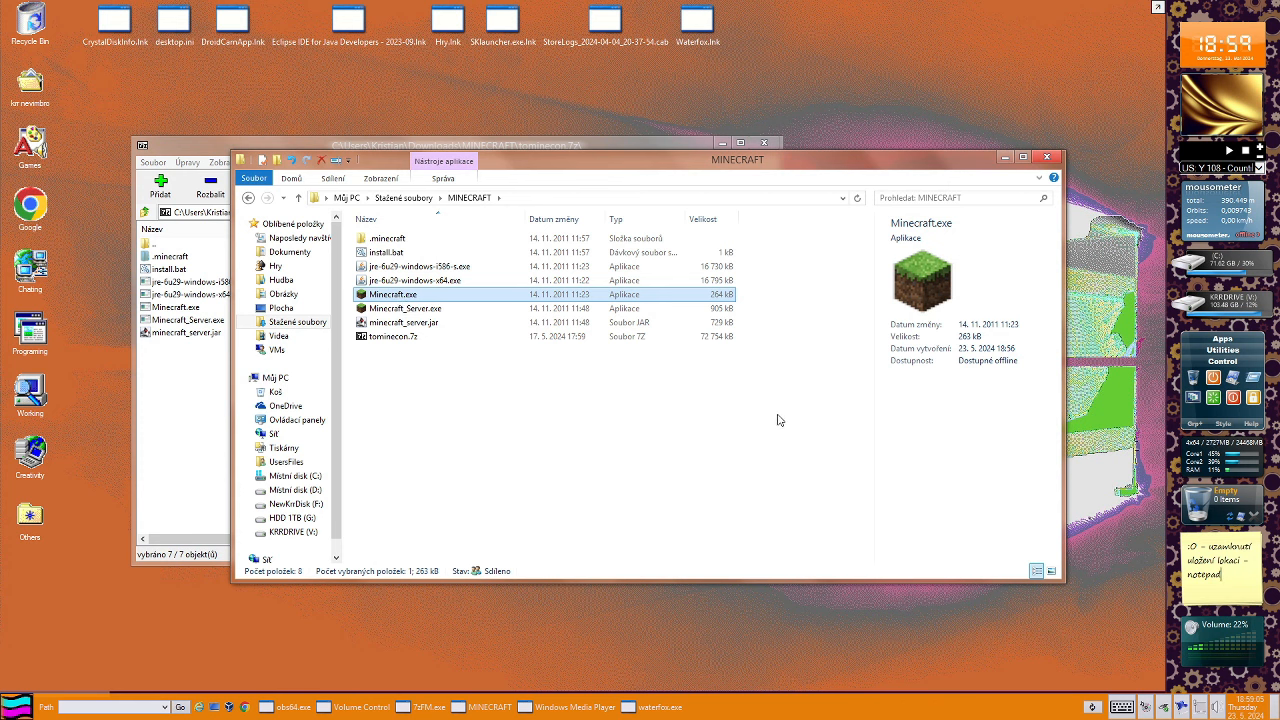
{"action": "mouse_move", "coordinate": [616, 501]}
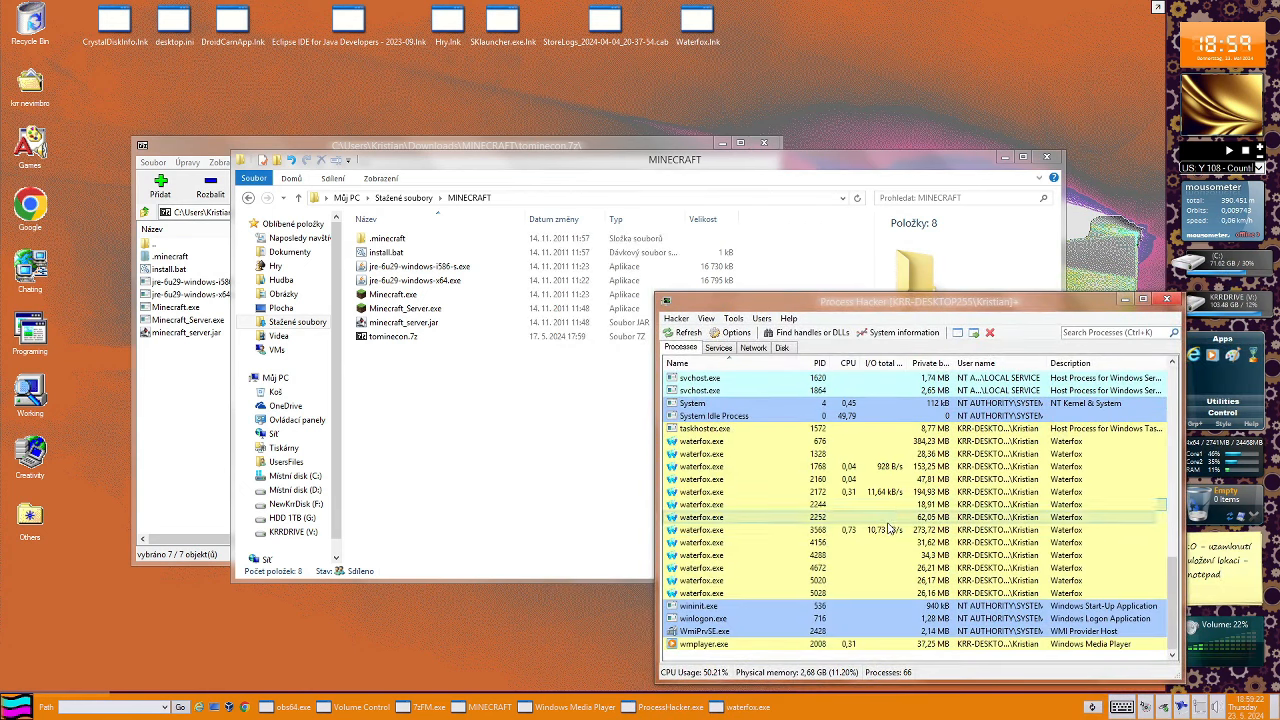
Select Minecraft.exe and Minecraft_Server.exe, then launch the Minecraft server executable
{"action": "left_click", "coordinate": [392, 294]}
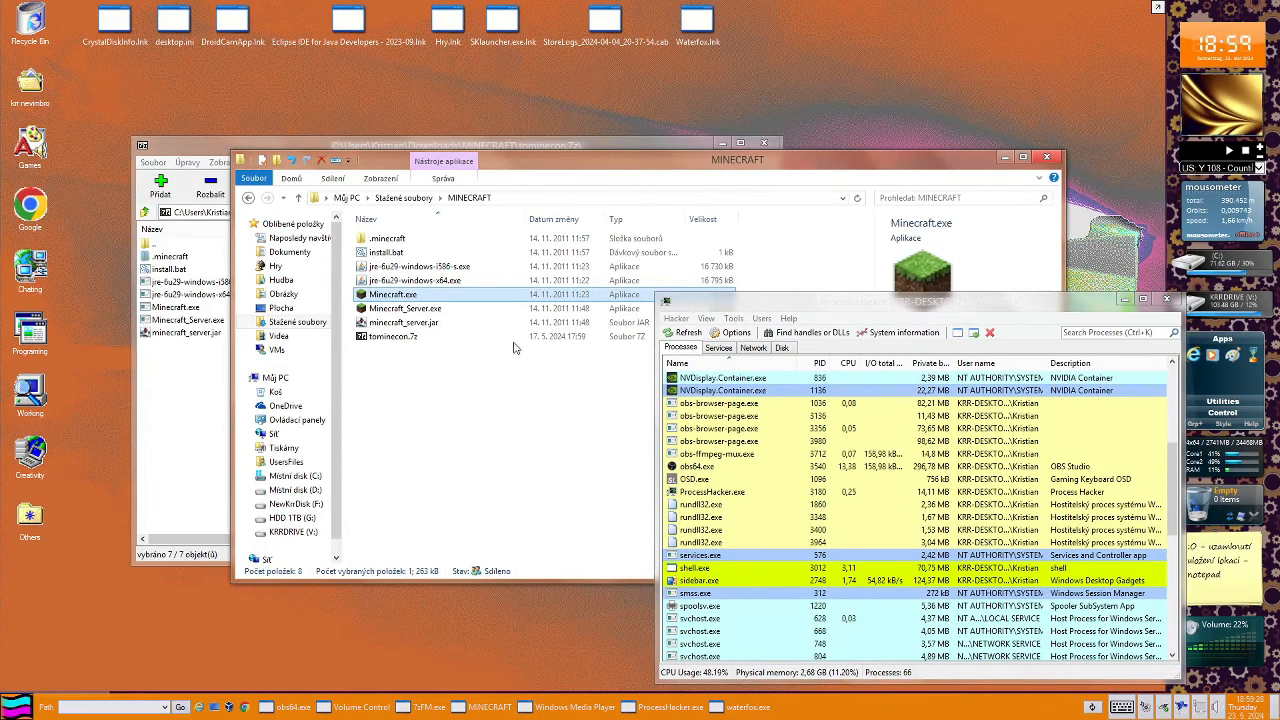
{"action": "left_click", "coordinate": [405, 308]}
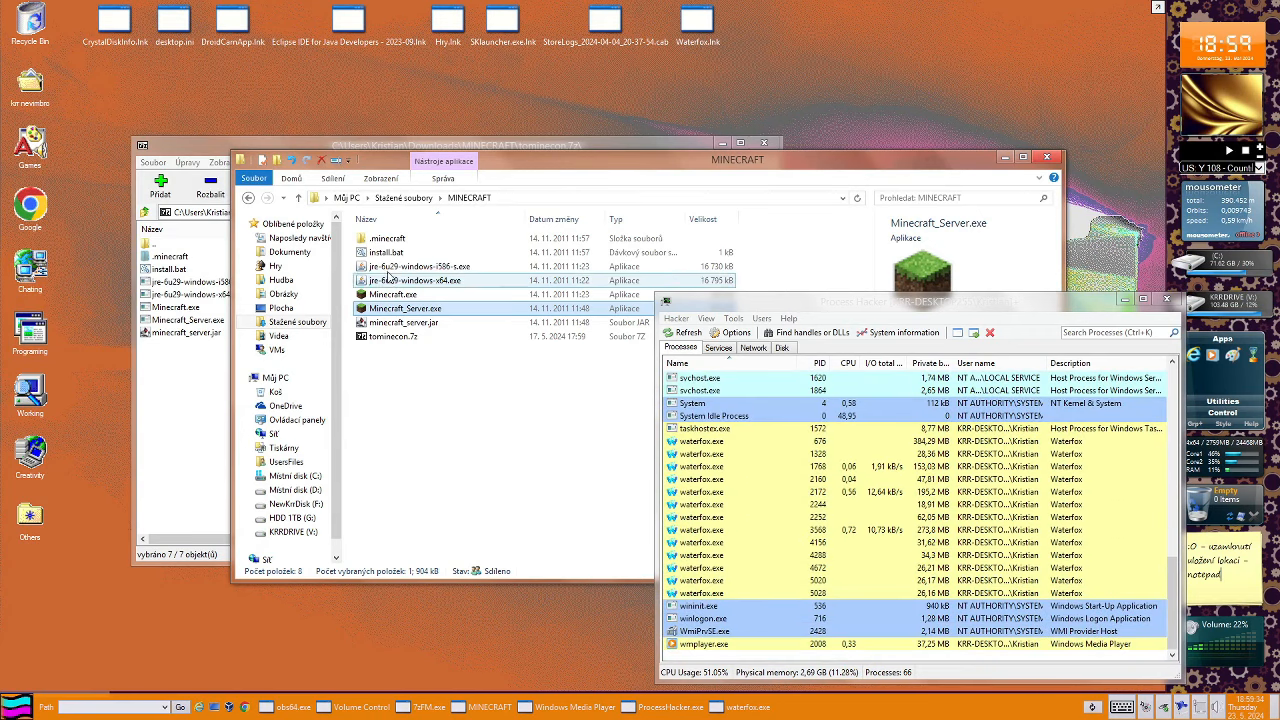
{"action": "double_click", "coordinate": [393, 238]}
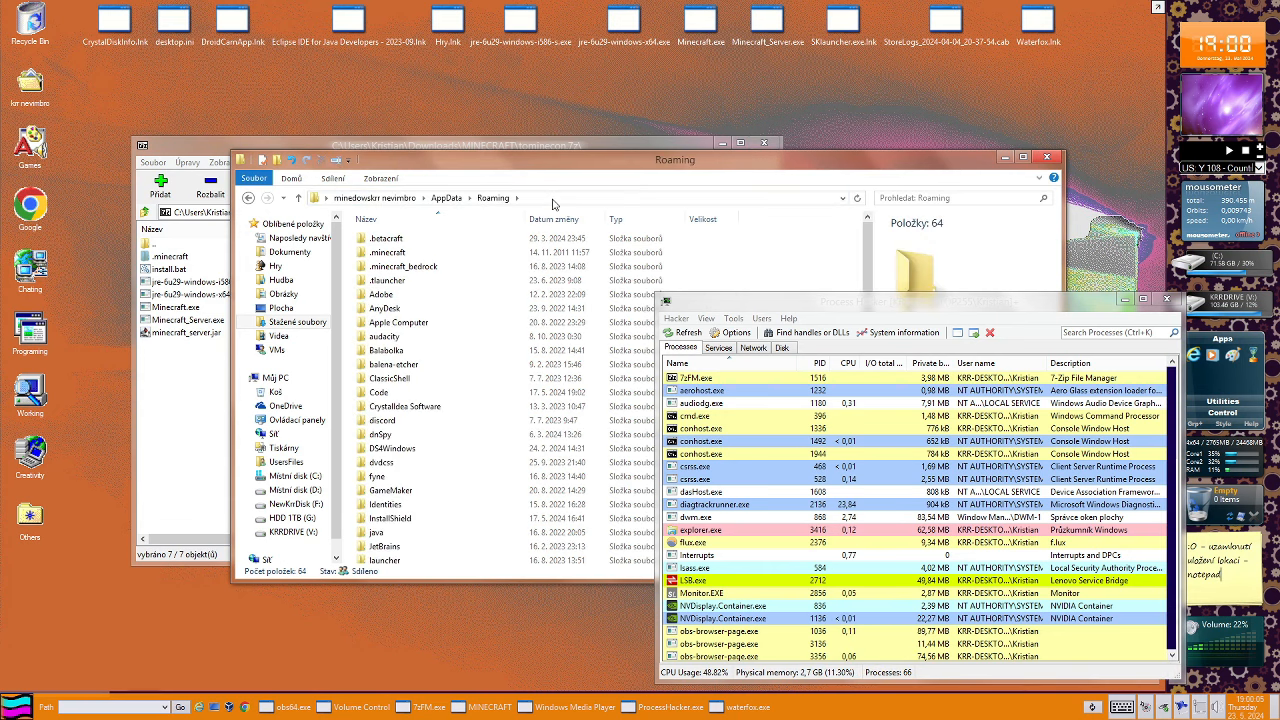
Browse .minecraft in Roaming to resources and open READ_ME_I_AM_VERY_IMPORTANT
{"action": "double_click", "coordinate": [383, 251]}
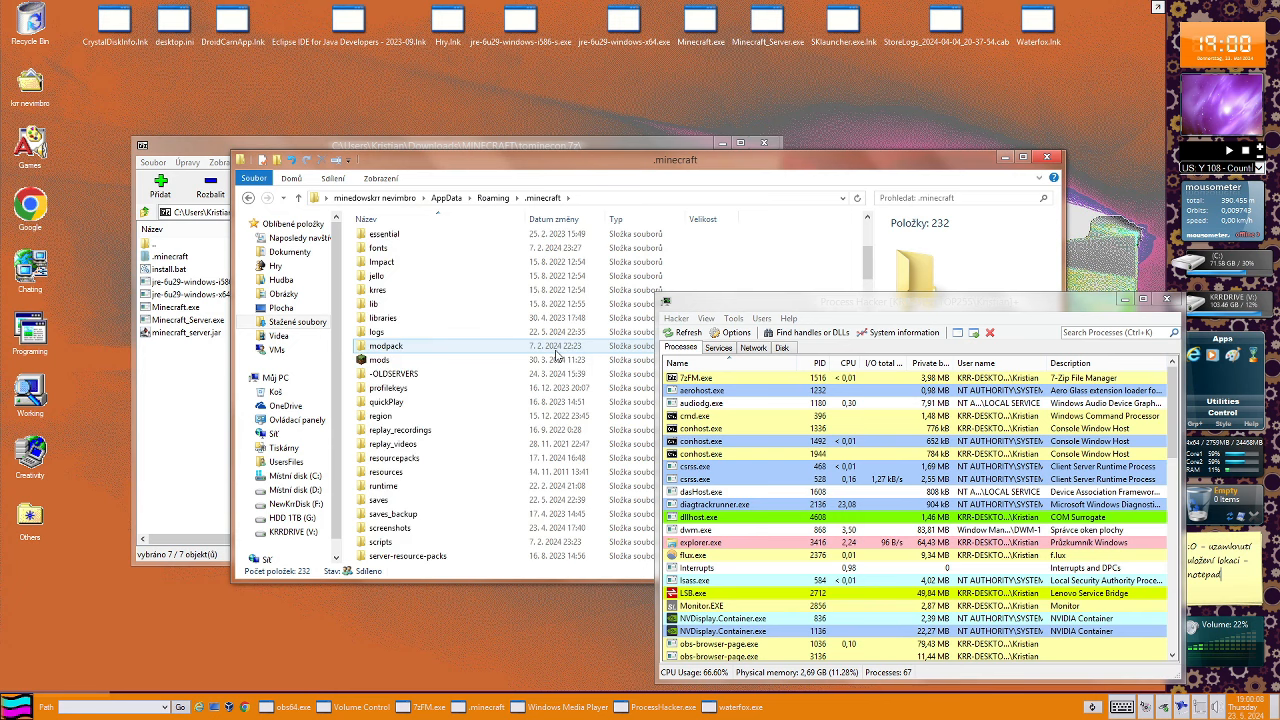
{"action": "scroll", "scroll_direction": "down", "scroll_amount": 3}
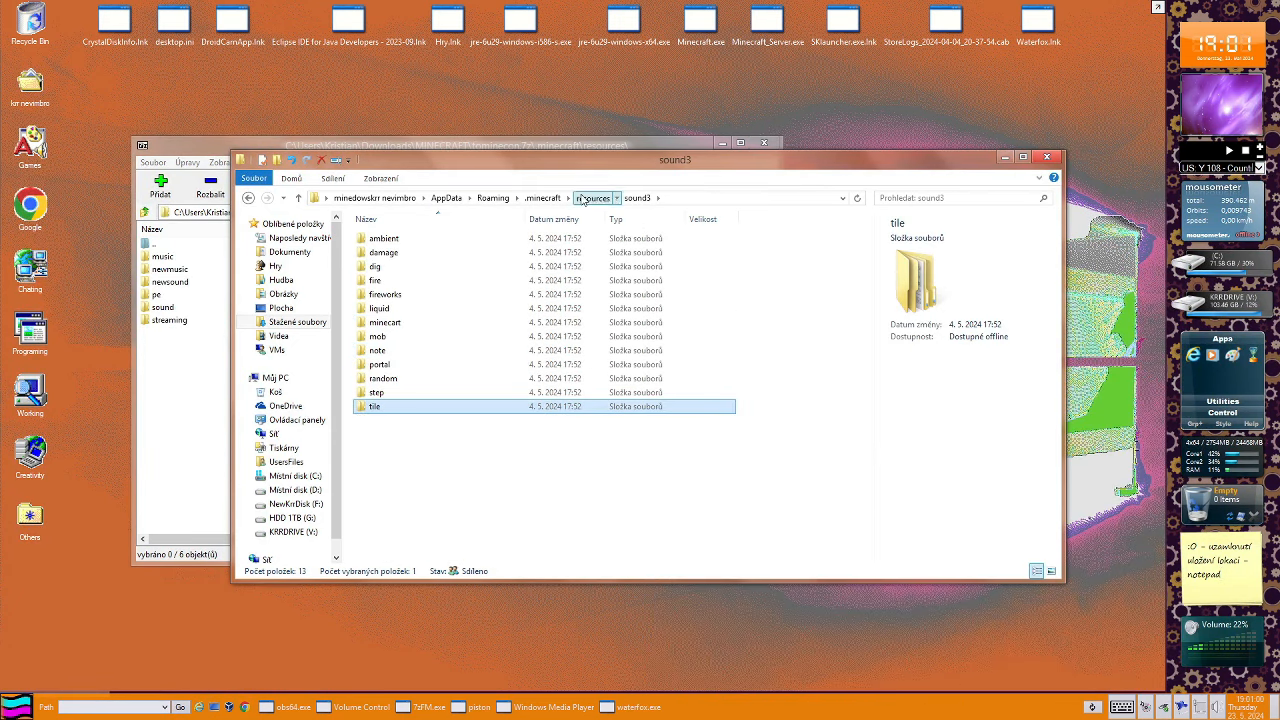
{"action": "left_click", "coordinate": [590, 197]}
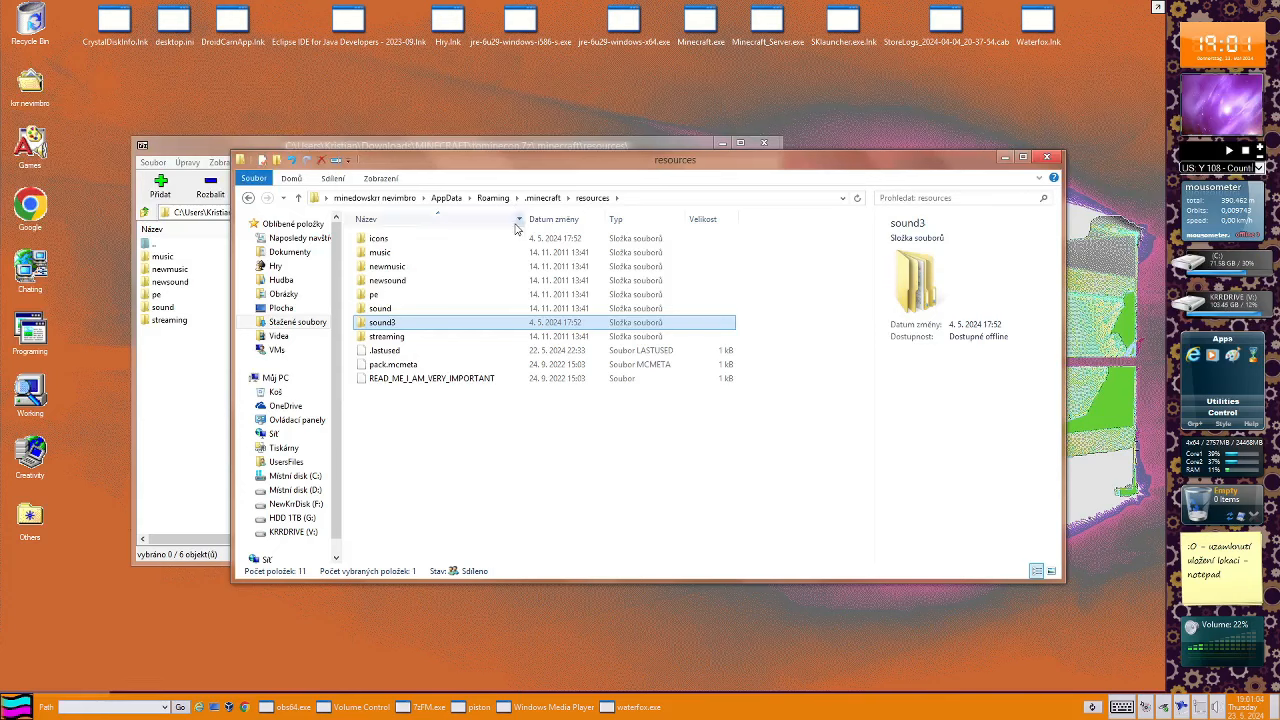
{"action": "left_click", "coordinate": [432, 378]}
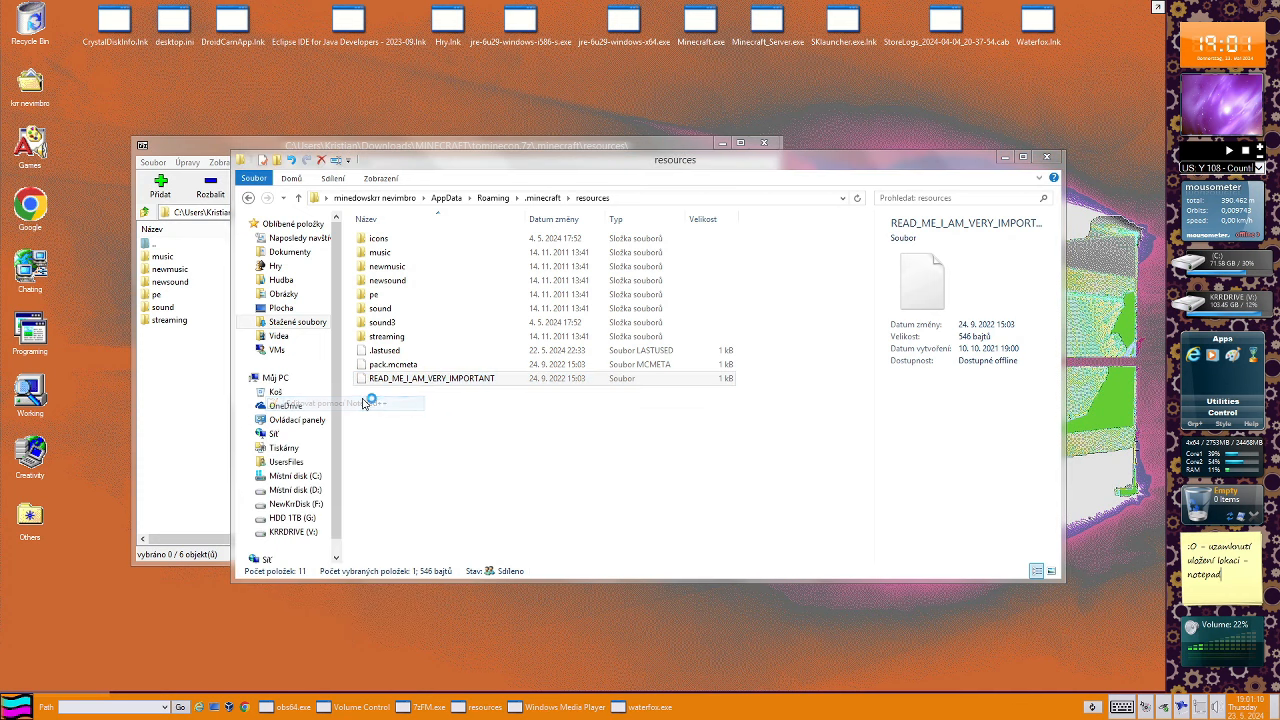
{"action": "double_click", "coordinate": [430, 377]}
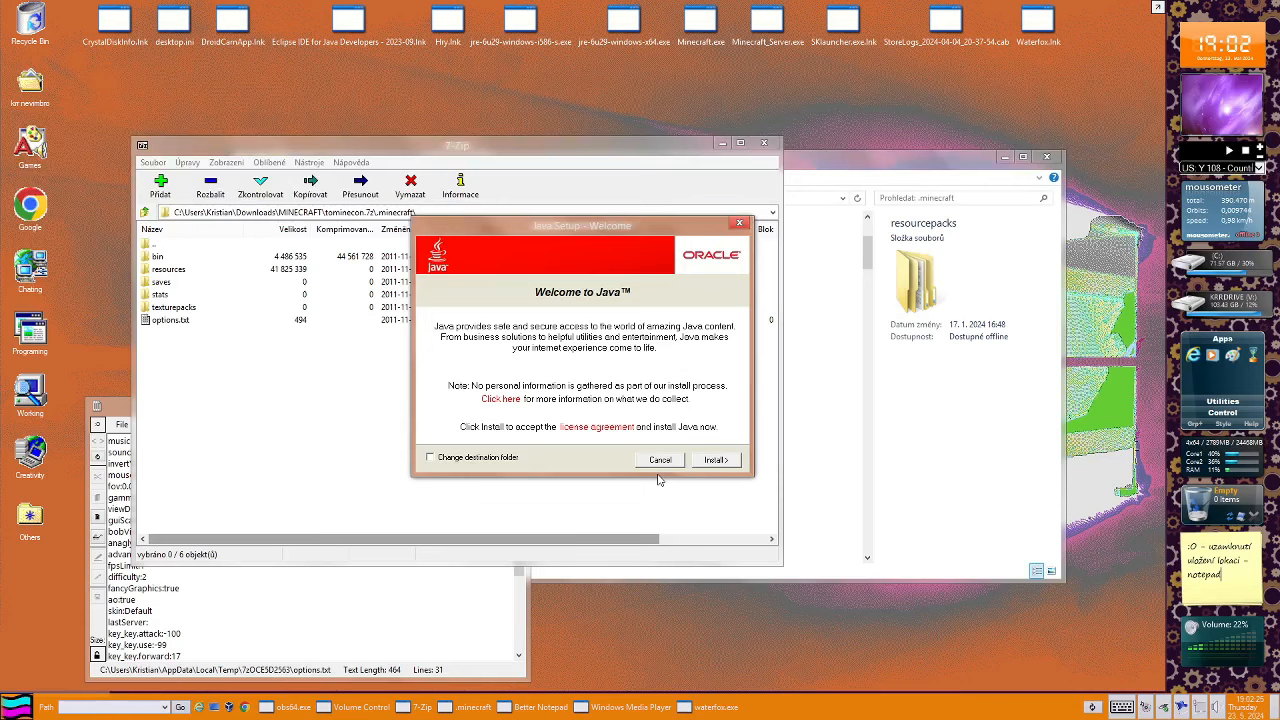
Cancel the running Java installation, confirm the prompt, and close the installer
{"action": "left_click", "coordinate": [659, 459]}
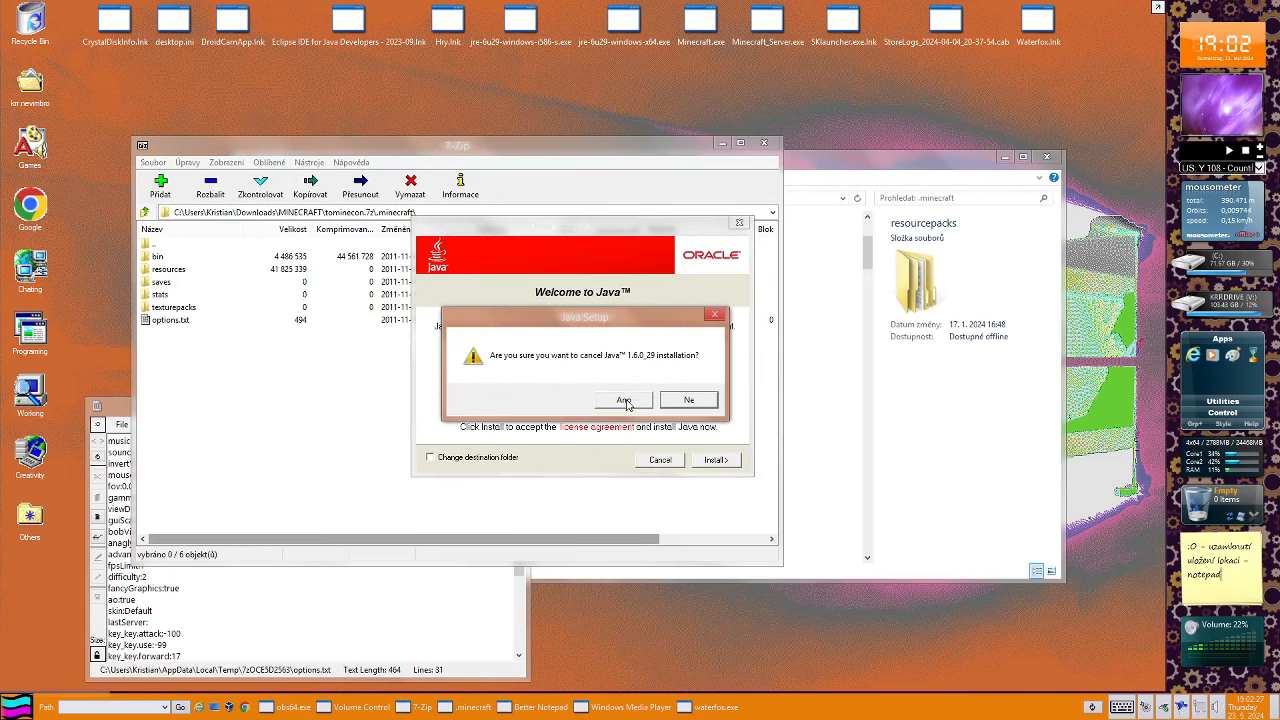
{"action": "left_click", "coordinate": [623, 399]}
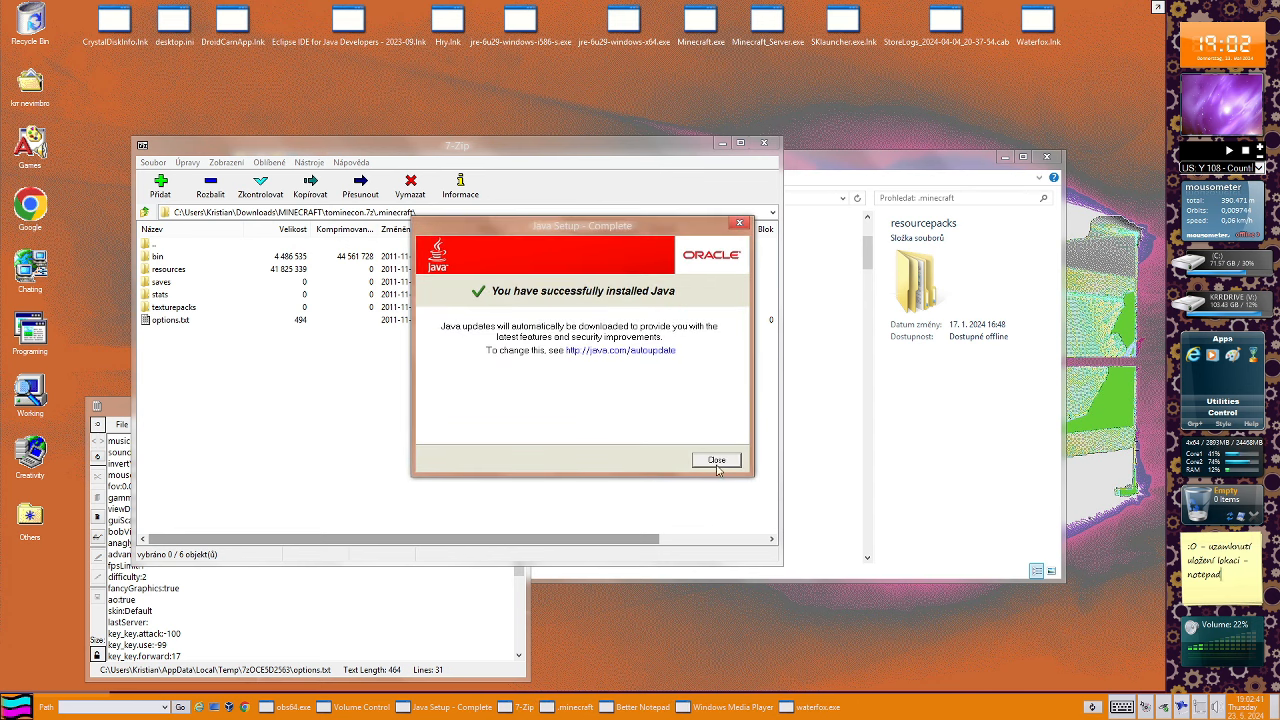
{"action": "left_click", "coordinate": [716, 460]}
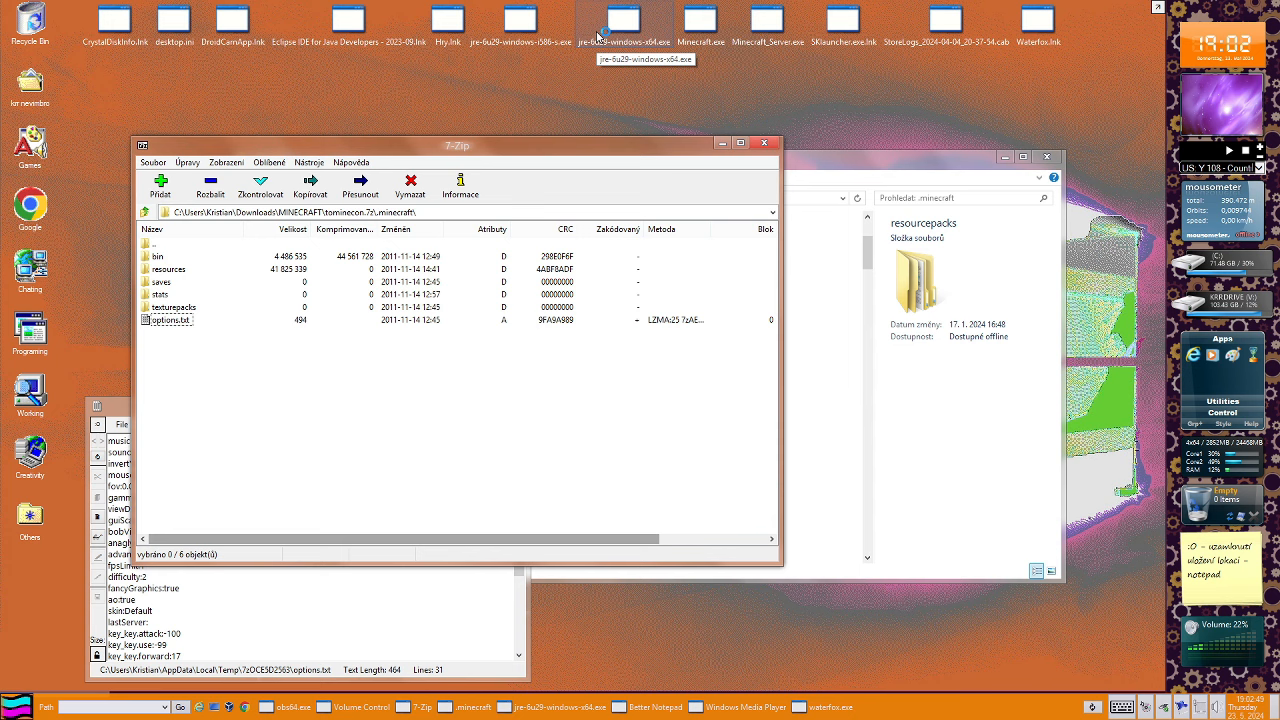
Install 64-bit Java 6u29 from jre-6u29-windows-x64.exe and close the completion dialog
{"action": "double_click", "coordinate": [609, 20]}
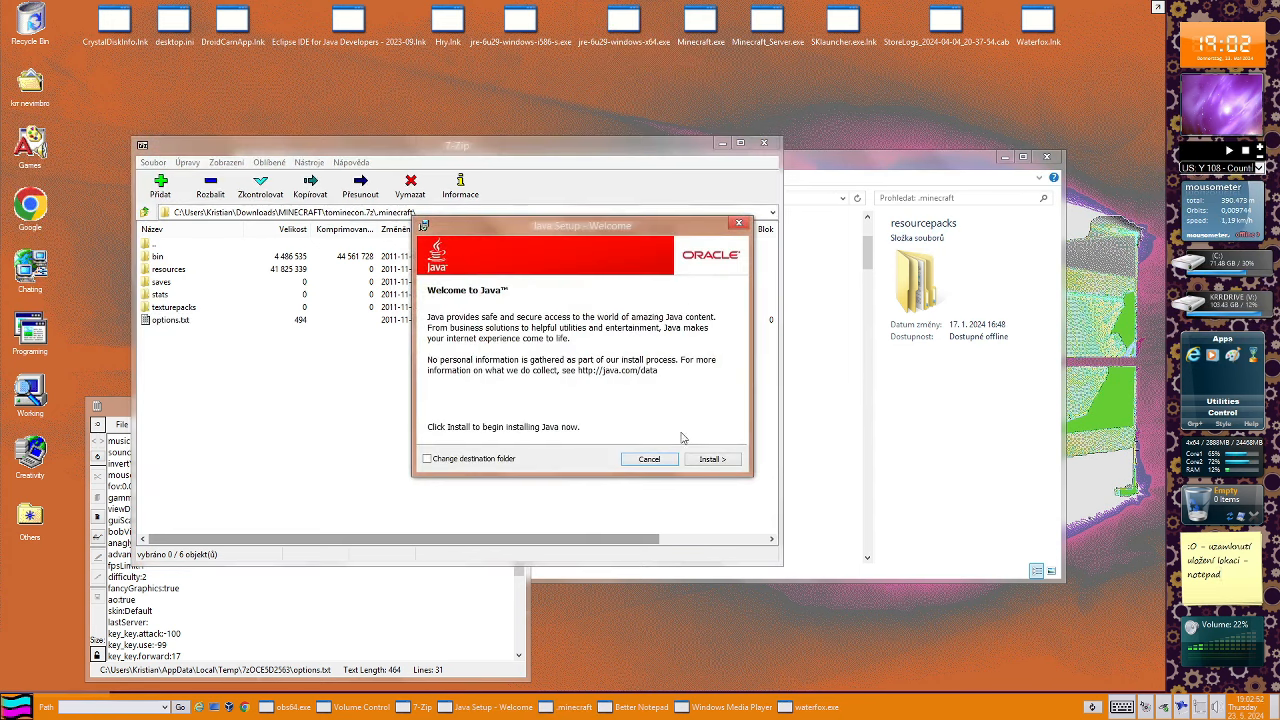
{"action": "left_click", "coordinate": [713, 458]}
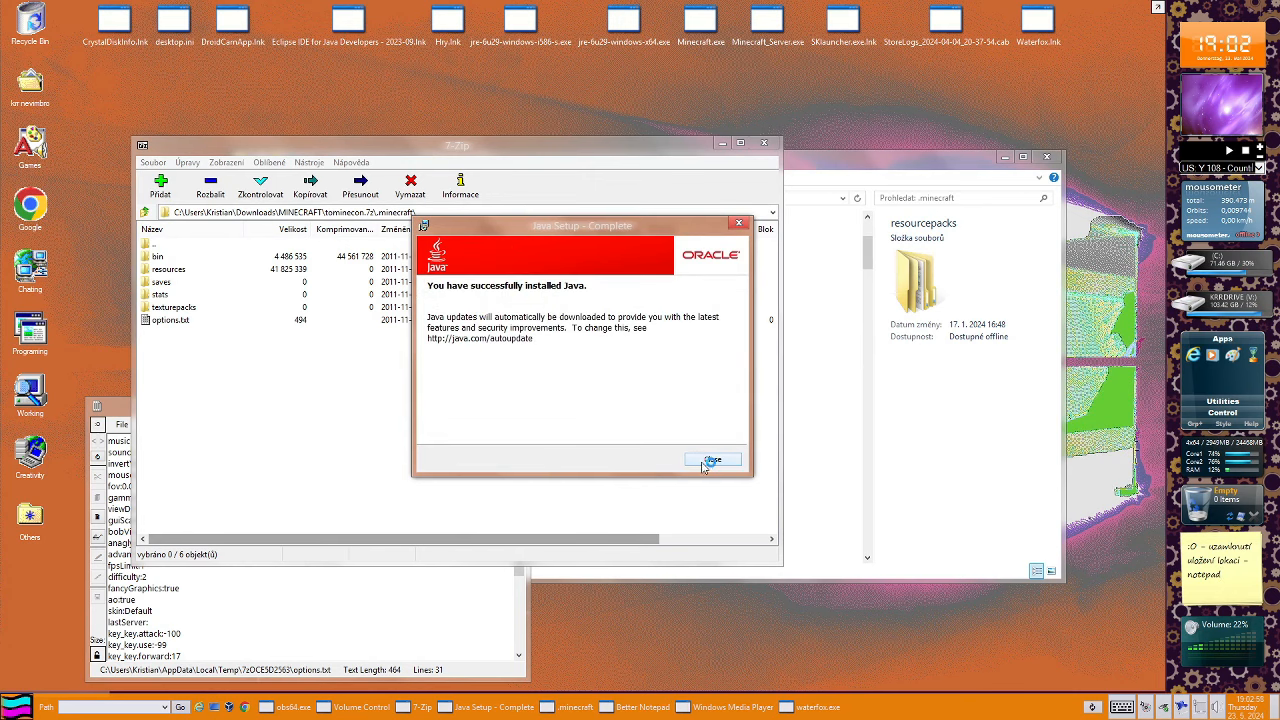
{"action": "left_click", "coordinate": [713, 459]}
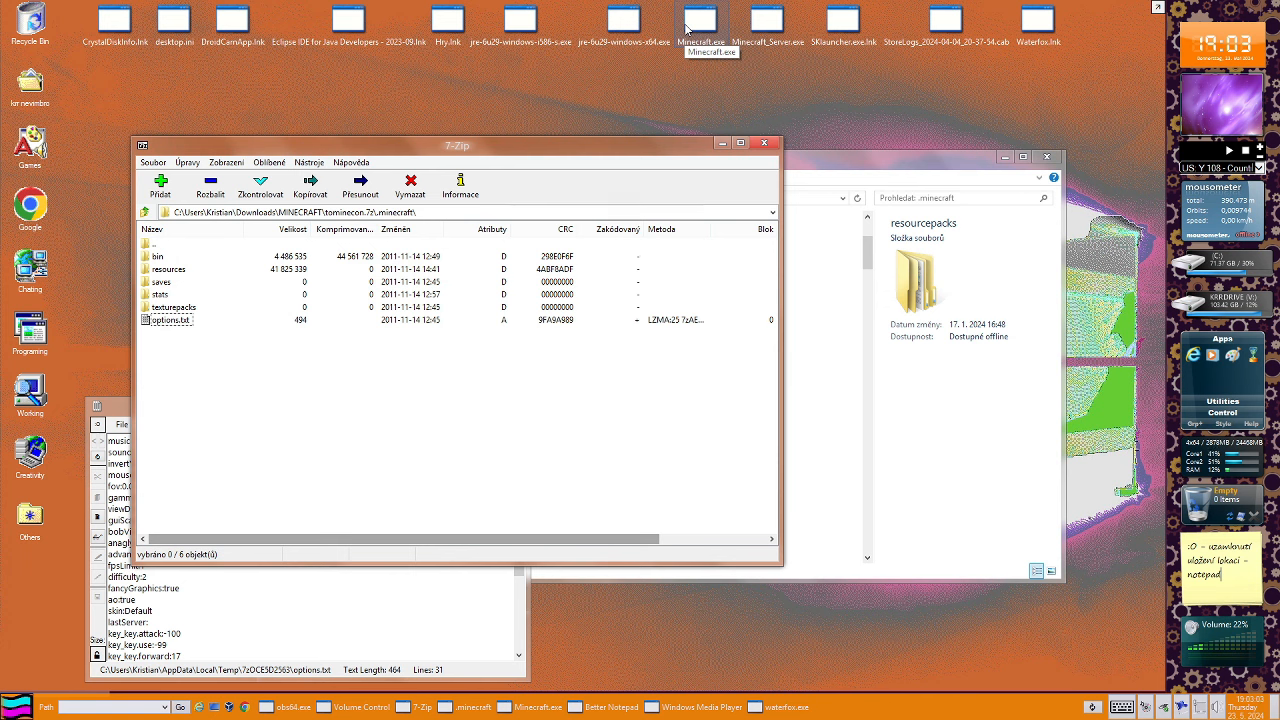
{"action": "mouse_move", "coordinate": [674, 372]}
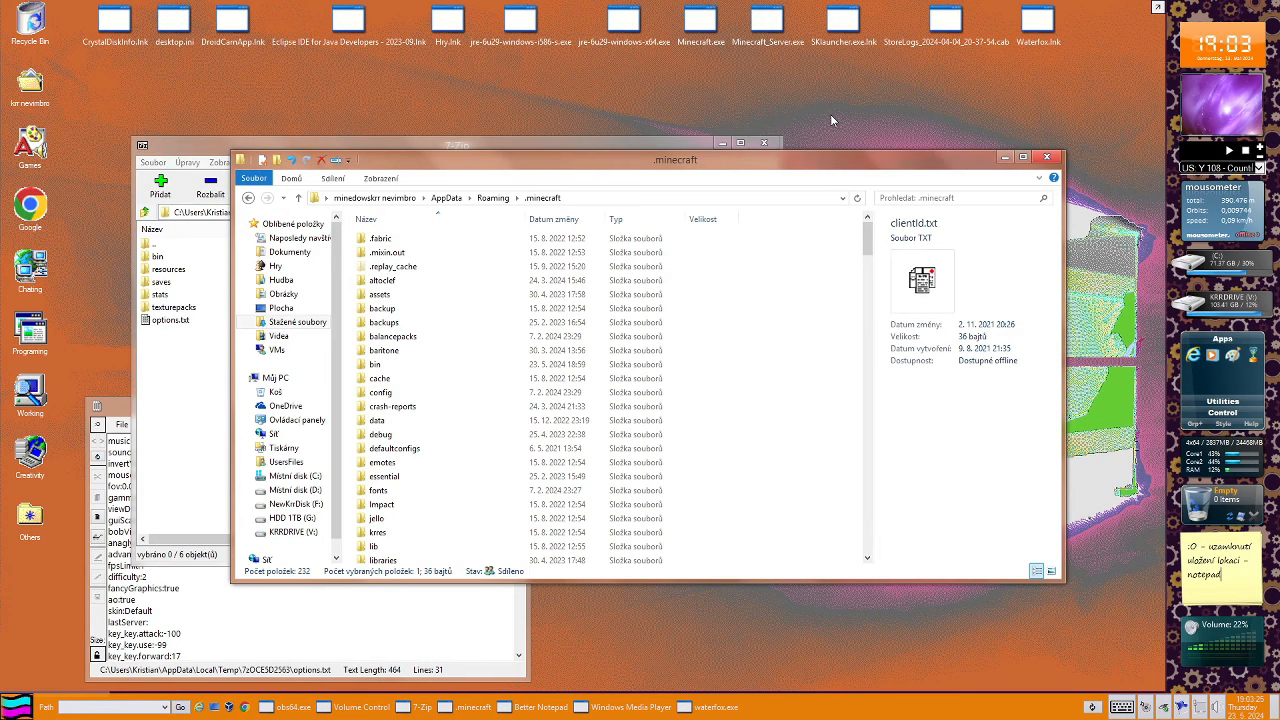
{"action": "mouse_move", "coordinate": [922, 270]}
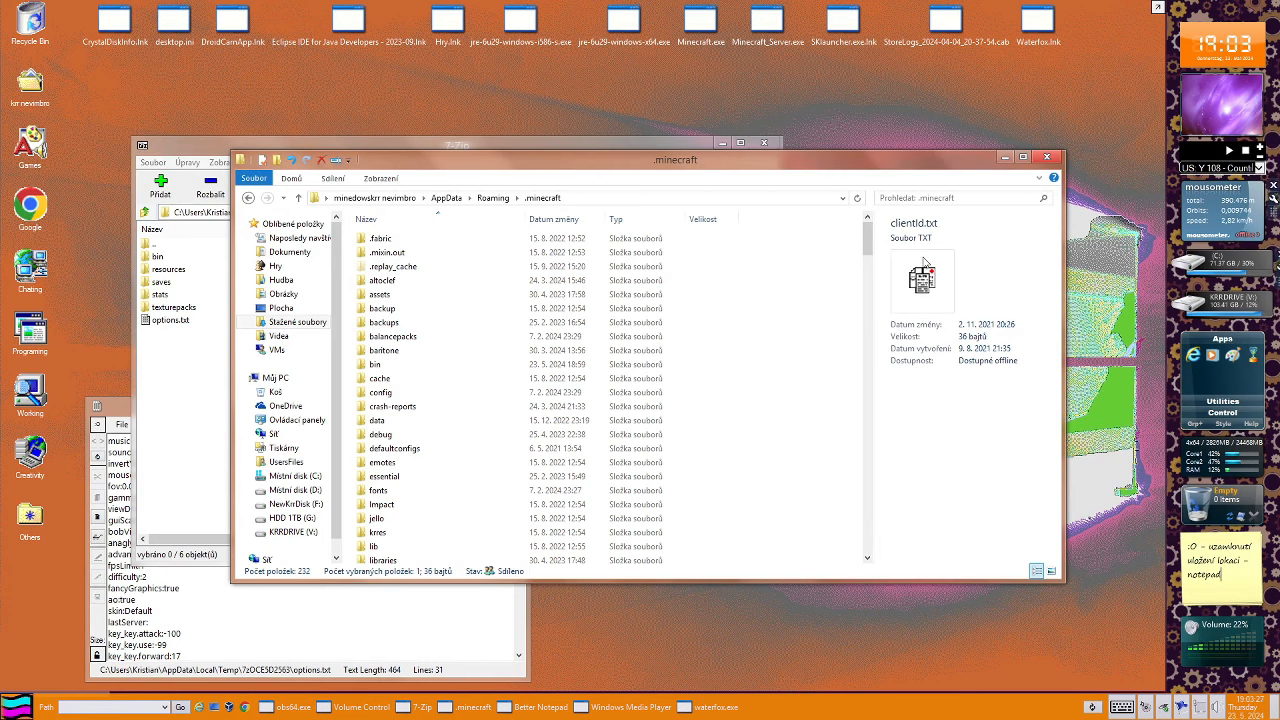
{"action": "mouse_move", "coordinate": [982, 85]}
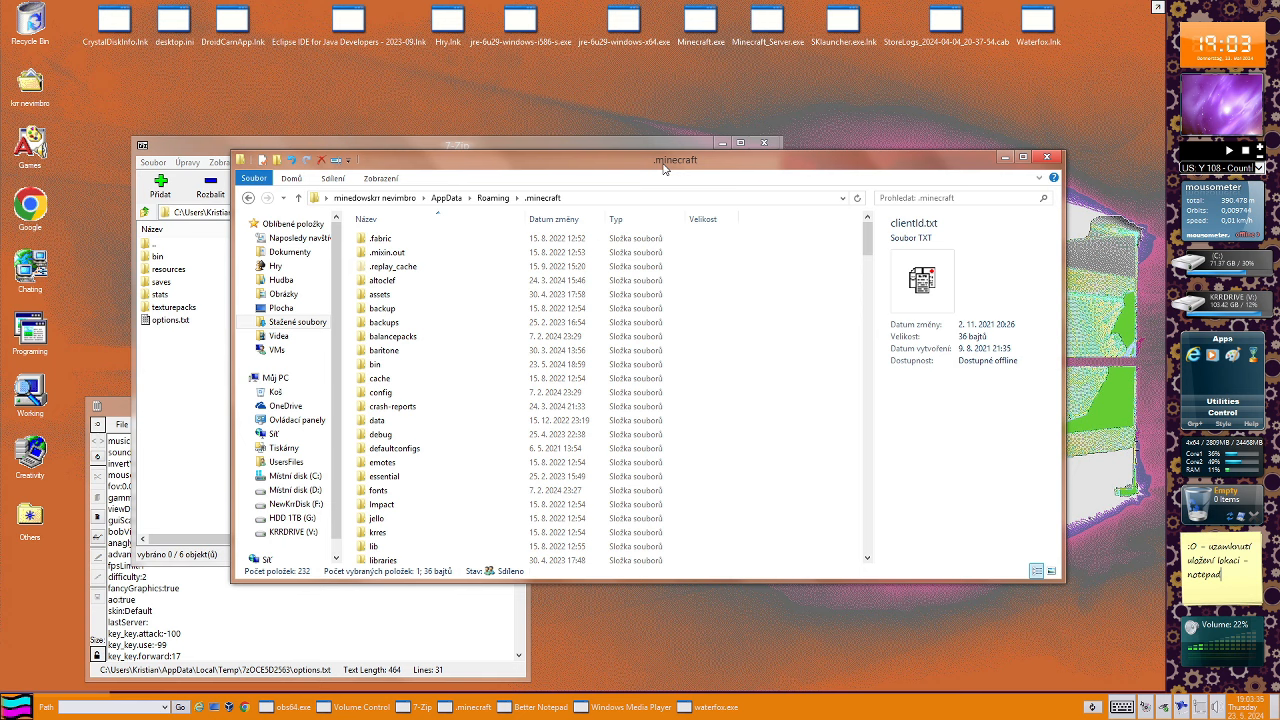
{"action": "mouse_move", "coordinate": [654, 162]}
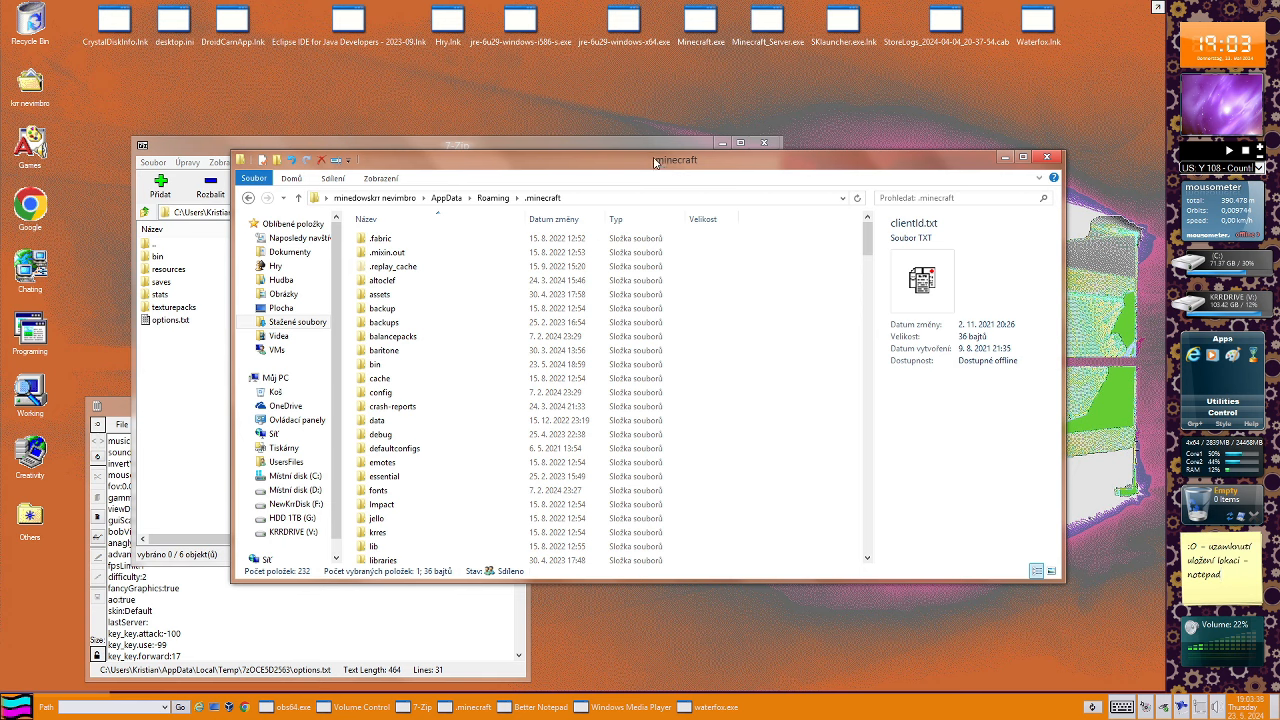